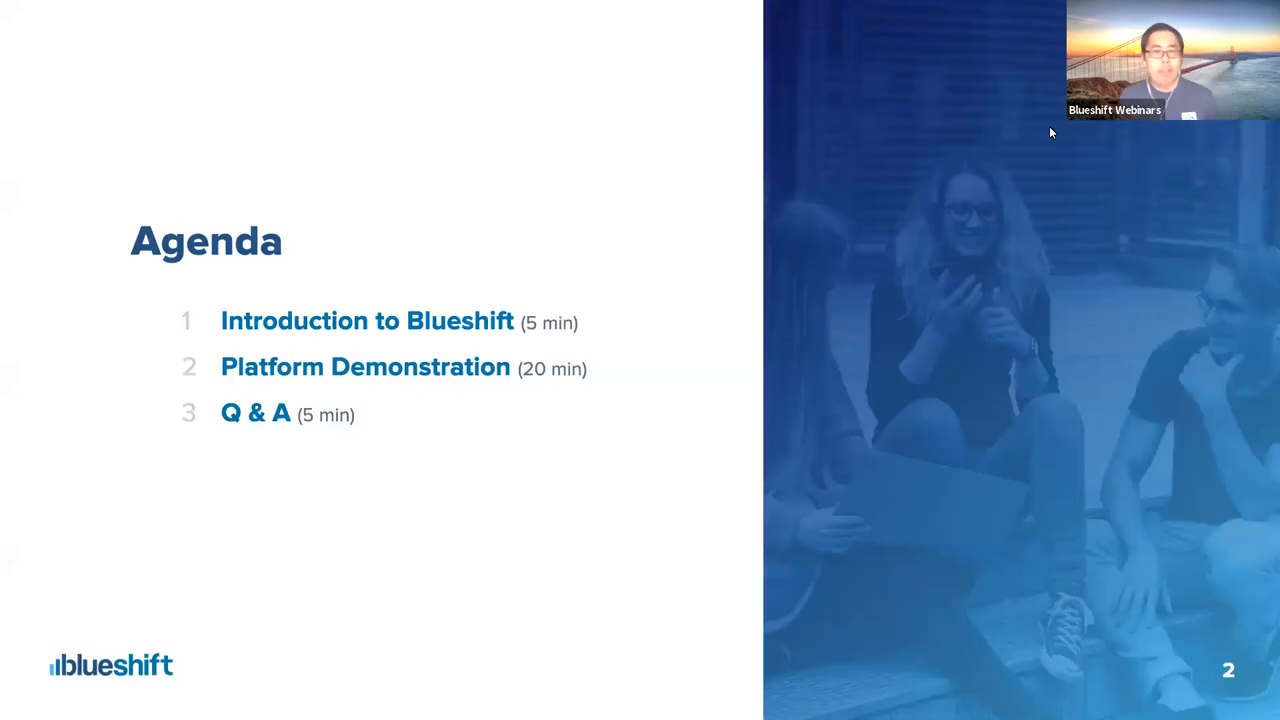
# Advance from the Agenda slide to the demo store homepage slide.
pyautogui.press('Right')
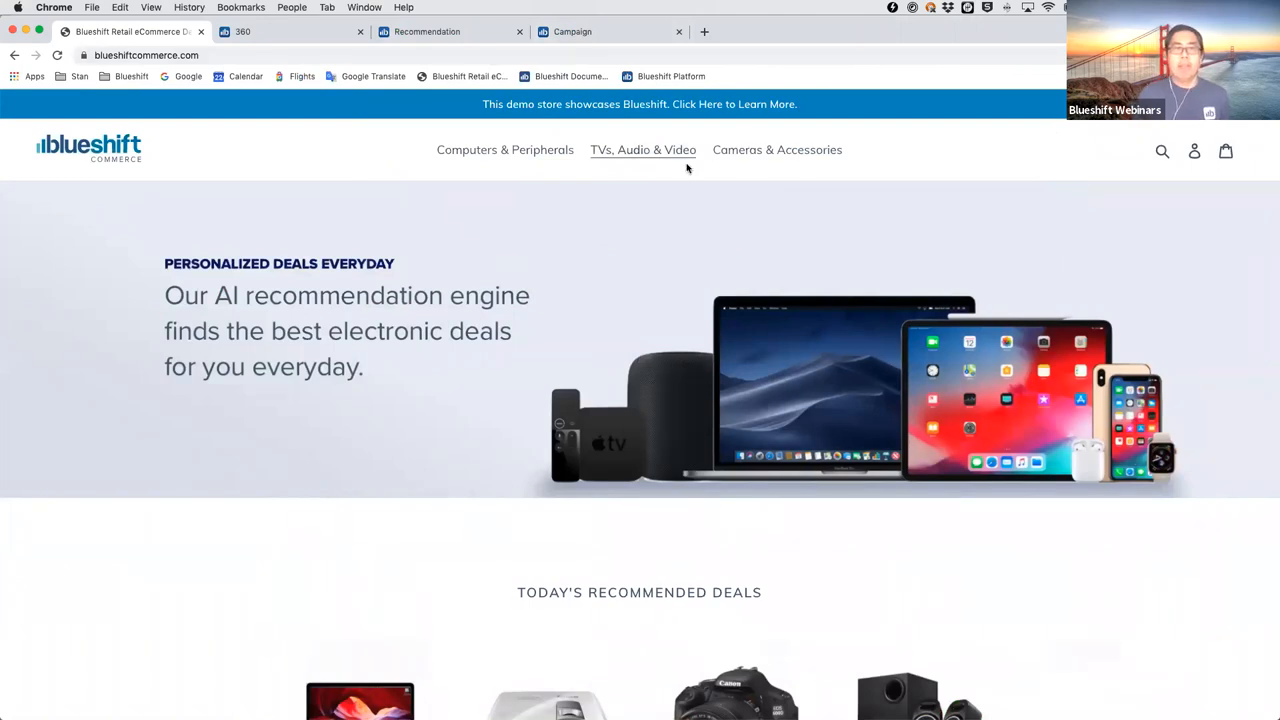
pyautogui.moveTo(1120, 195)
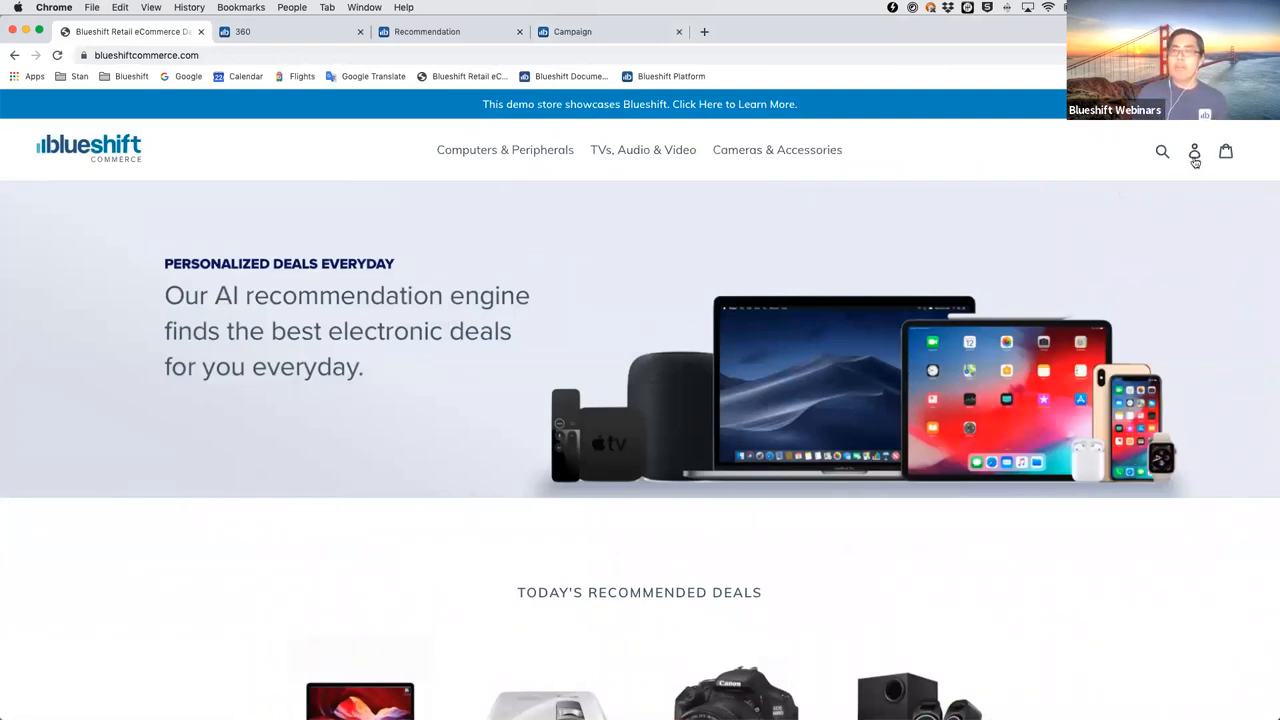
pyautogui.click(1194, 151)
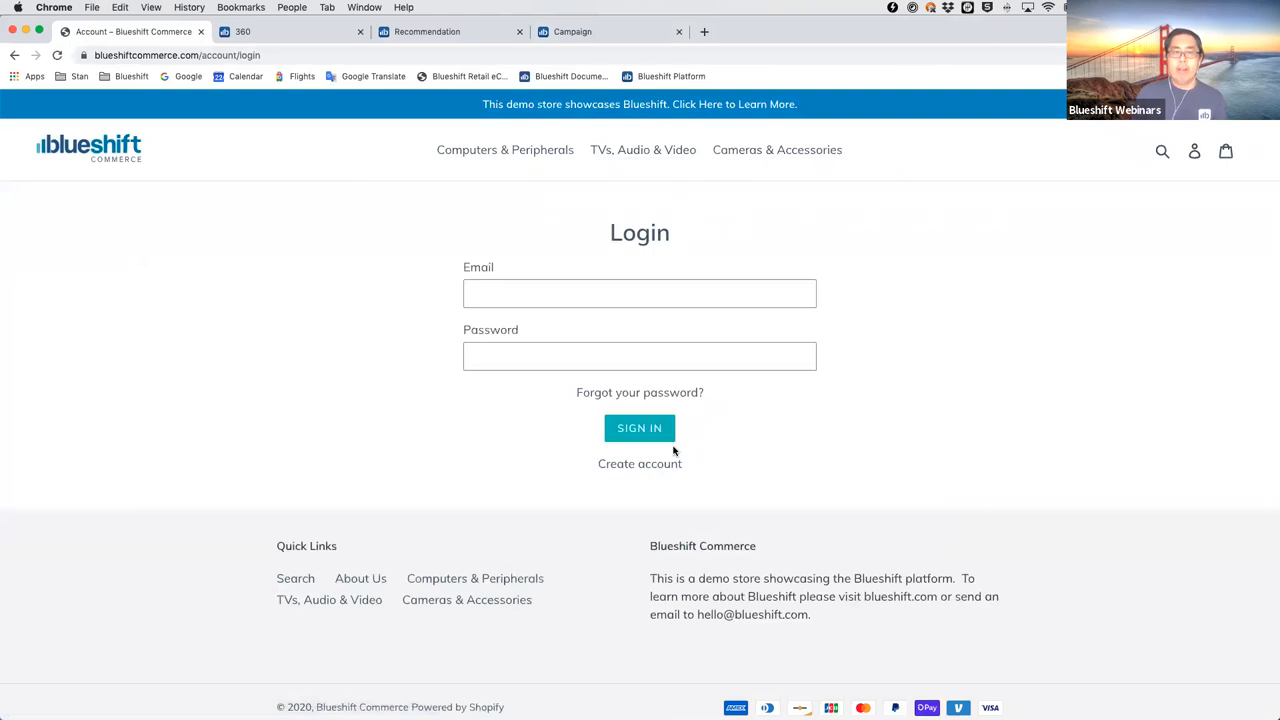
pyautogui.click(639, 463)
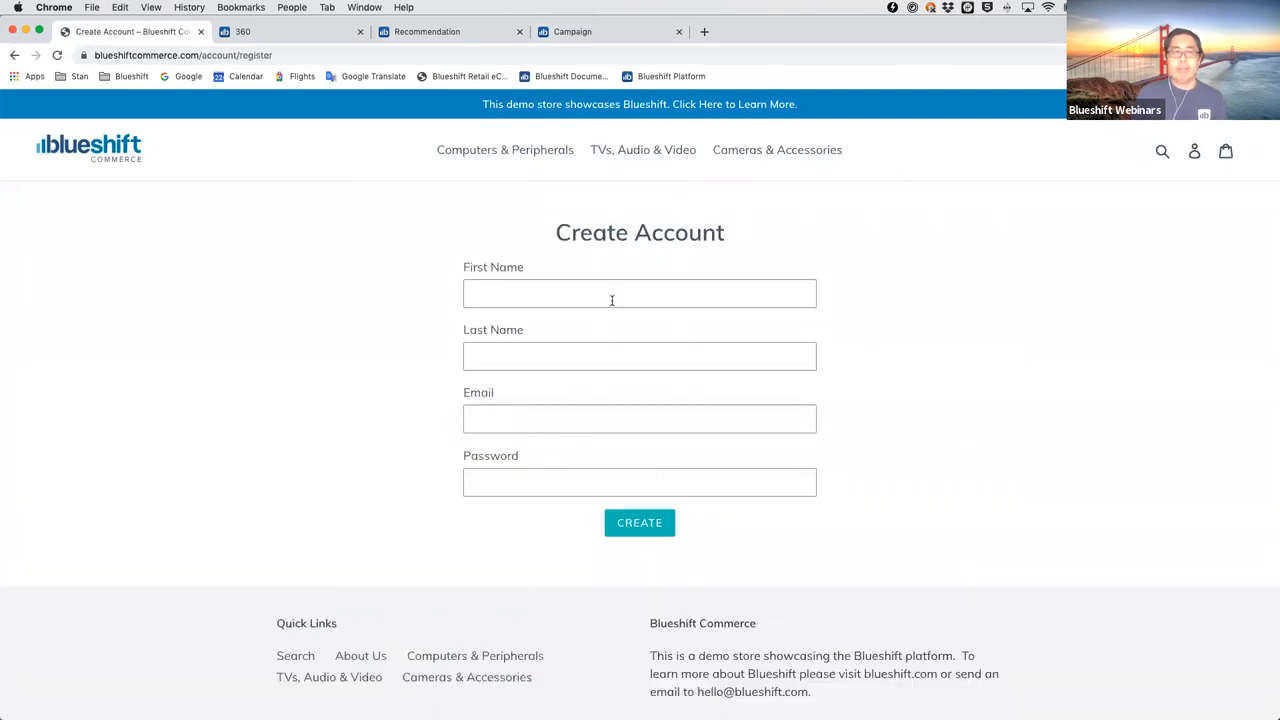
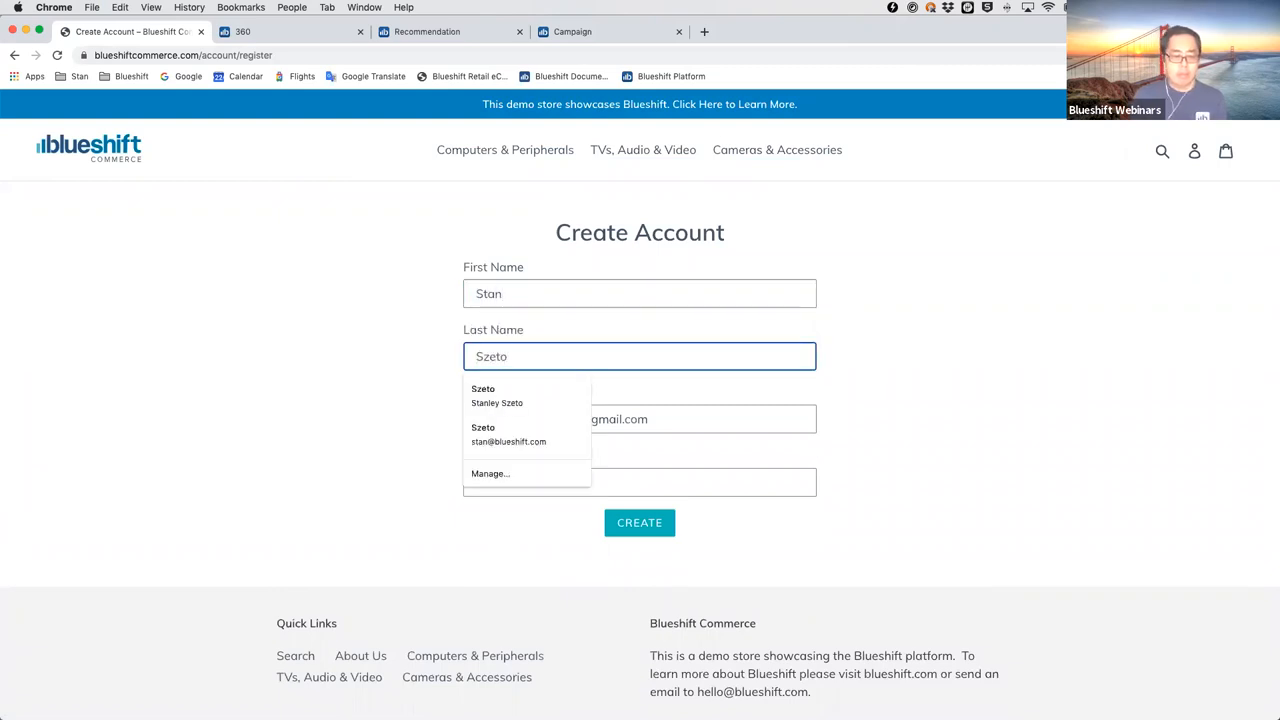
pyautogui.write('••')
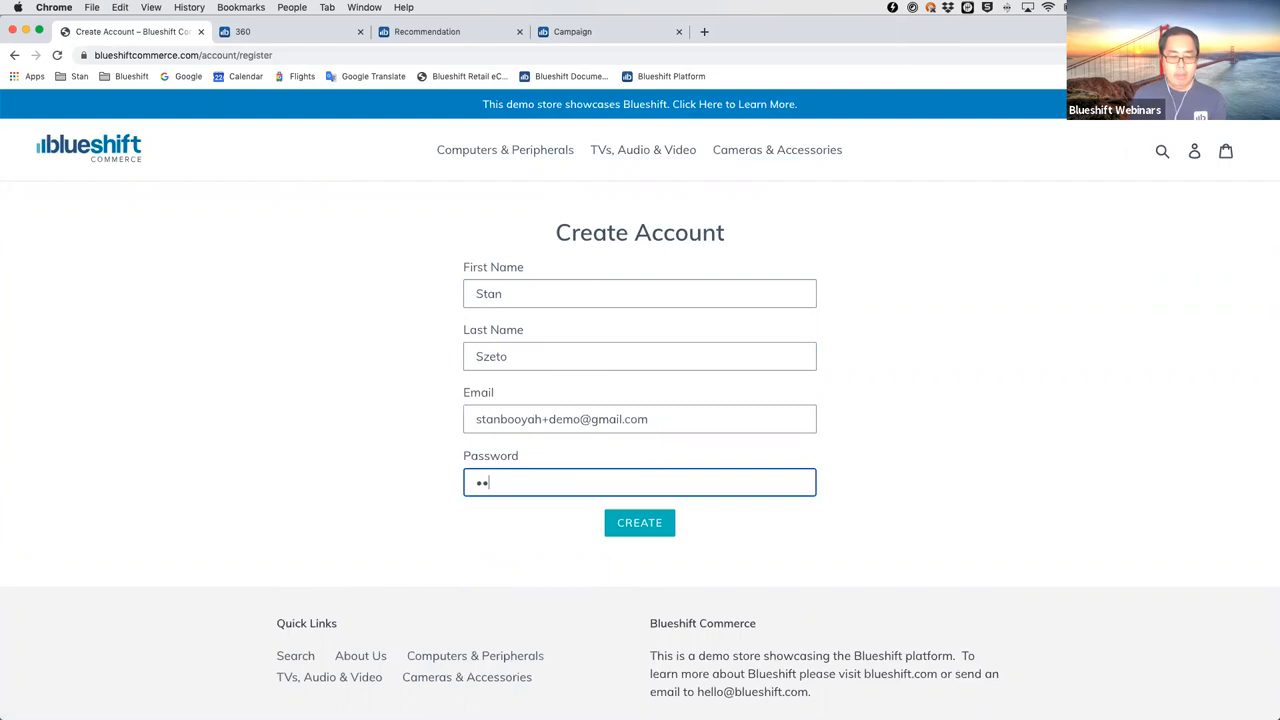
pyautogui.write('••••')
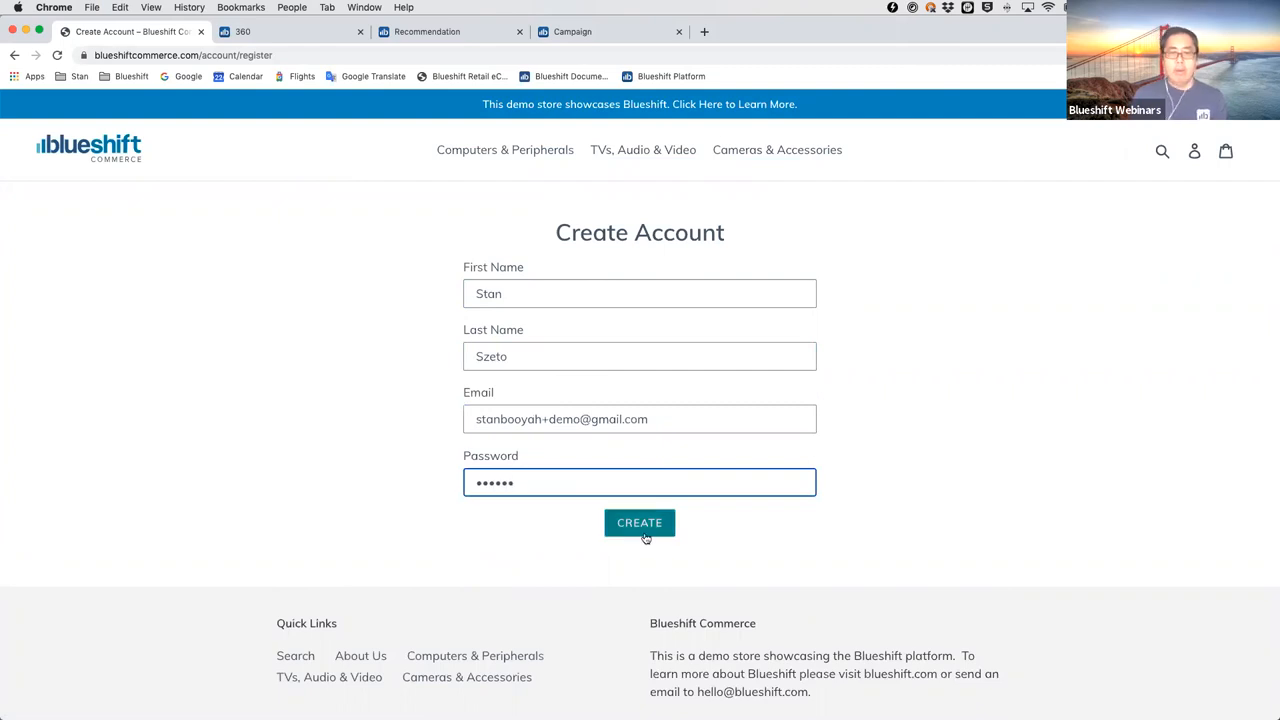
pyautogui.click(639, 522)
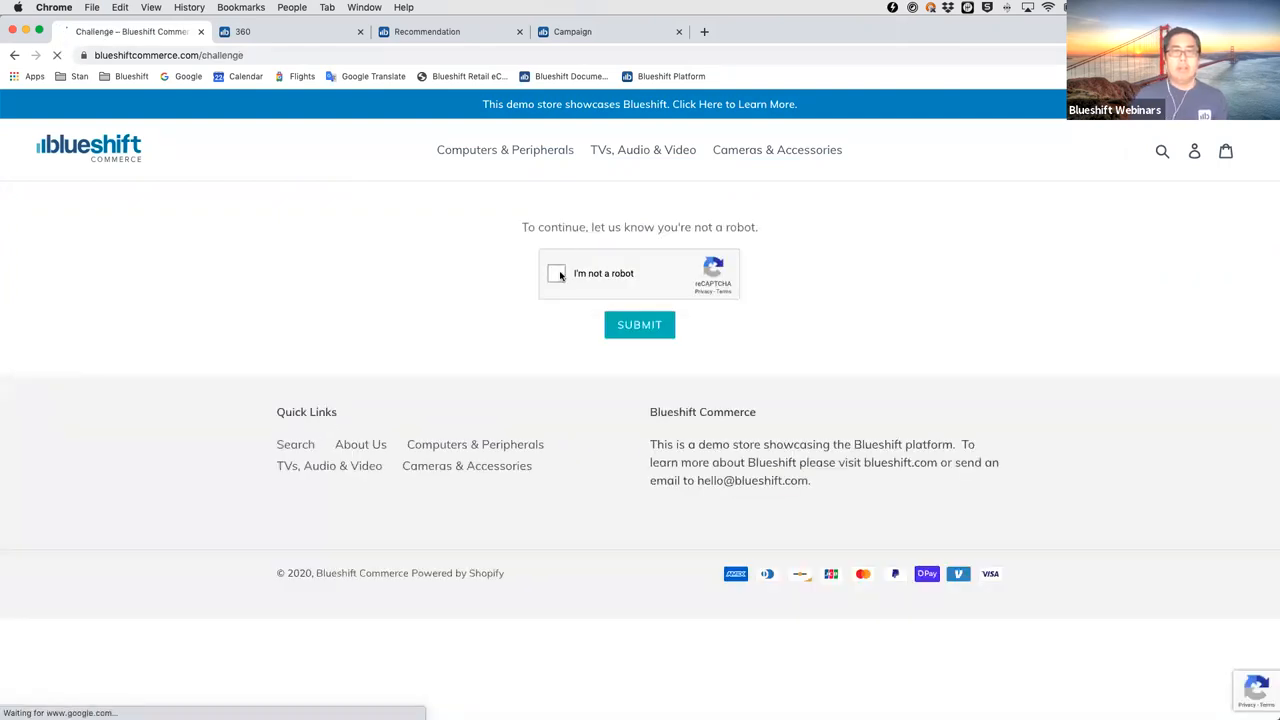
# Pass the reCAPTCHA check and submit to finish registration.
pyautogui.click(557, 273)
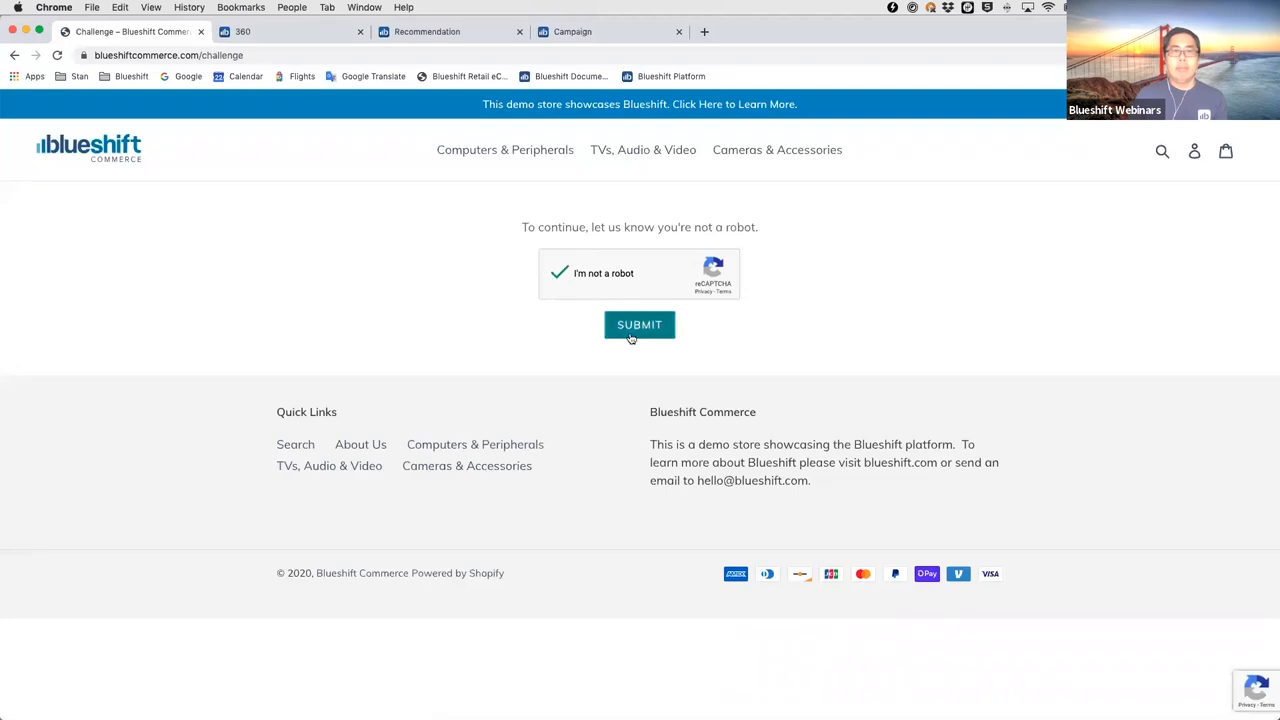
pyautogui.click(639, 324)
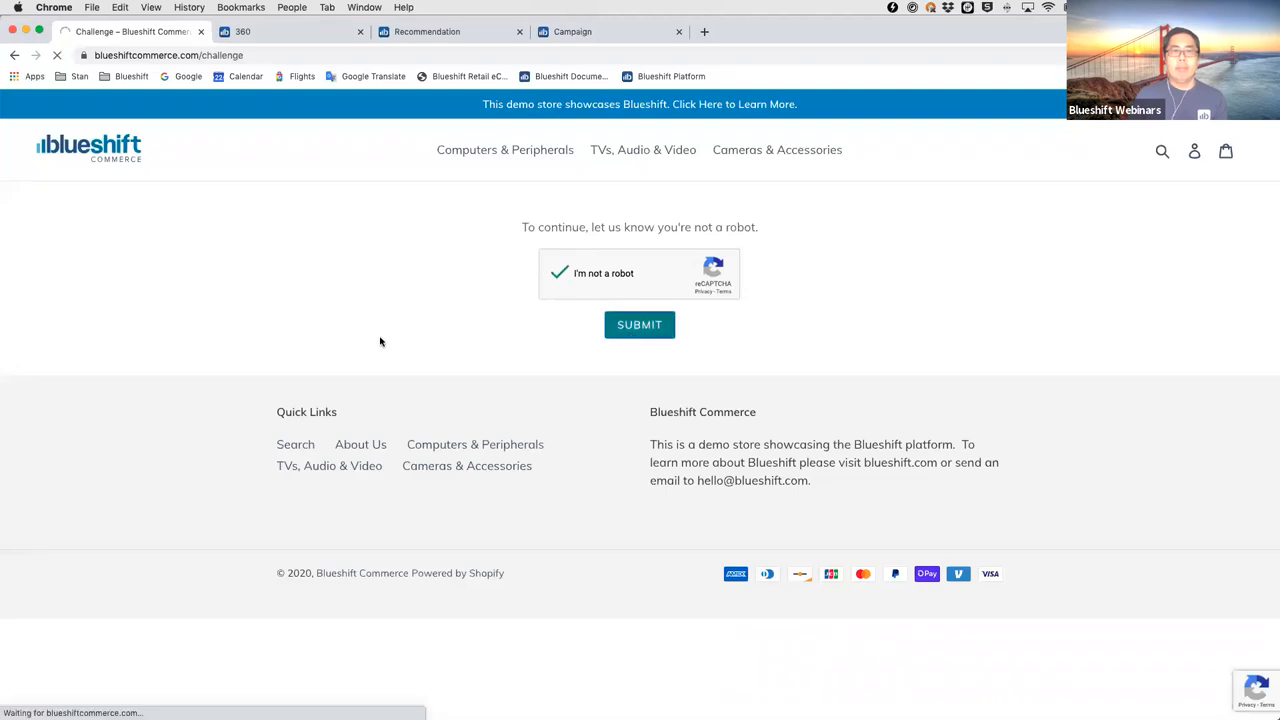
pyautogui.click(639, 324)
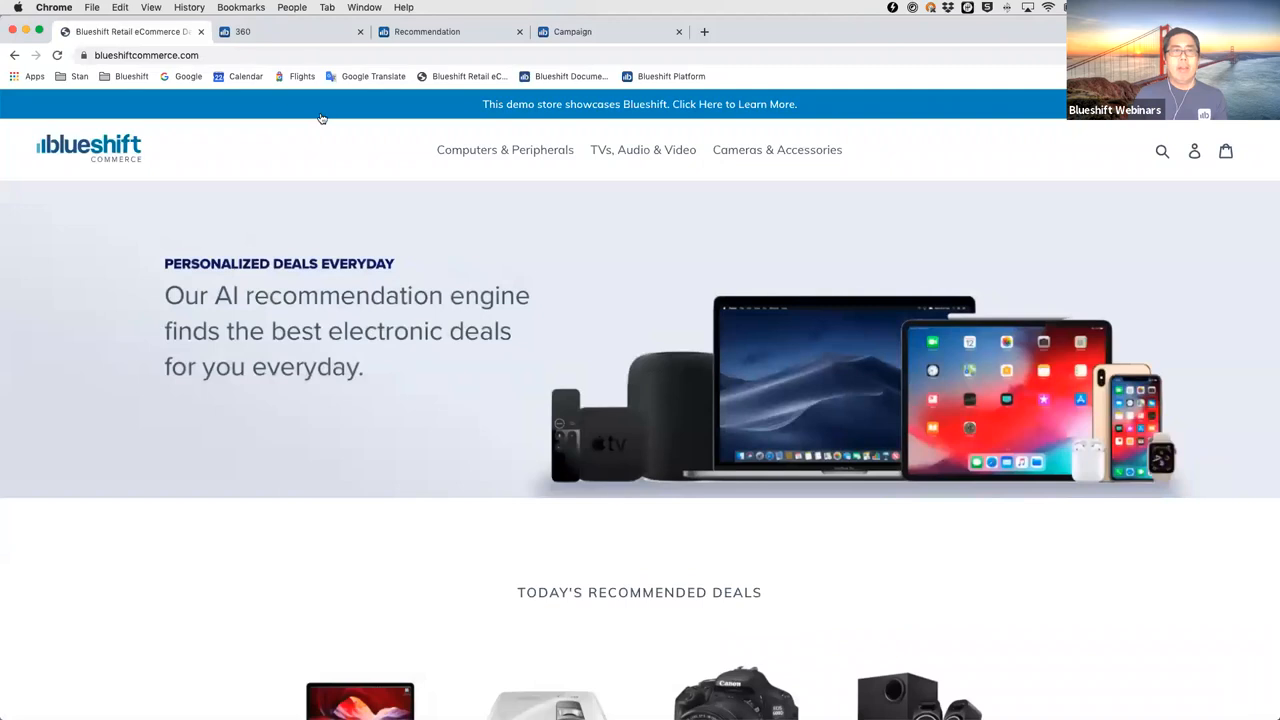
pyautogui.moveTo(293, 31)
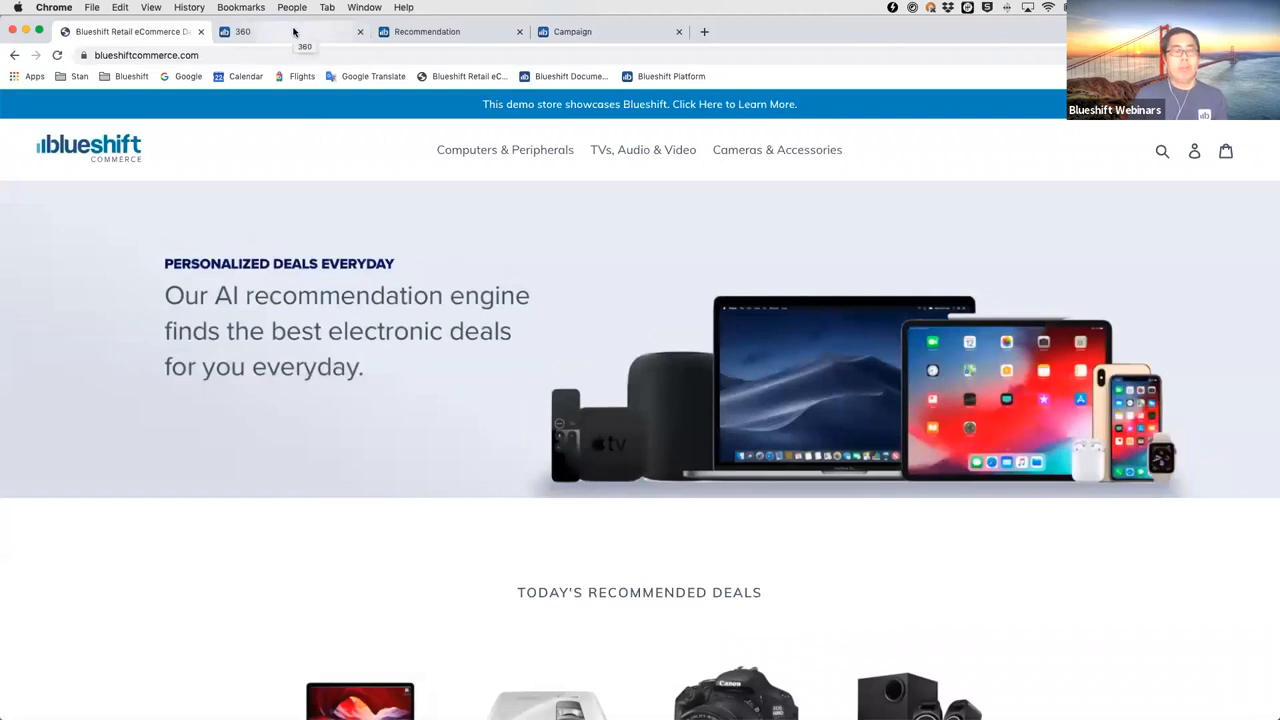
pyautogui.click(243, 31)
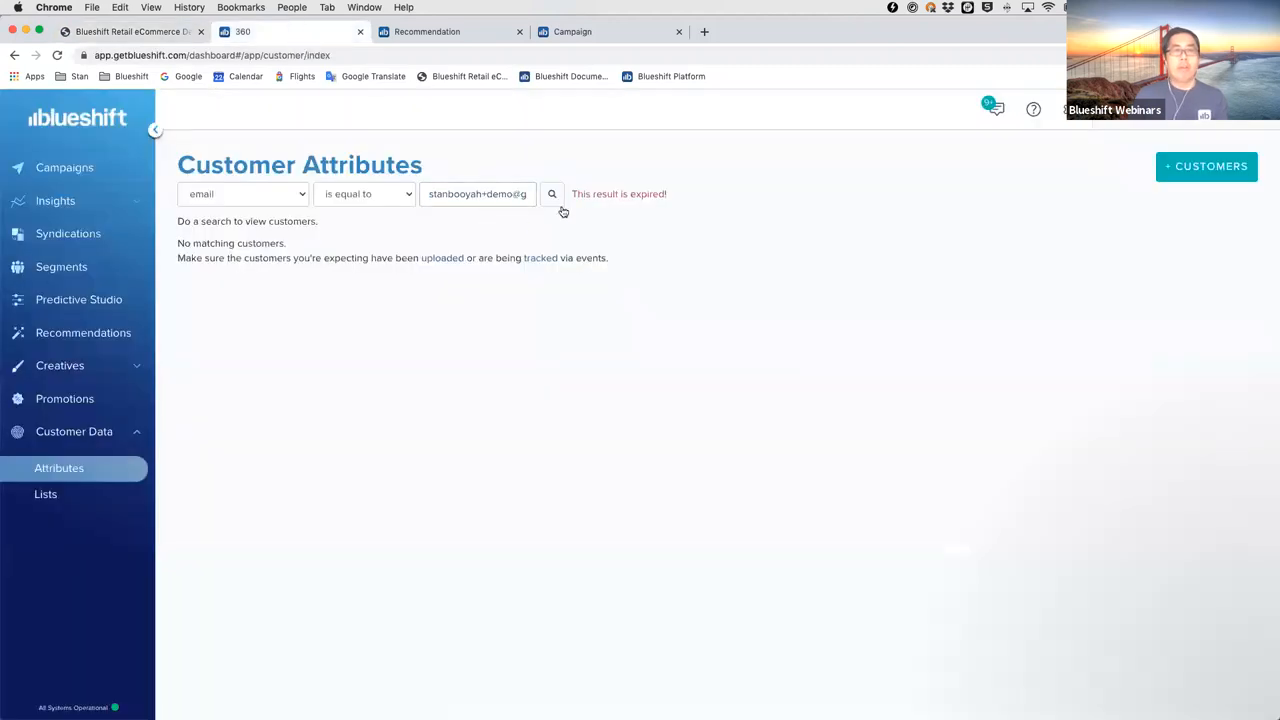
pyautogui.click(552, 194)
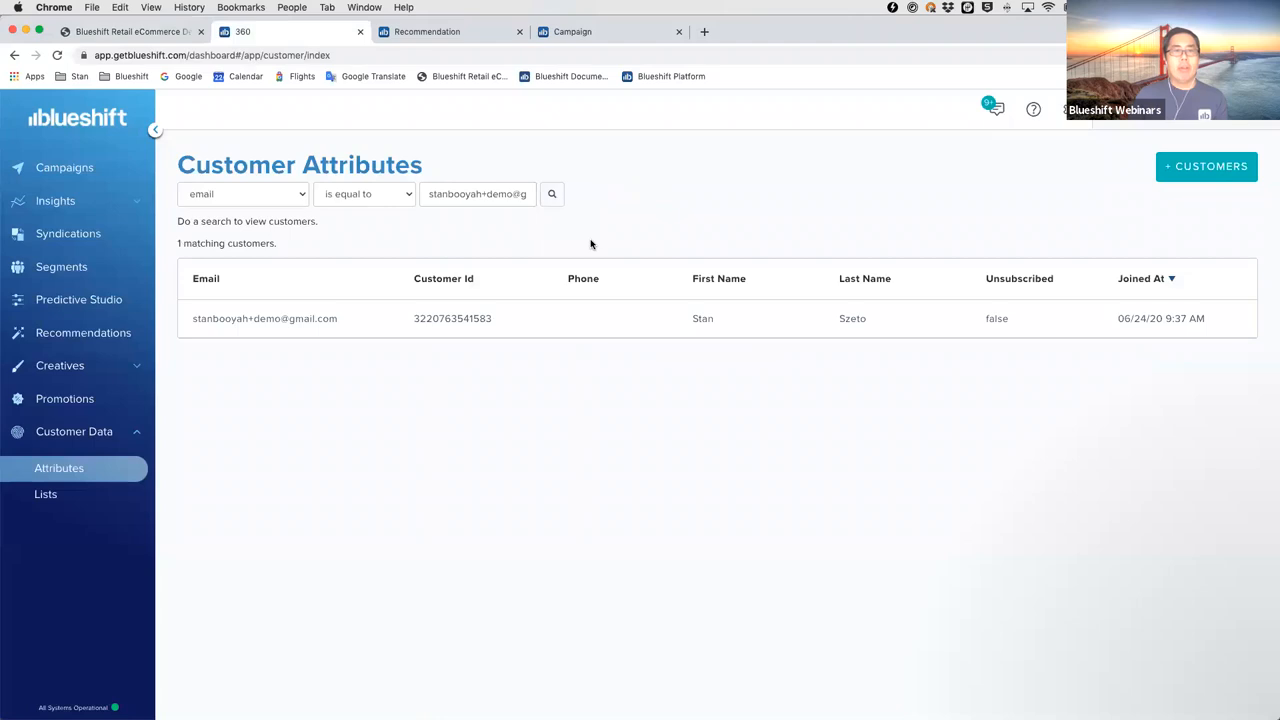
pyautogui.click(265, 318)
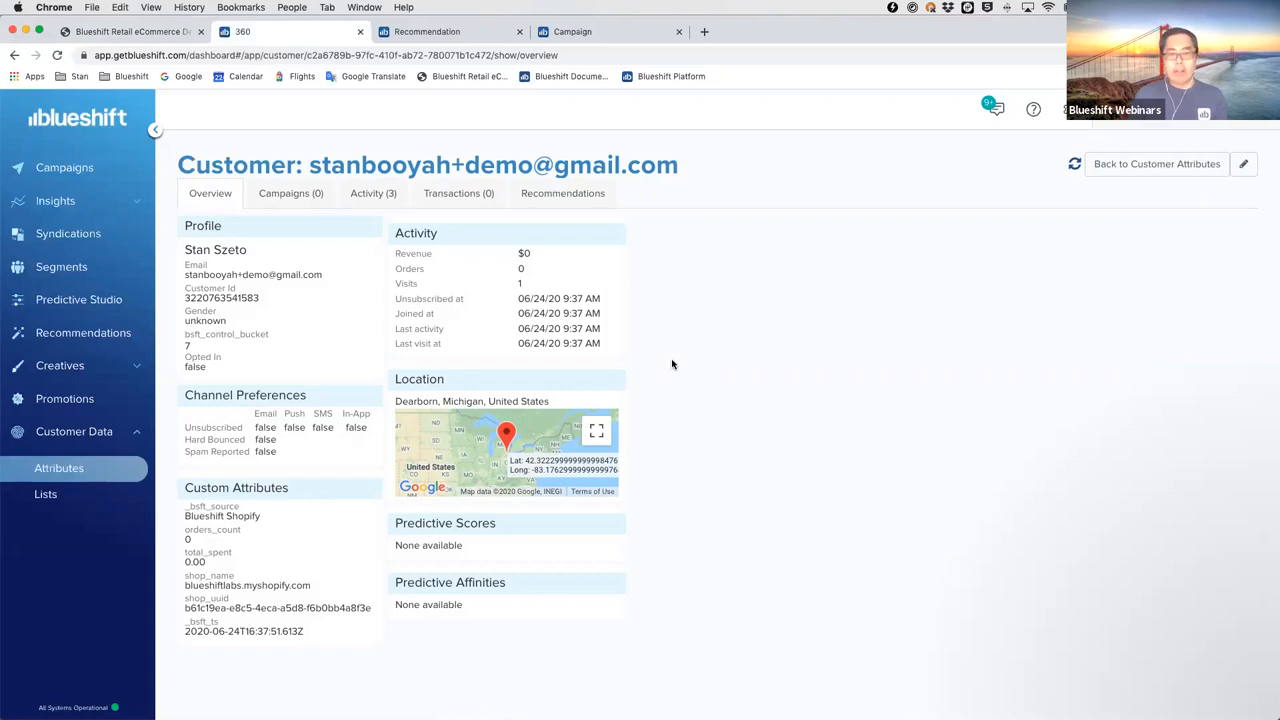
pyautogui.click(130, 31)
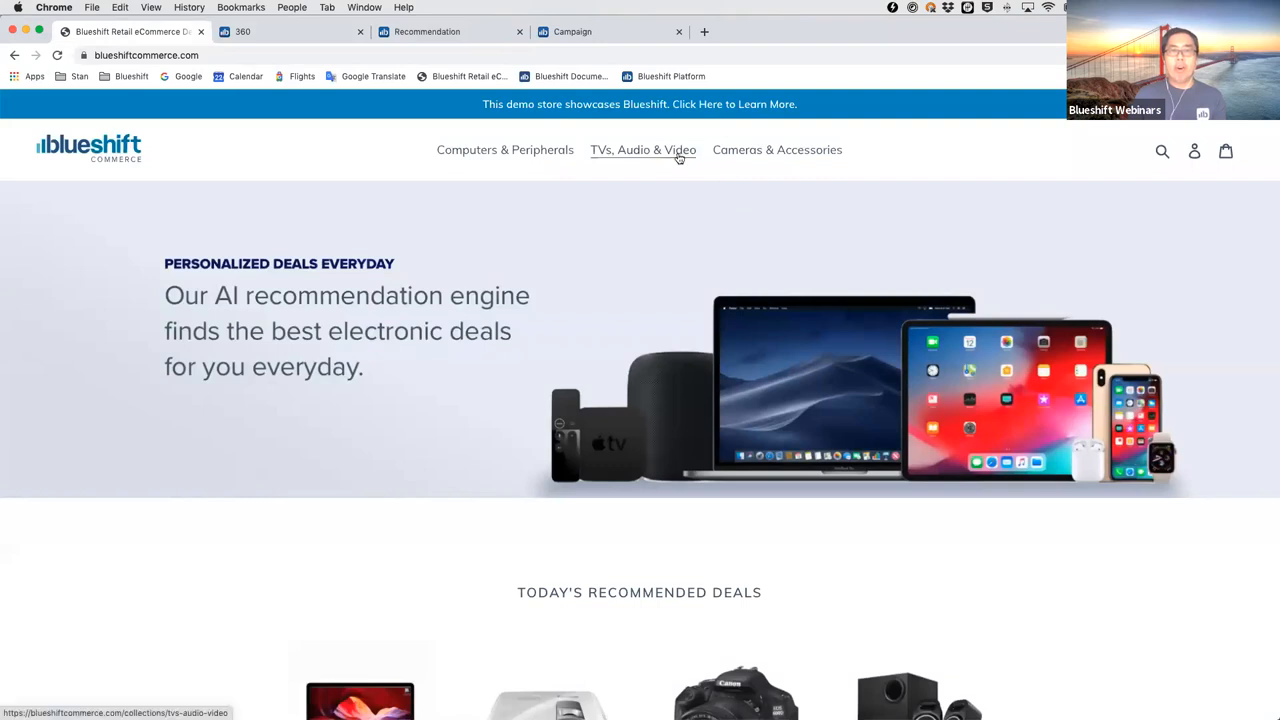
# Filter the TVs, Audio & Video collection to Televisions only.
pyautogui.click(643, 149)
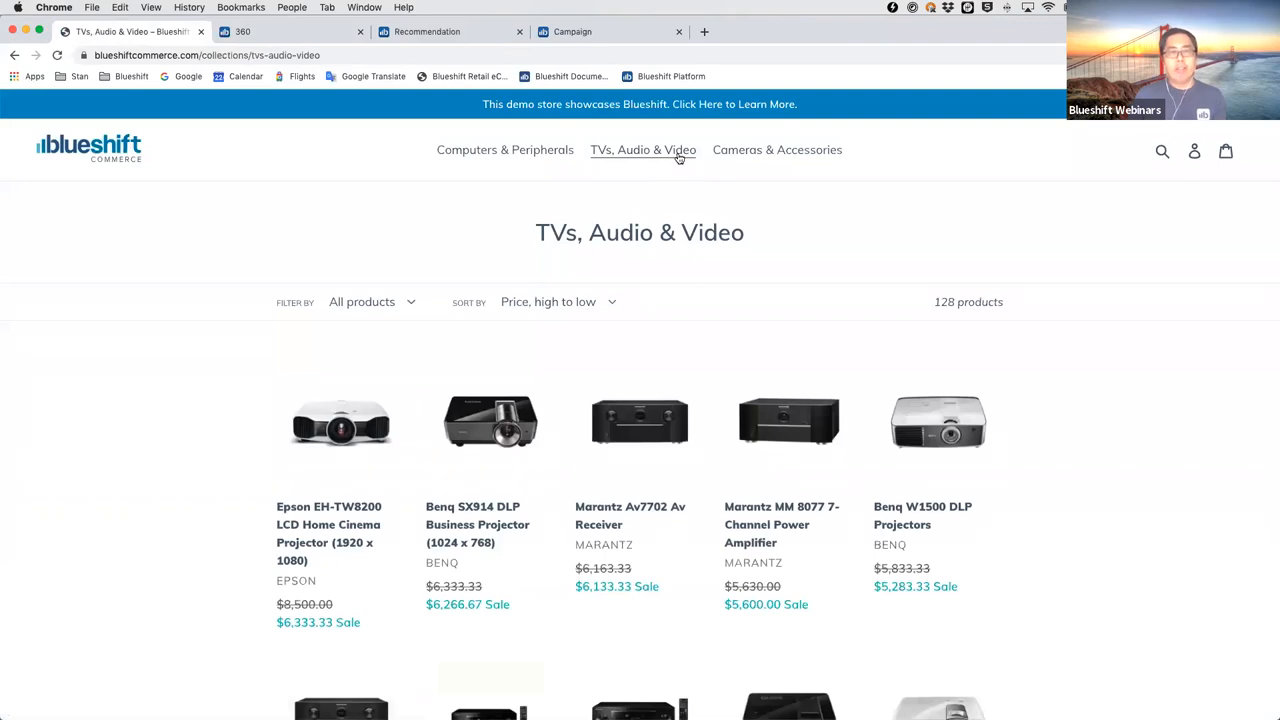
pyautogui.click(369, 301)
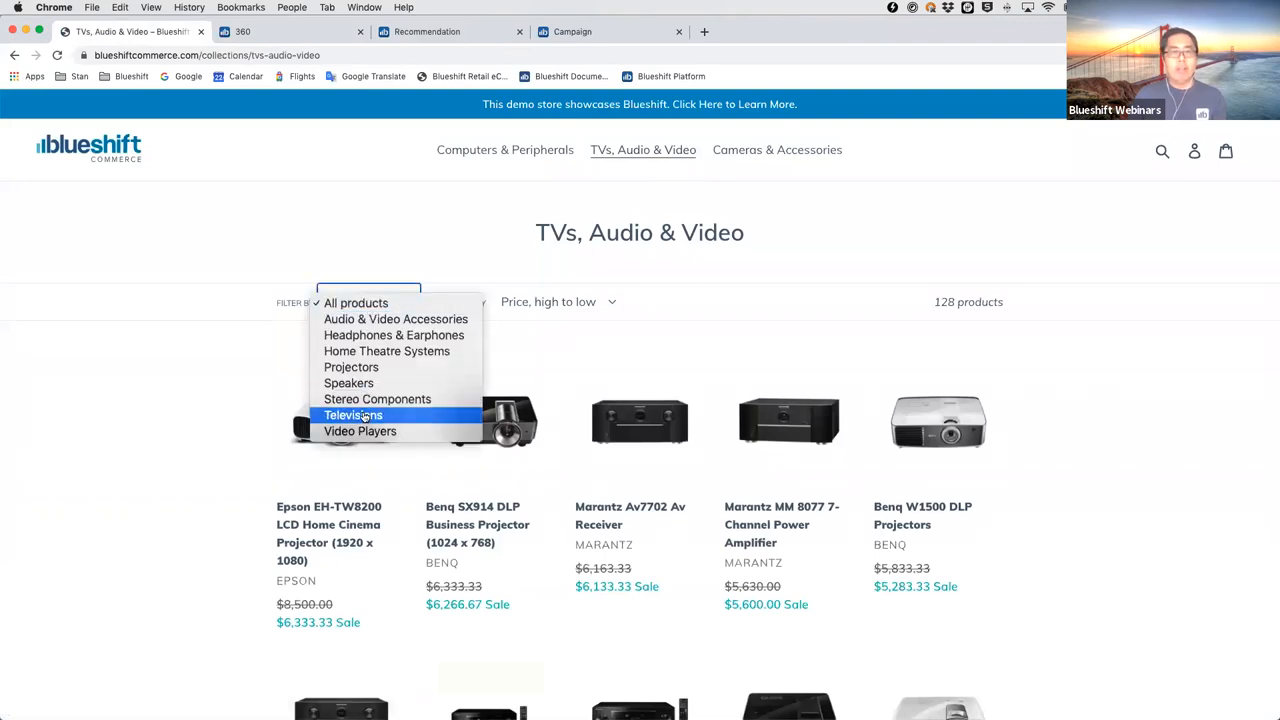
pyautogui.click(353, 414)
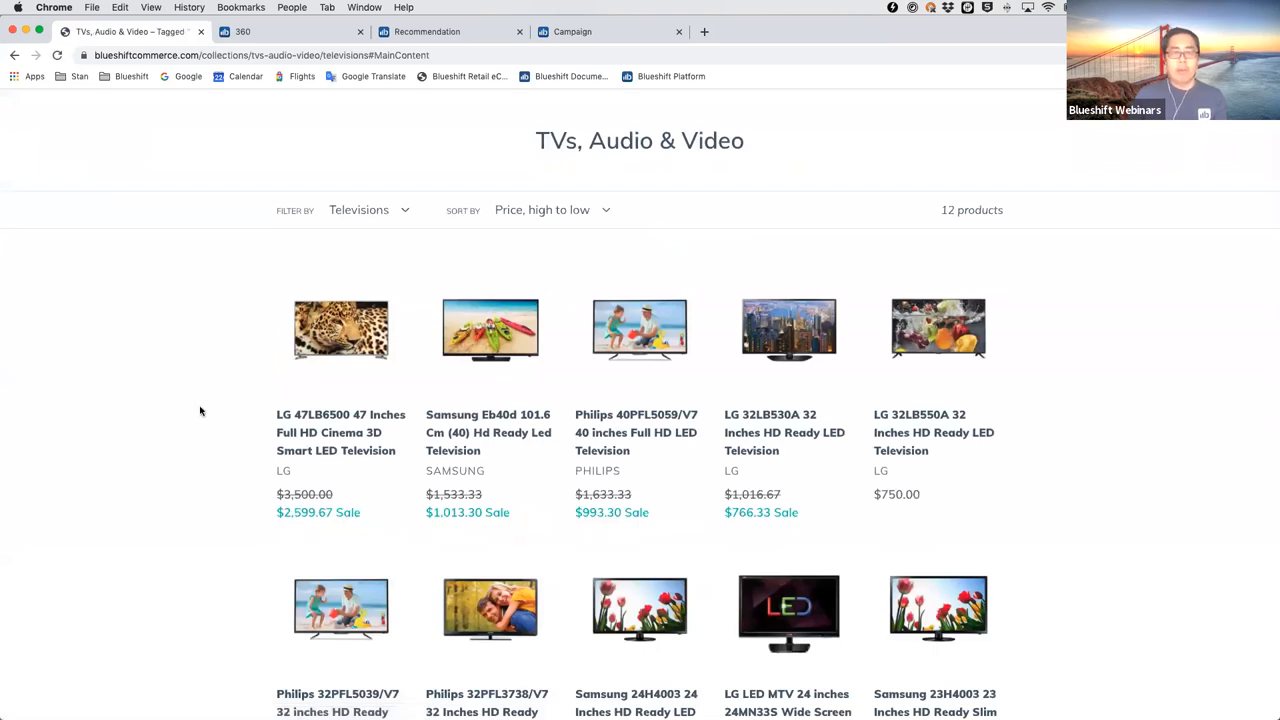
# Open the Samsung Eb40d and another Samsung TV in new tabs.
pyautogui.rightClick(488, 432)
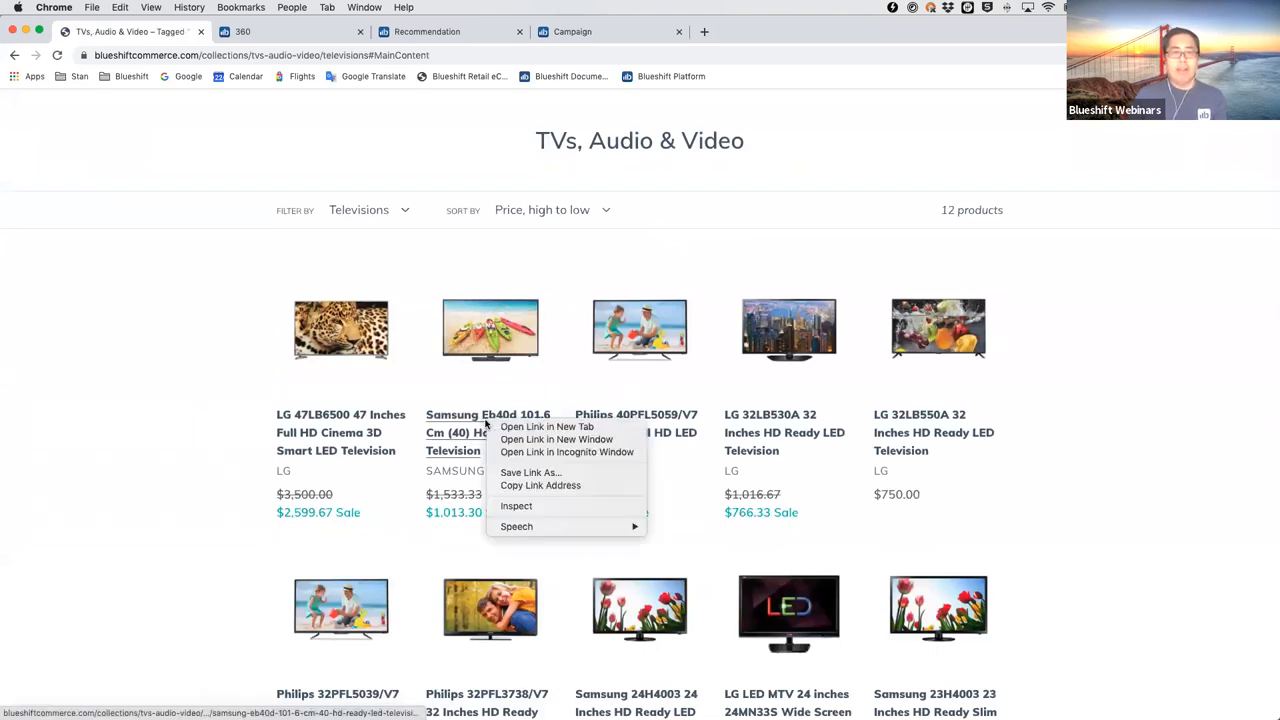
pyautogui.click(546, 426)
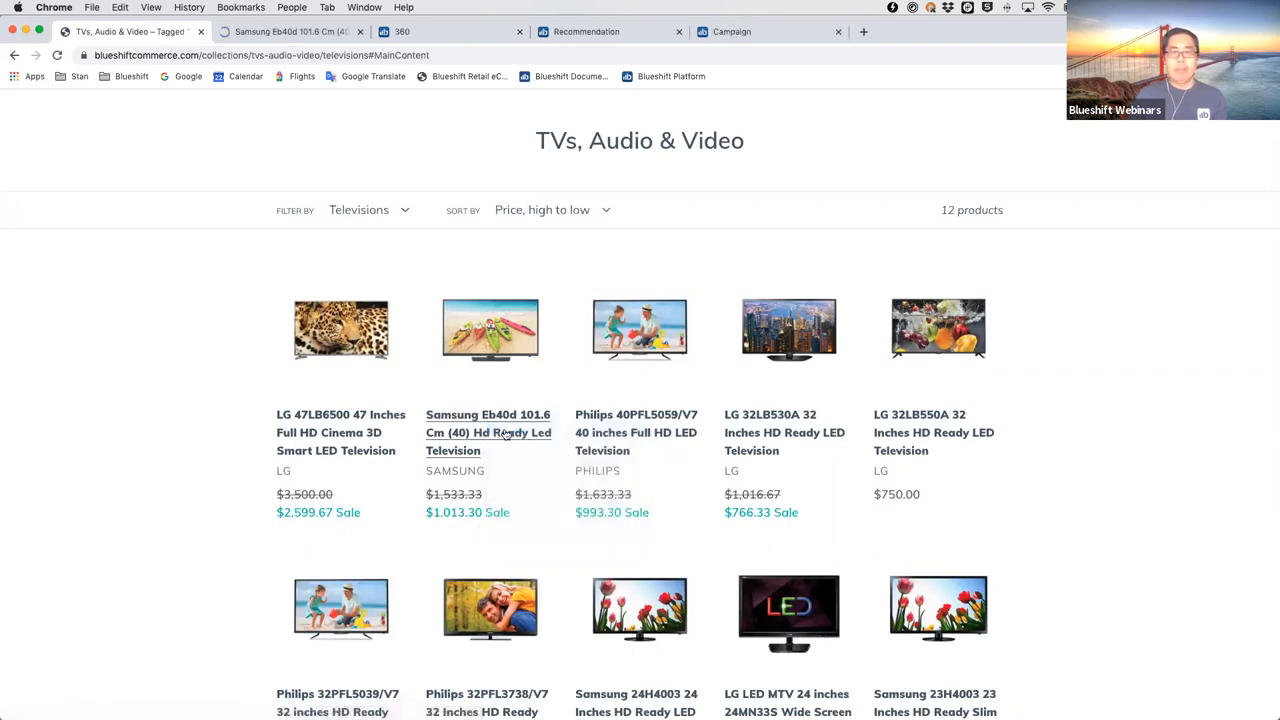
pyautogui.scroll(-3)
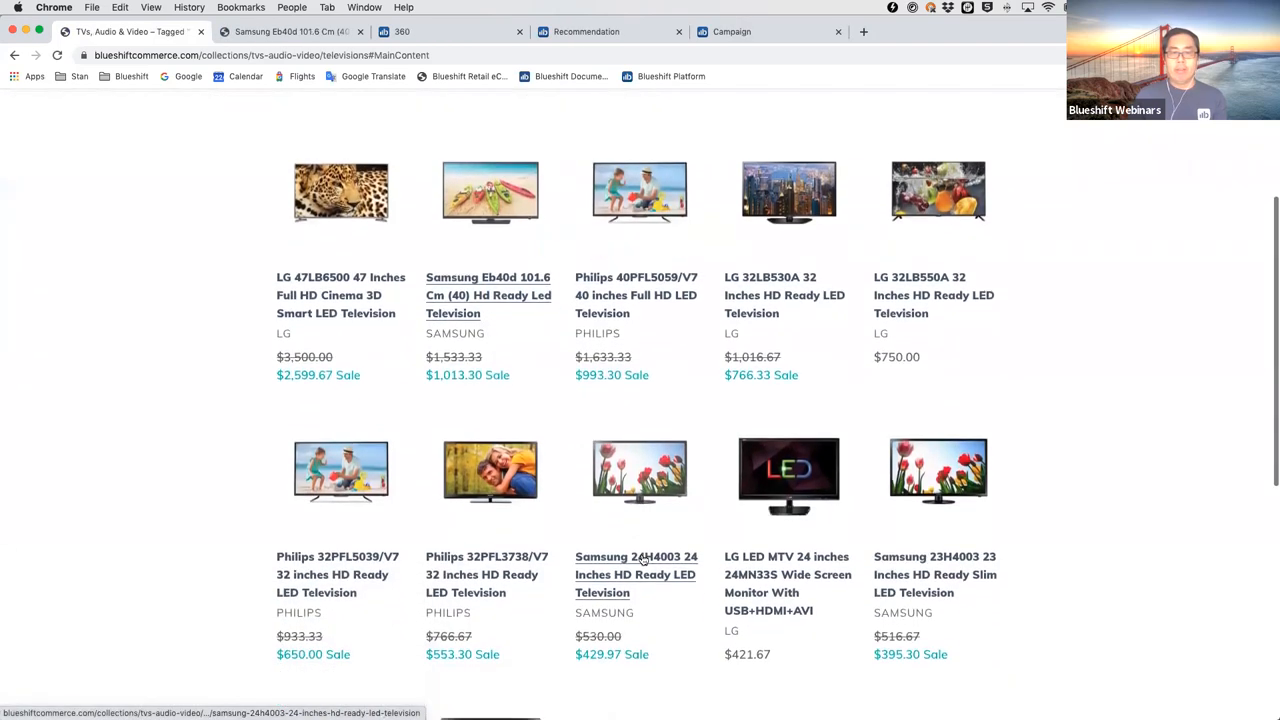
pyautogui.rightClick(935, 574)
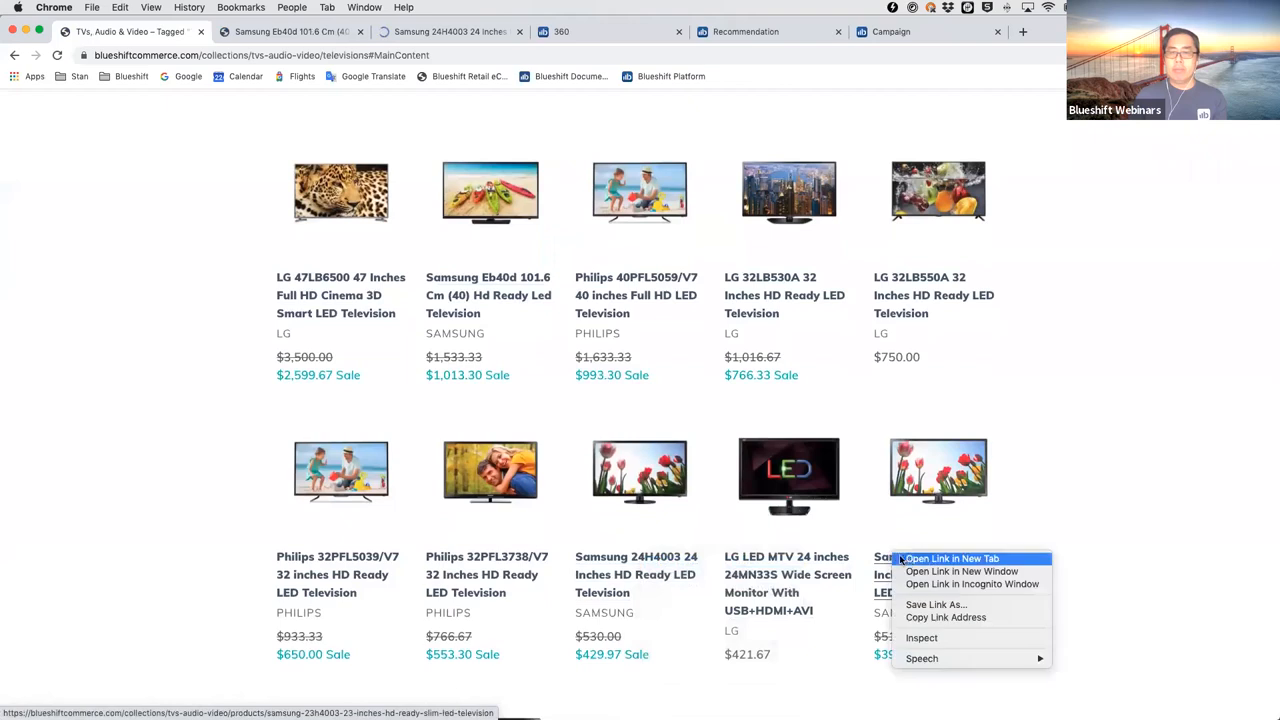
pyautogui.click(951, 558)
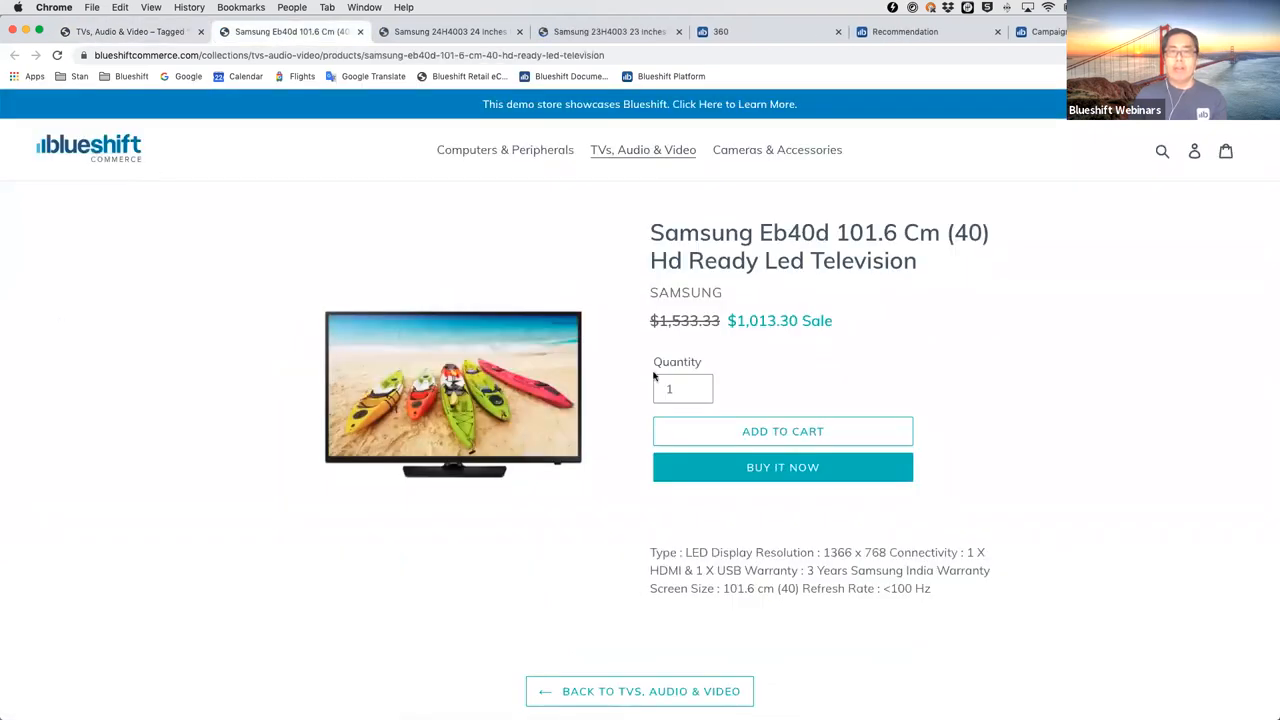
# Cart the Samsung Eb40d and 23H4003 TVs, then remove the 23H4003.
pyautogui.click(782, 431)
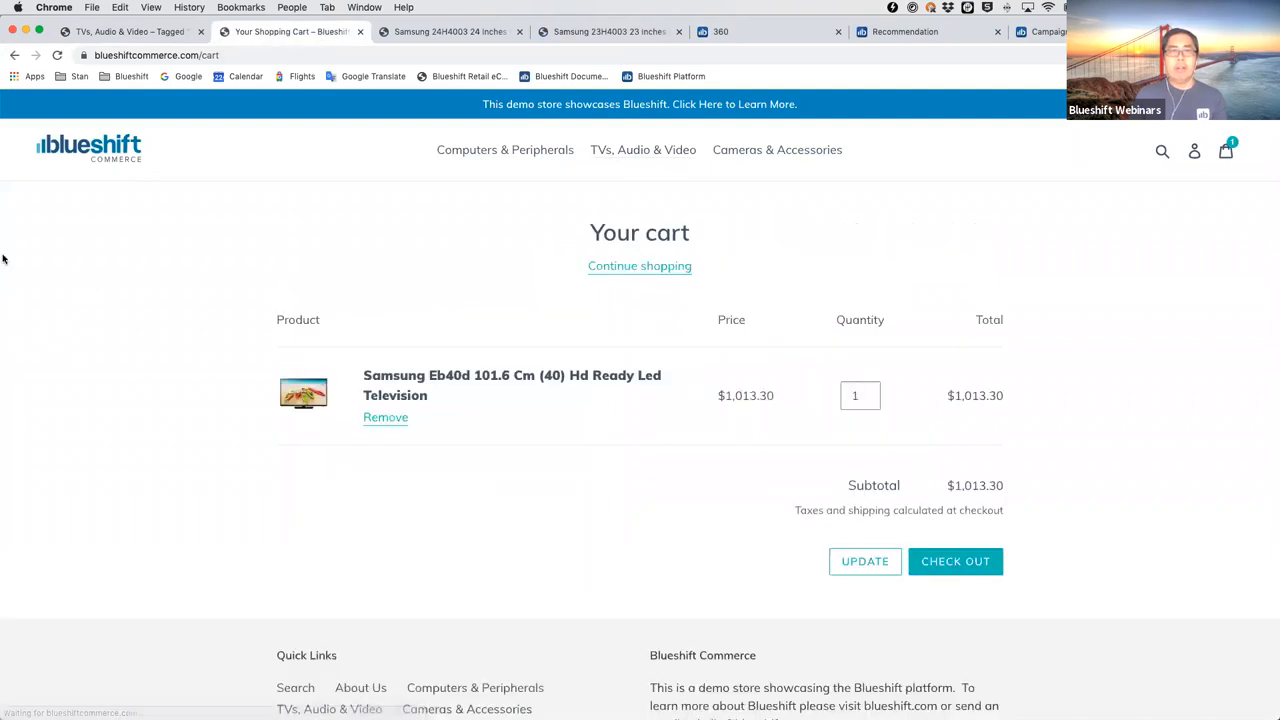
pyautogui.click(450, 31)
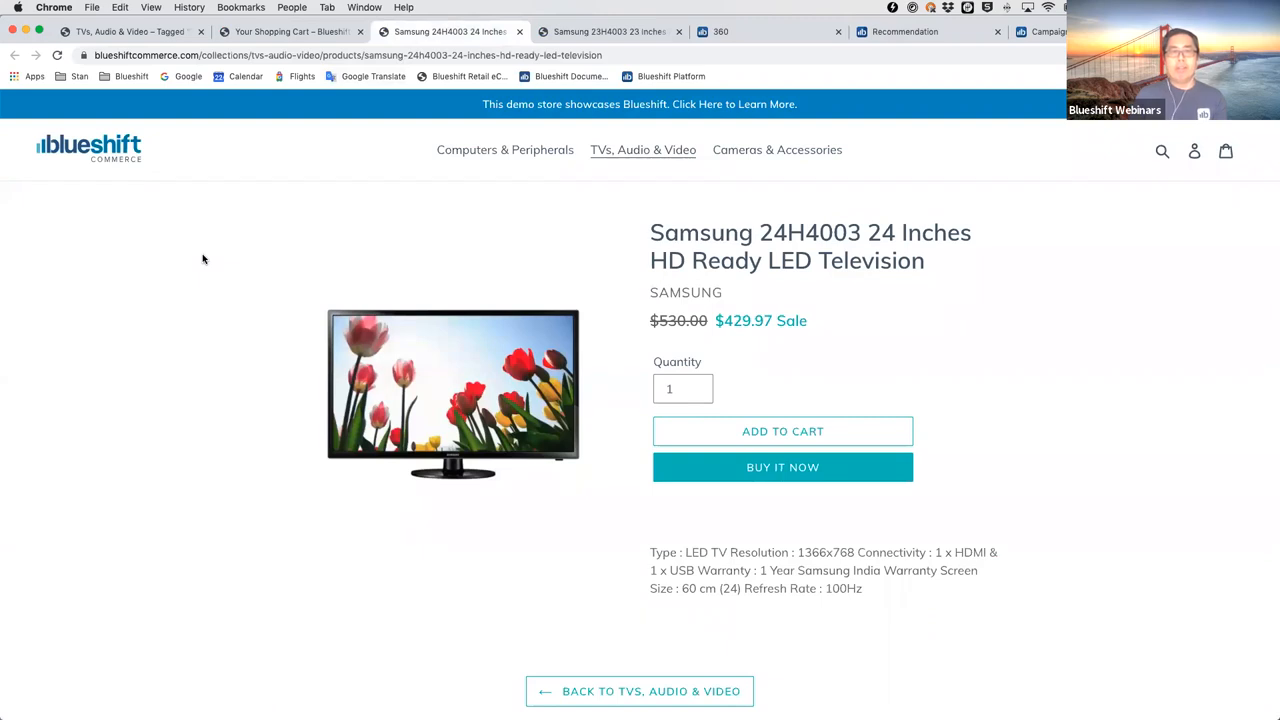
pyautogui.click(608, 31)
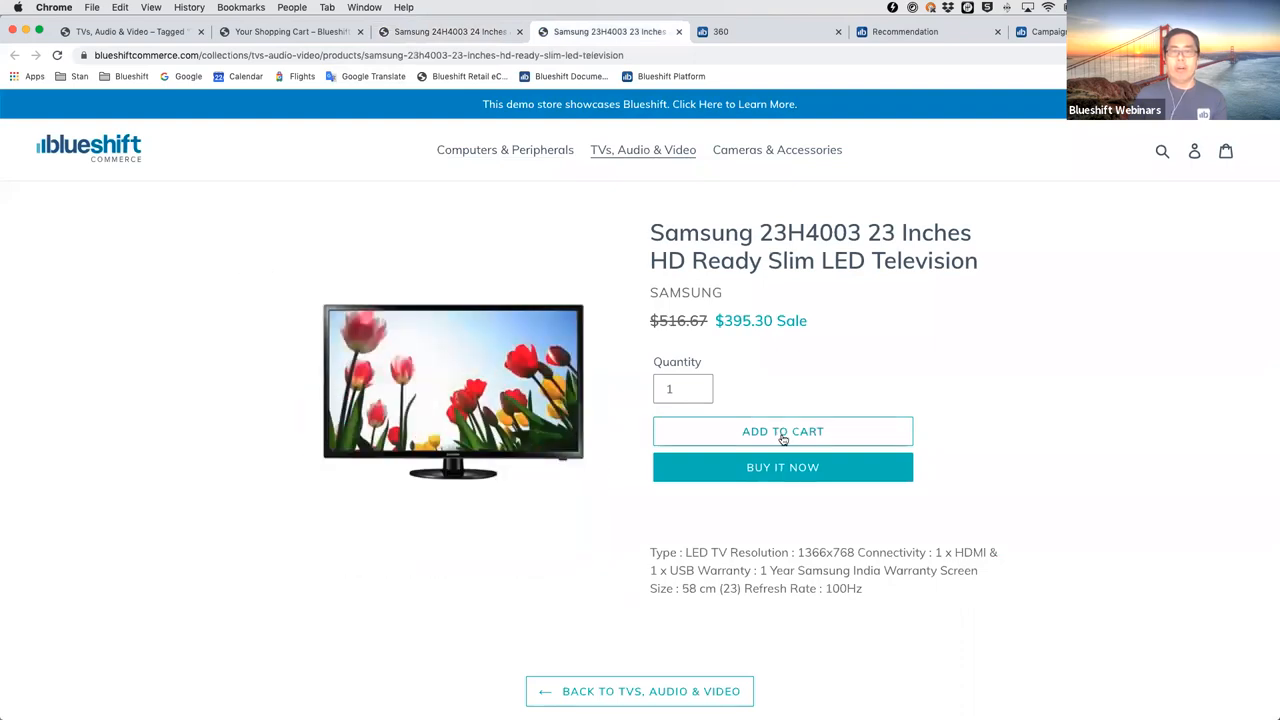
pyautogui.click(782, 431)
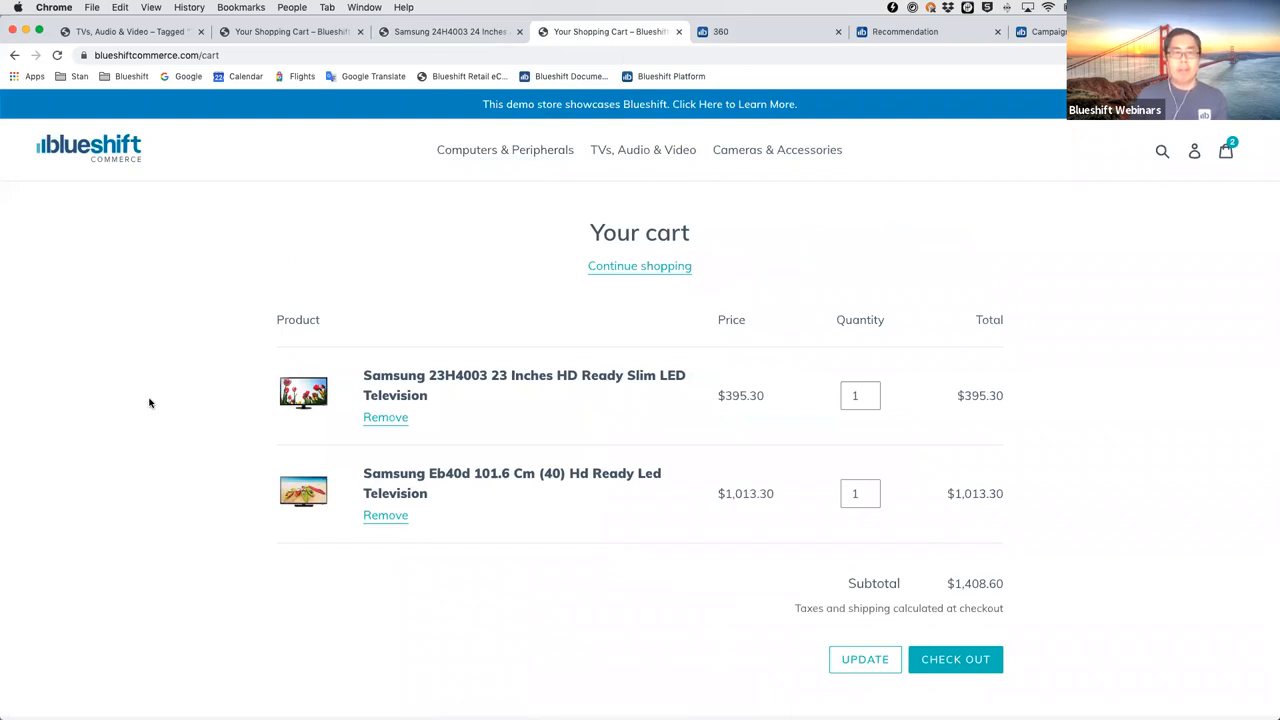
pyautogui.moveTo(494, 420)
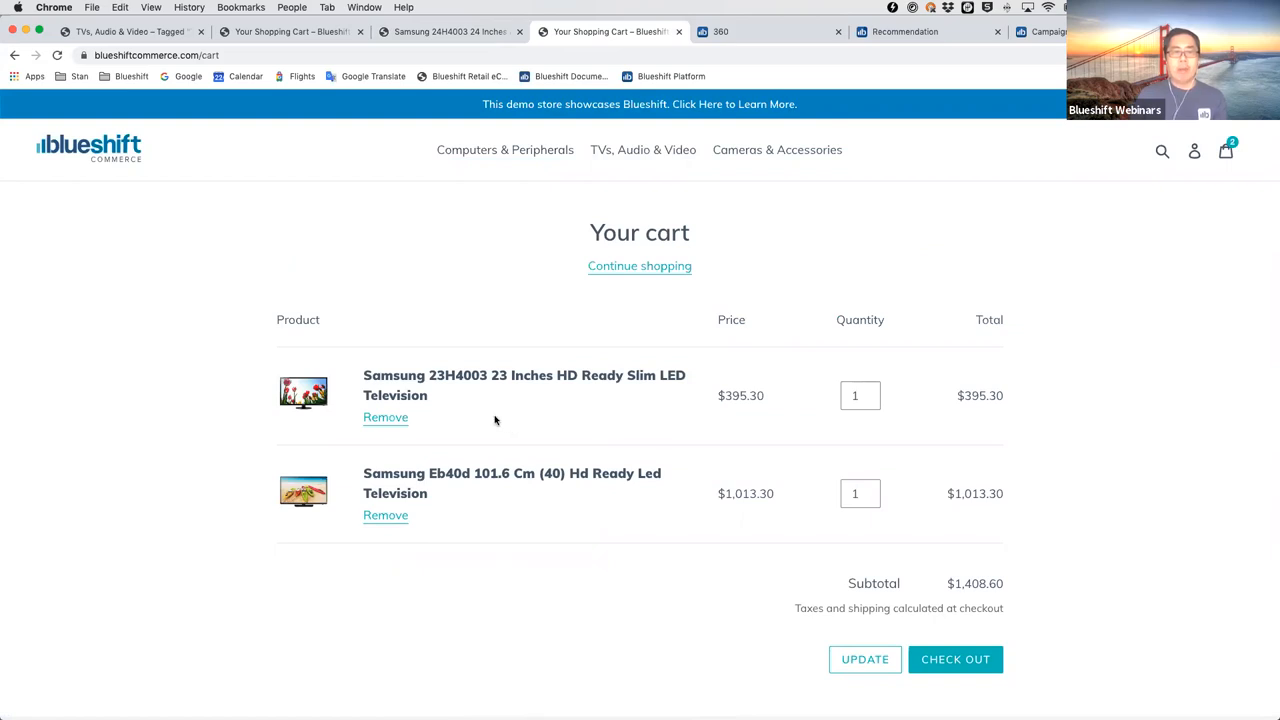
pyautogui.click(385, 417)
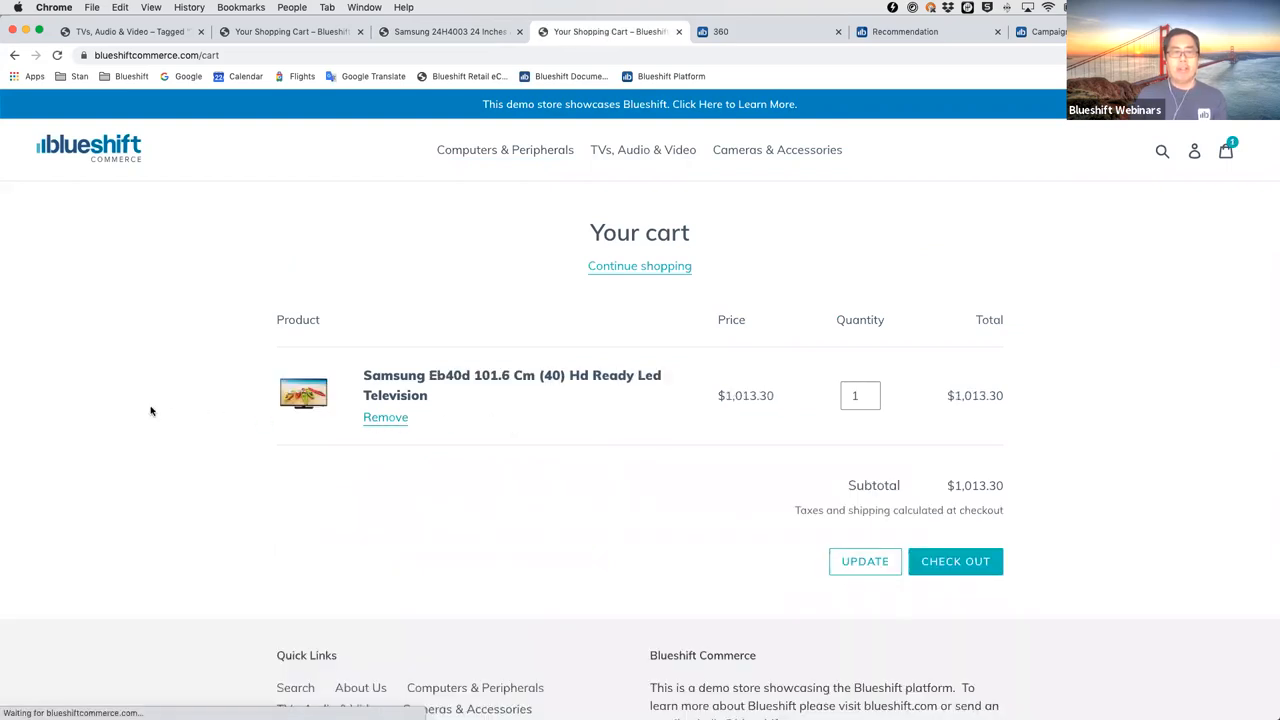
pyautogui.moveTo(155, 482)
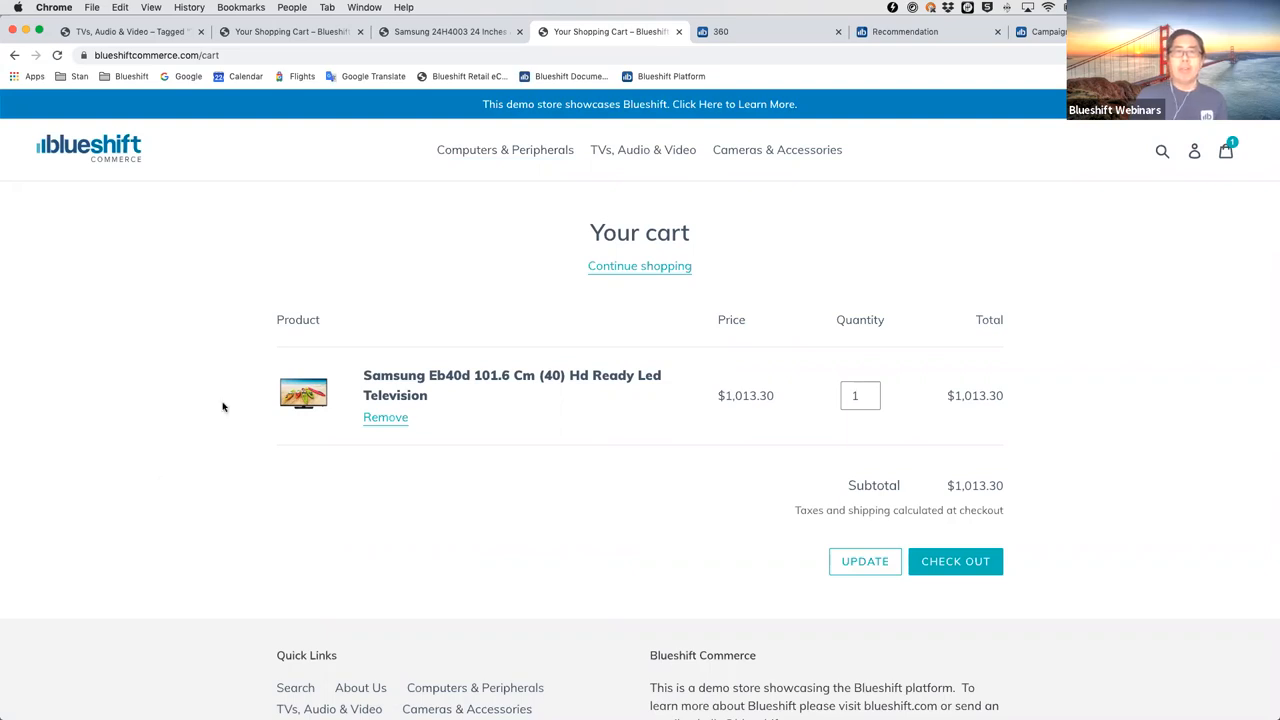
# Scroll the shopper's Recent Catalog Activity showing viewed, carted and removed TVs.
pyautogui.click(720, 31)
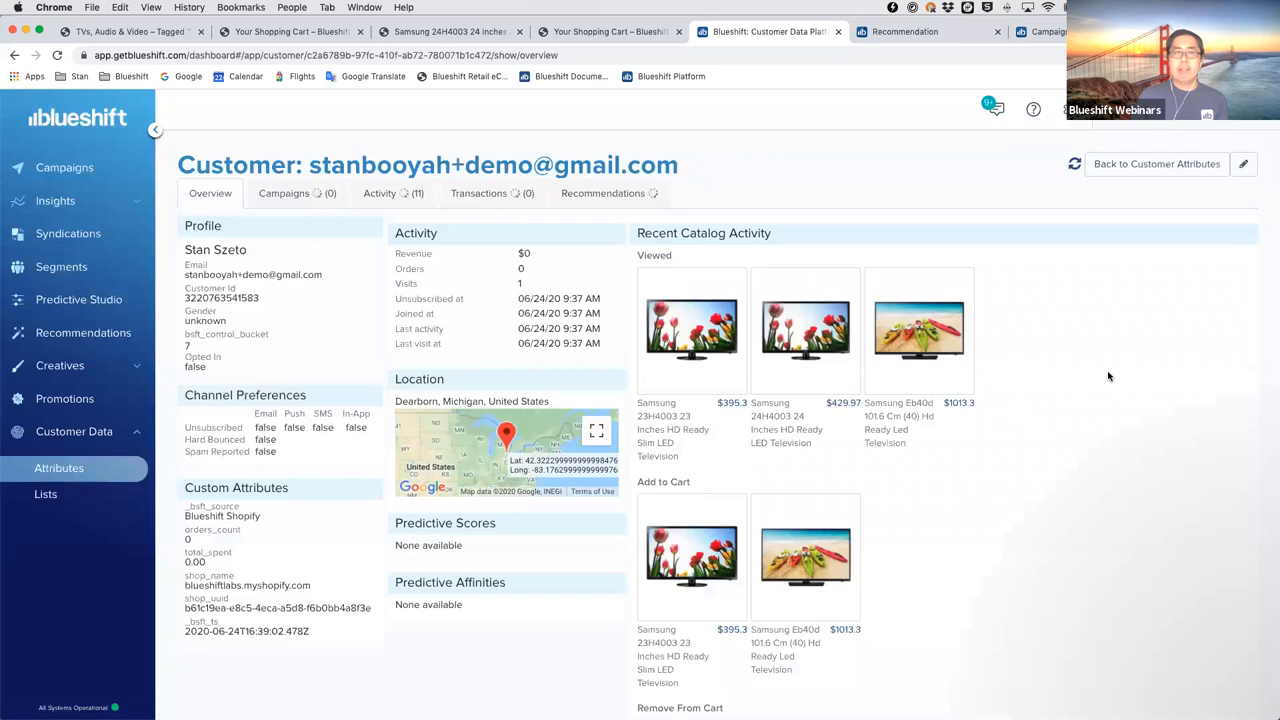
pyautogui.scroll(-3)
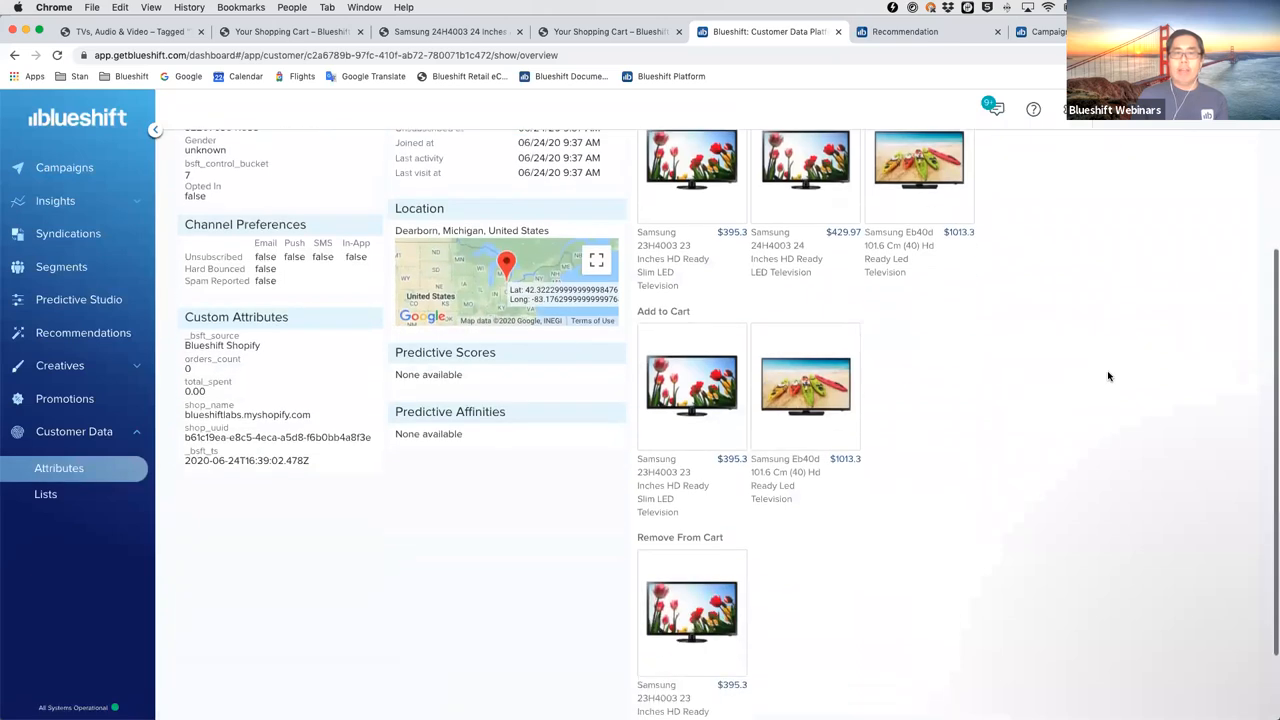
pyautogui.scroll(-3)
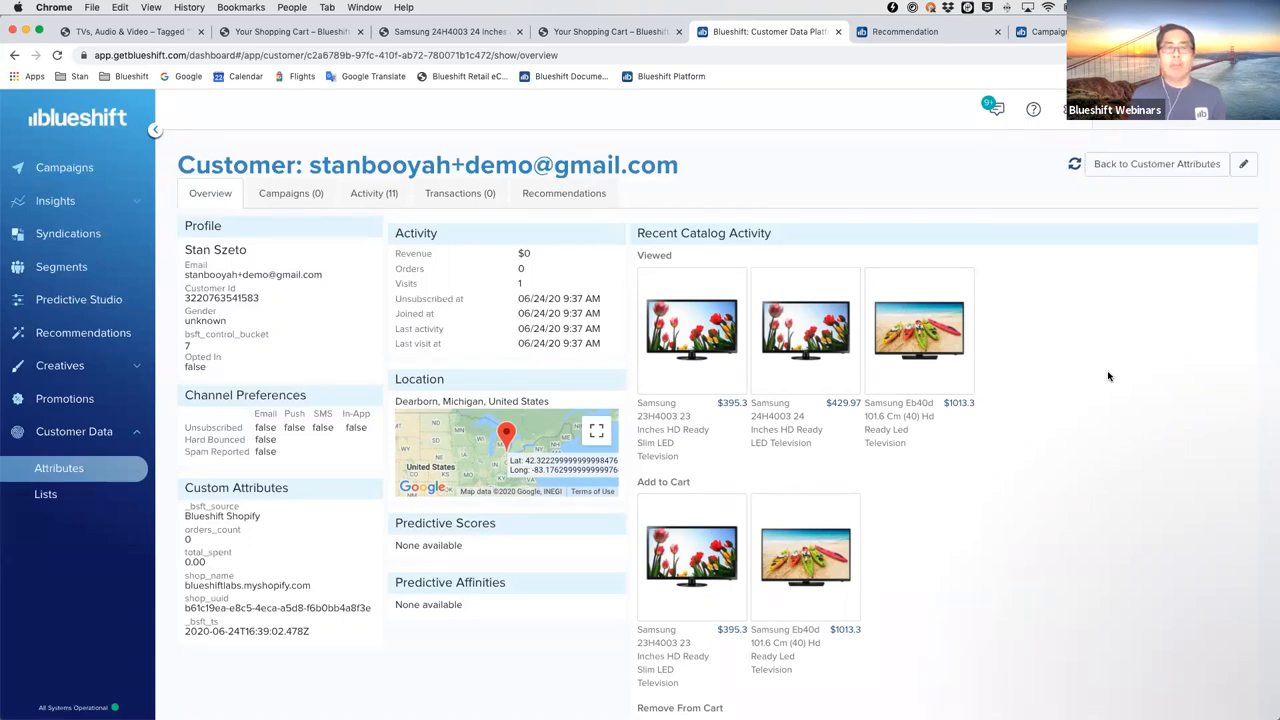
# Name the recommendation 'Cart Abandon', include add_to_cart items, and add the event block.
pyautogui.click(905, 31)
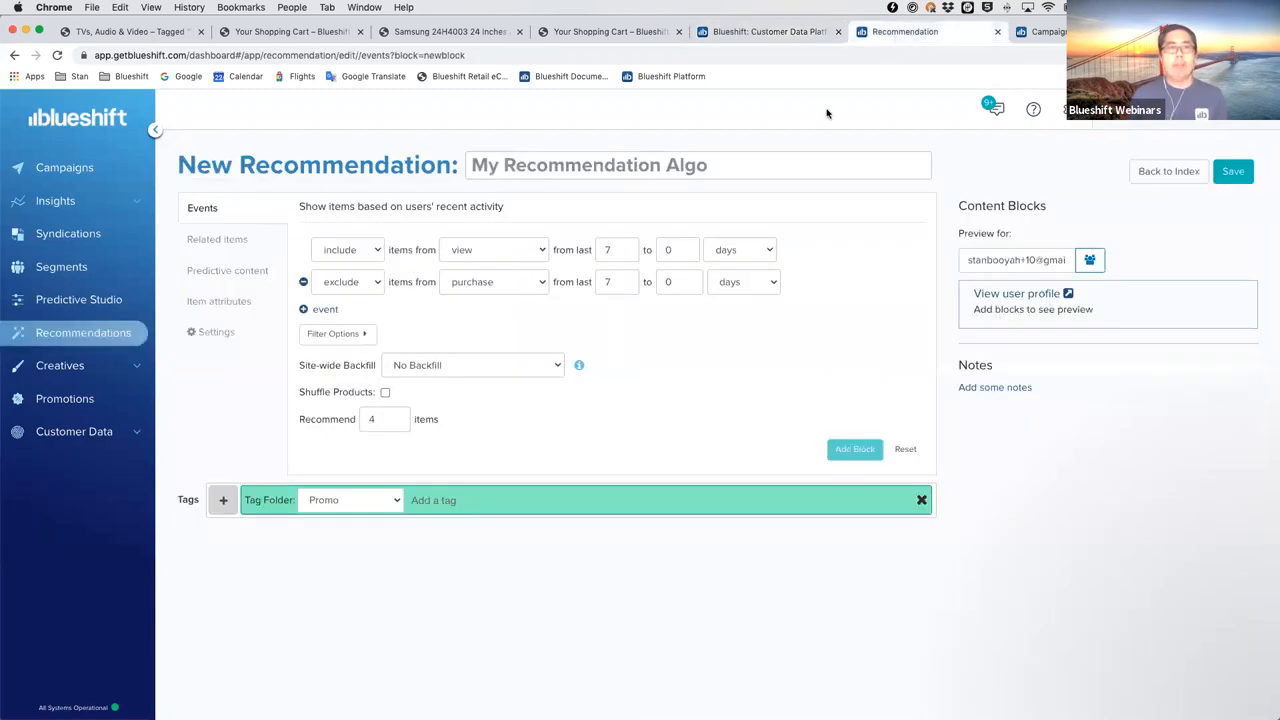
pyautogui.click(625, 165)
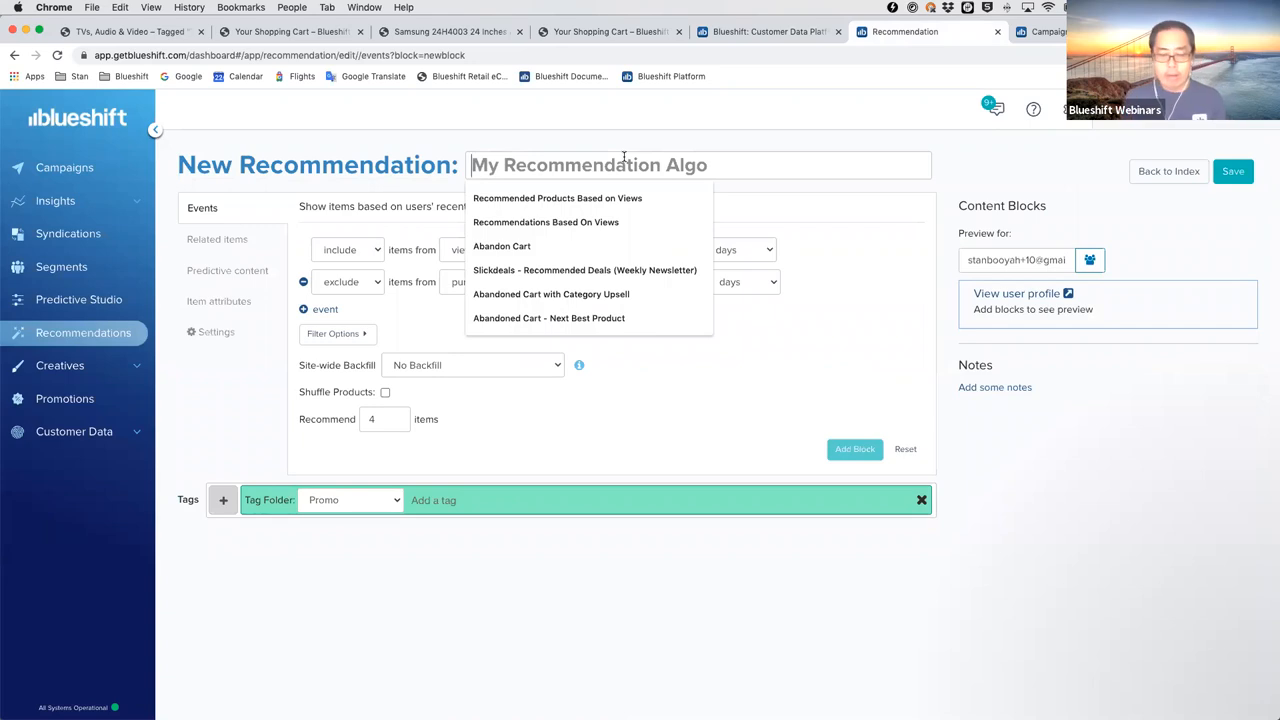
pyautogui.write('Ca')
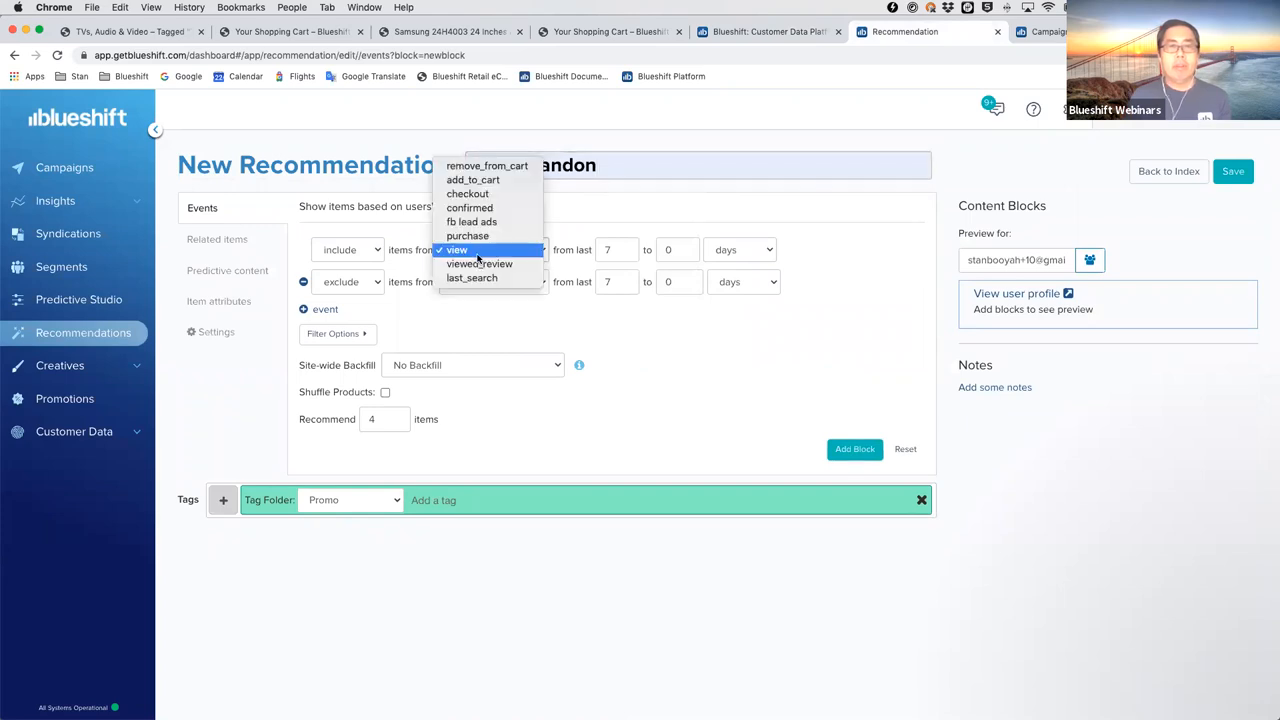
pyautogui.click(479, 179)
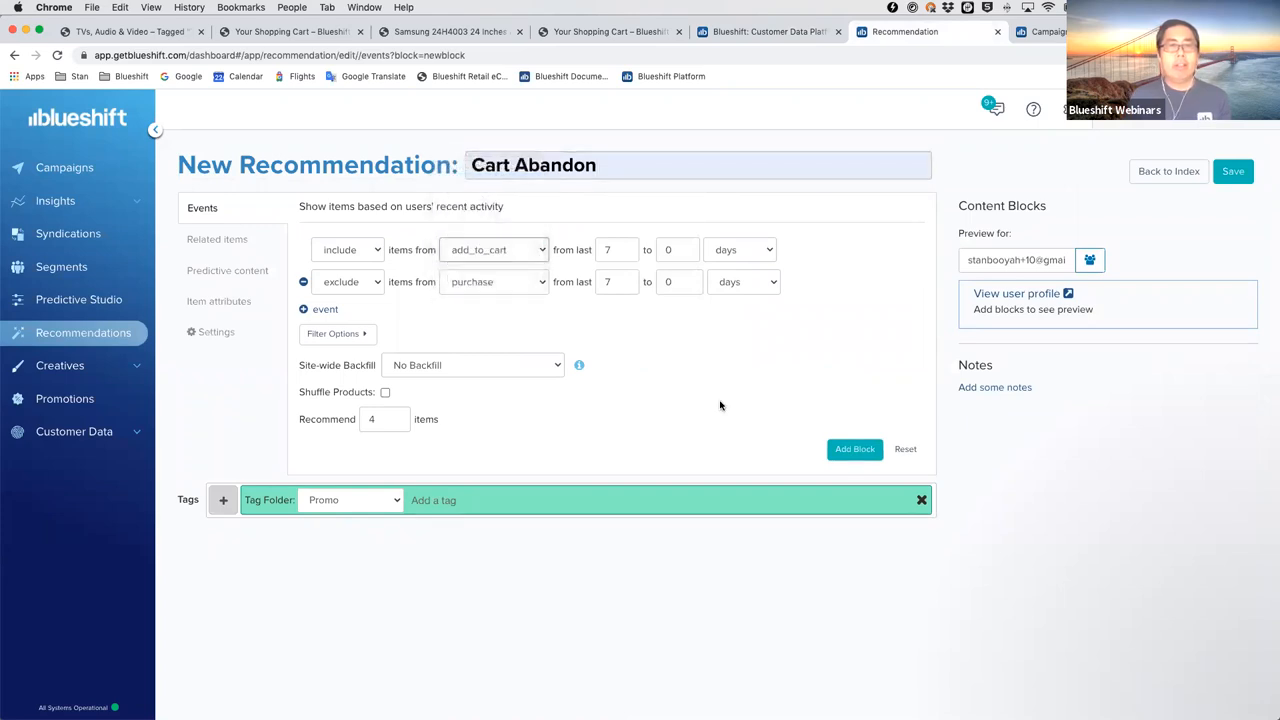
pyautogui.moveTo(499, 309)
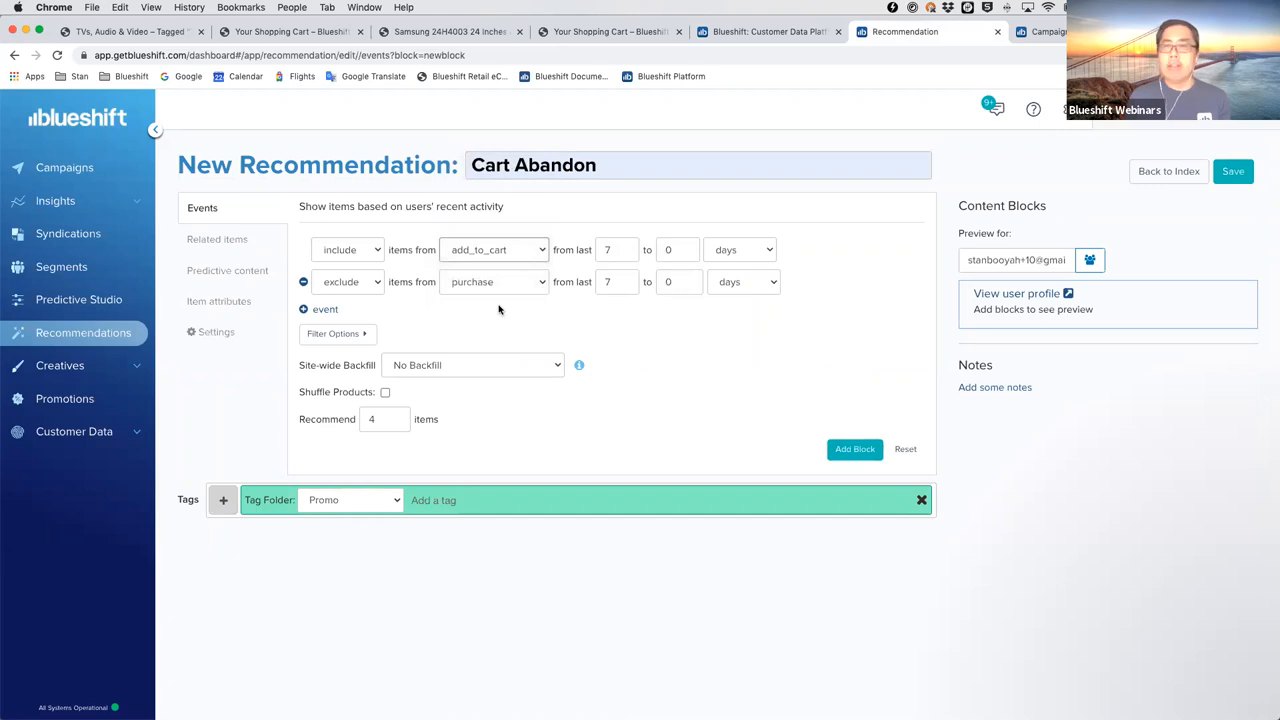
pyautogui.click(337, 333)
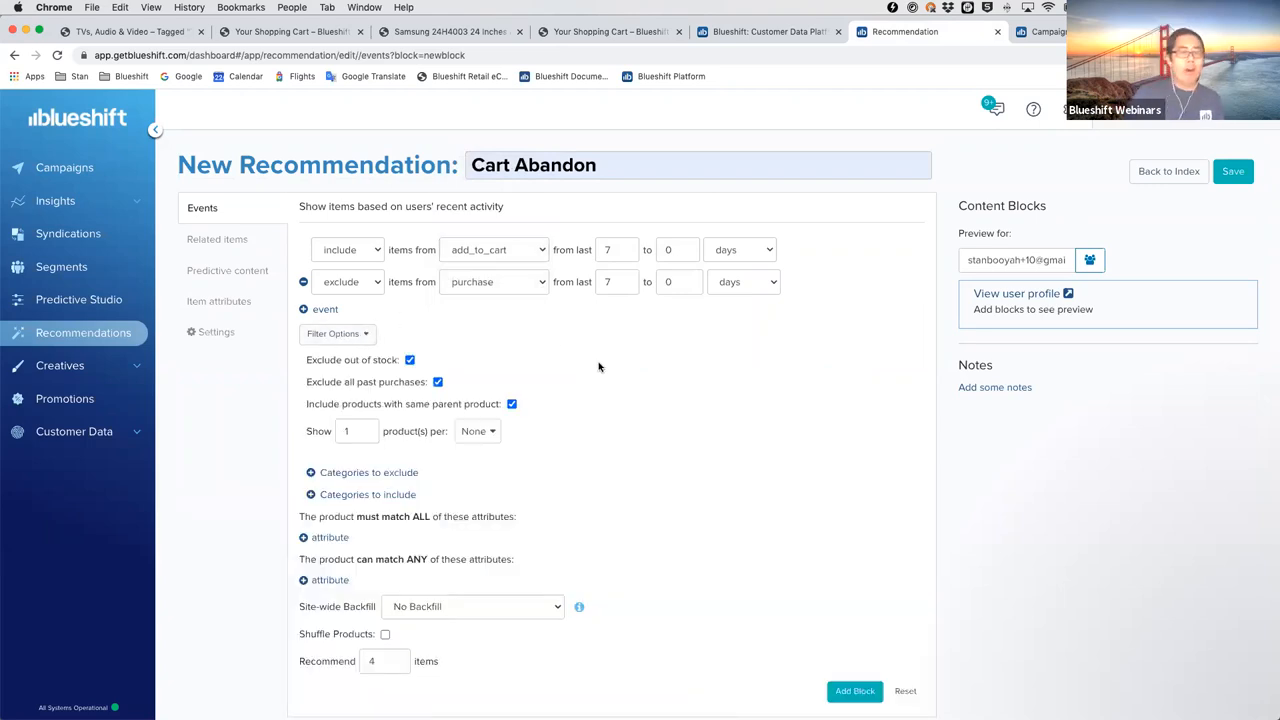
pyautogui.moveTo(603, 369)
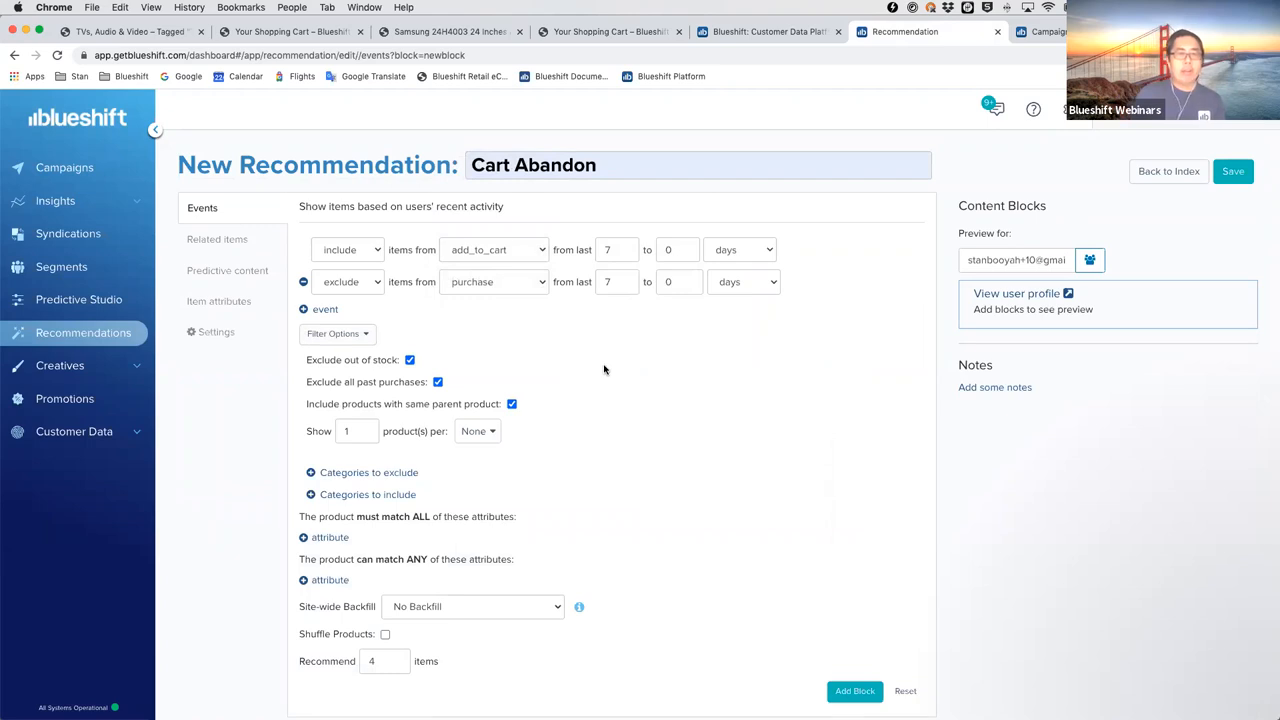
pyautogui.click(1233, 171)
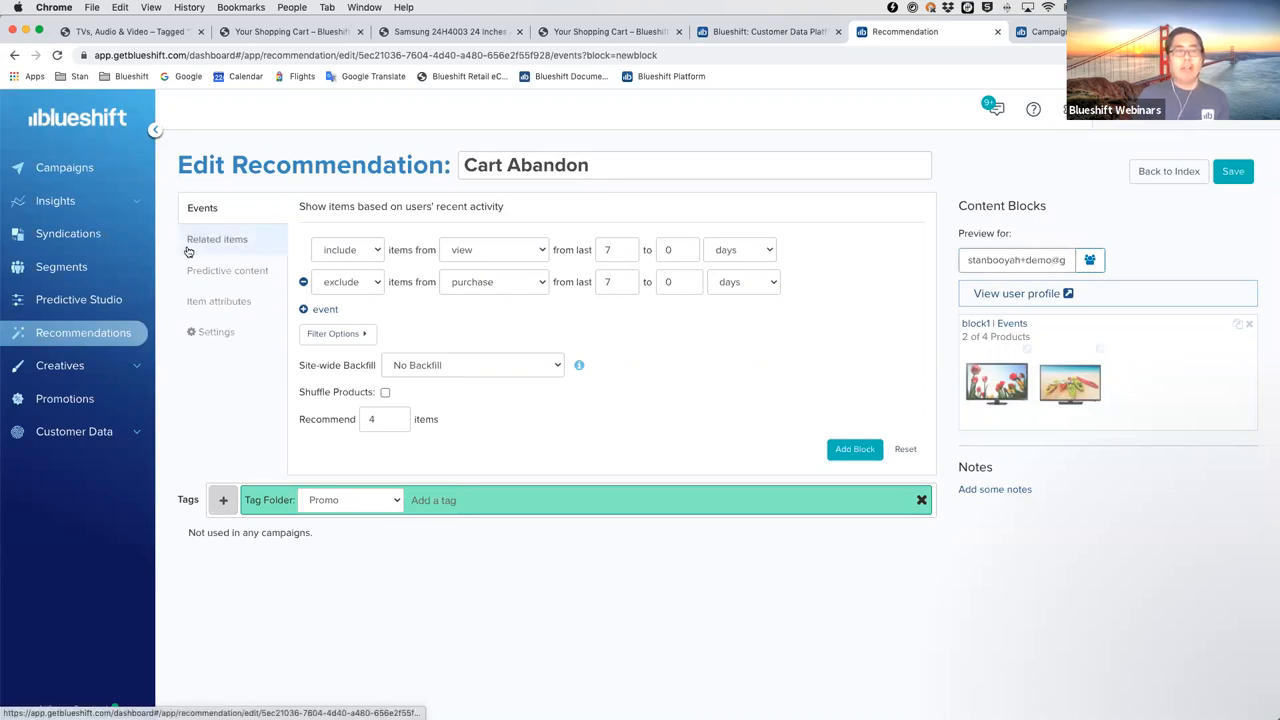
# Add a Related items block based on cart additions with top selling products backfill.
pyautogui.click(217, 238)
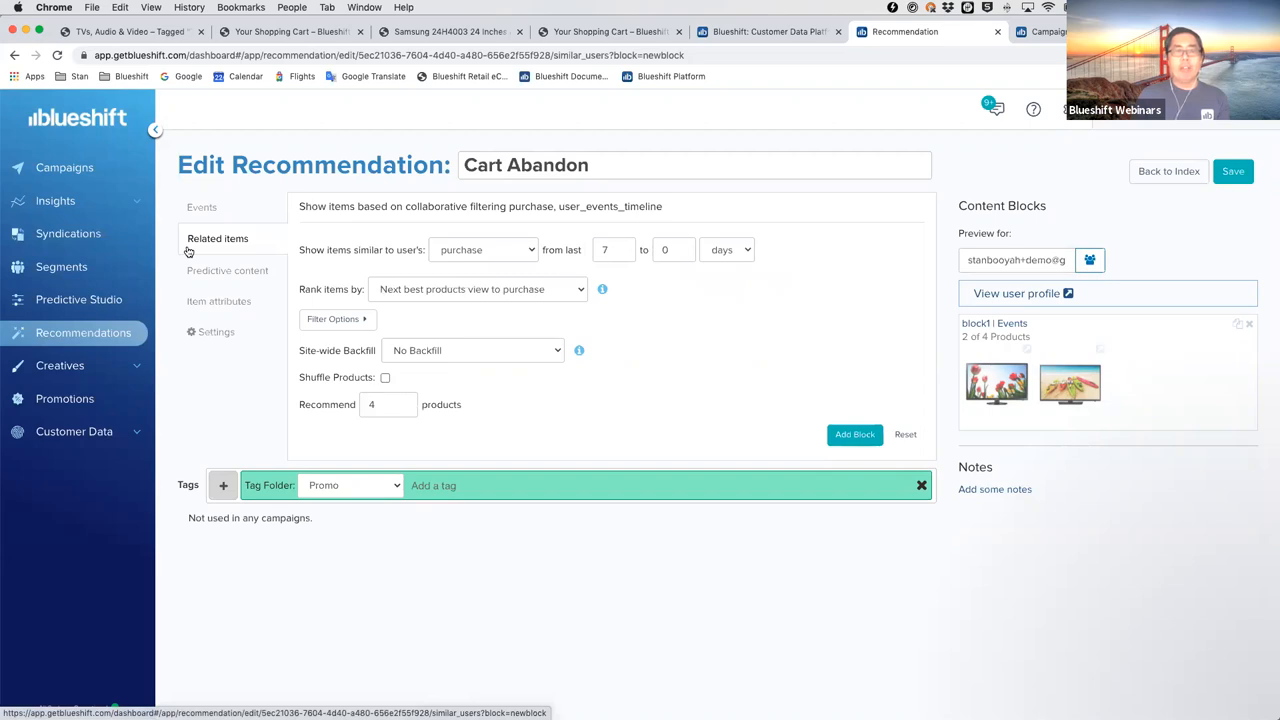
pyautogui.moveTo(443, 262)
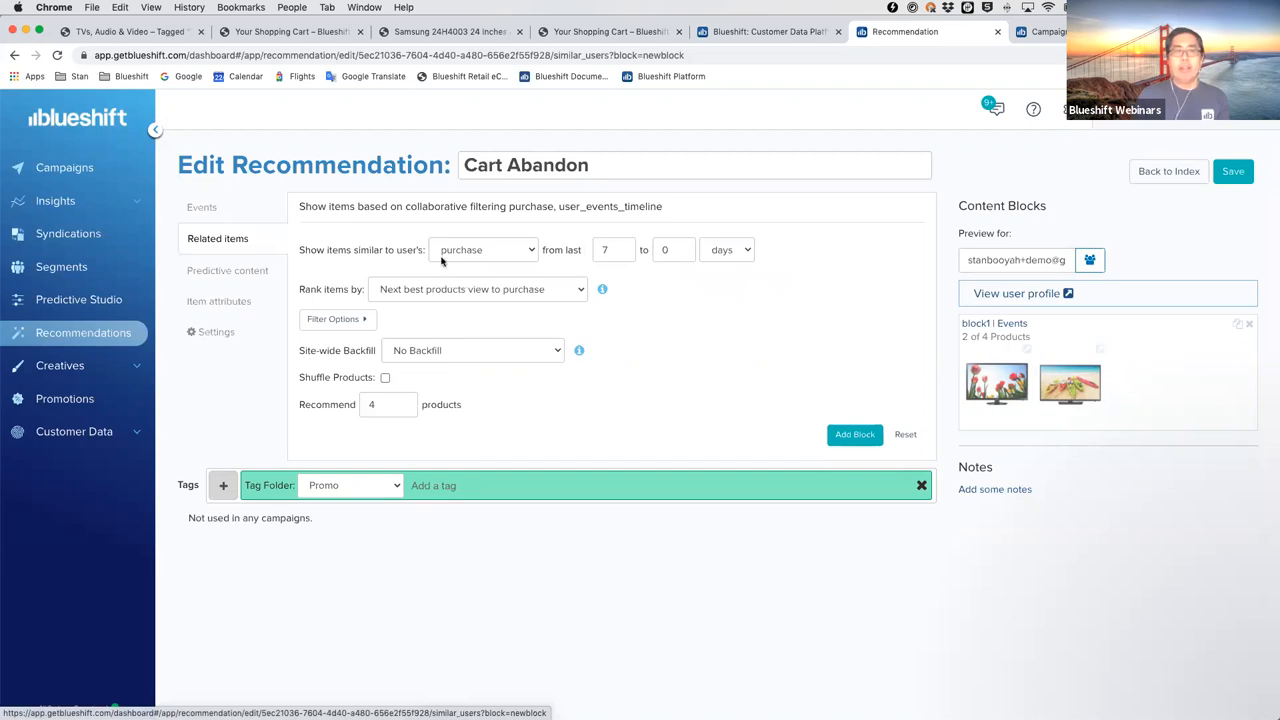
pyautogui.click(483, 249)
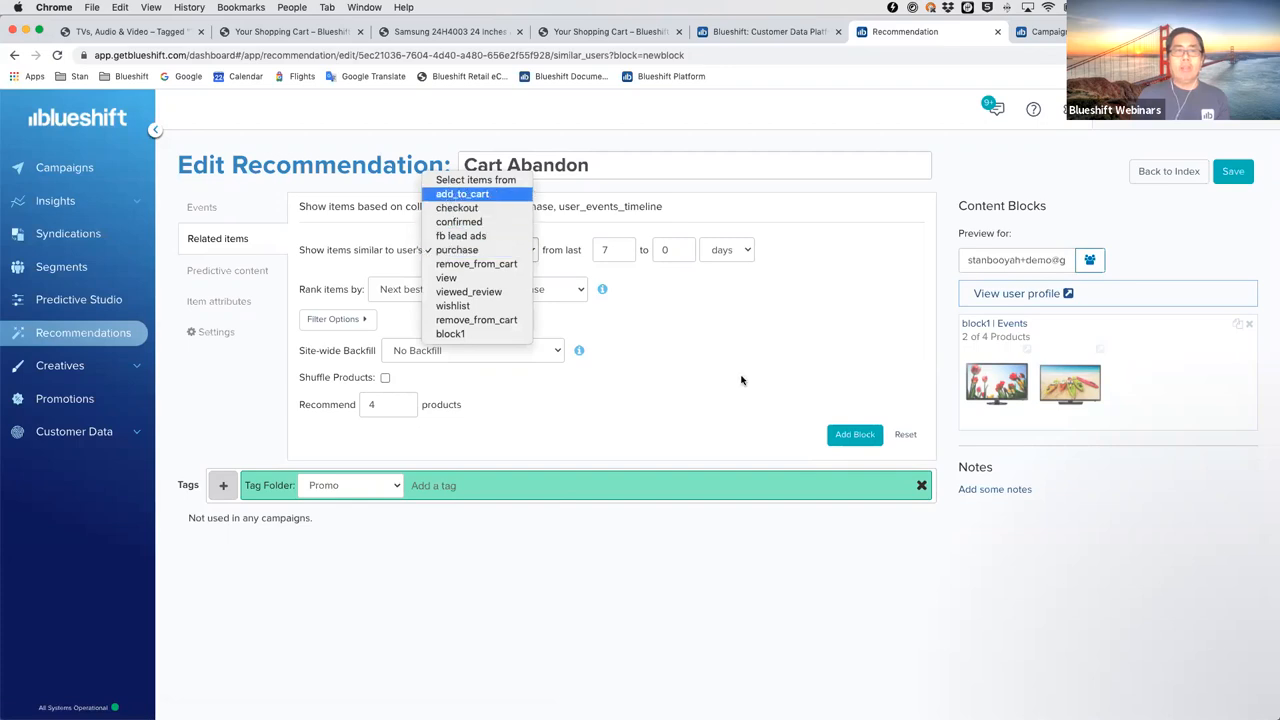
pyautogui.click(462, 193)
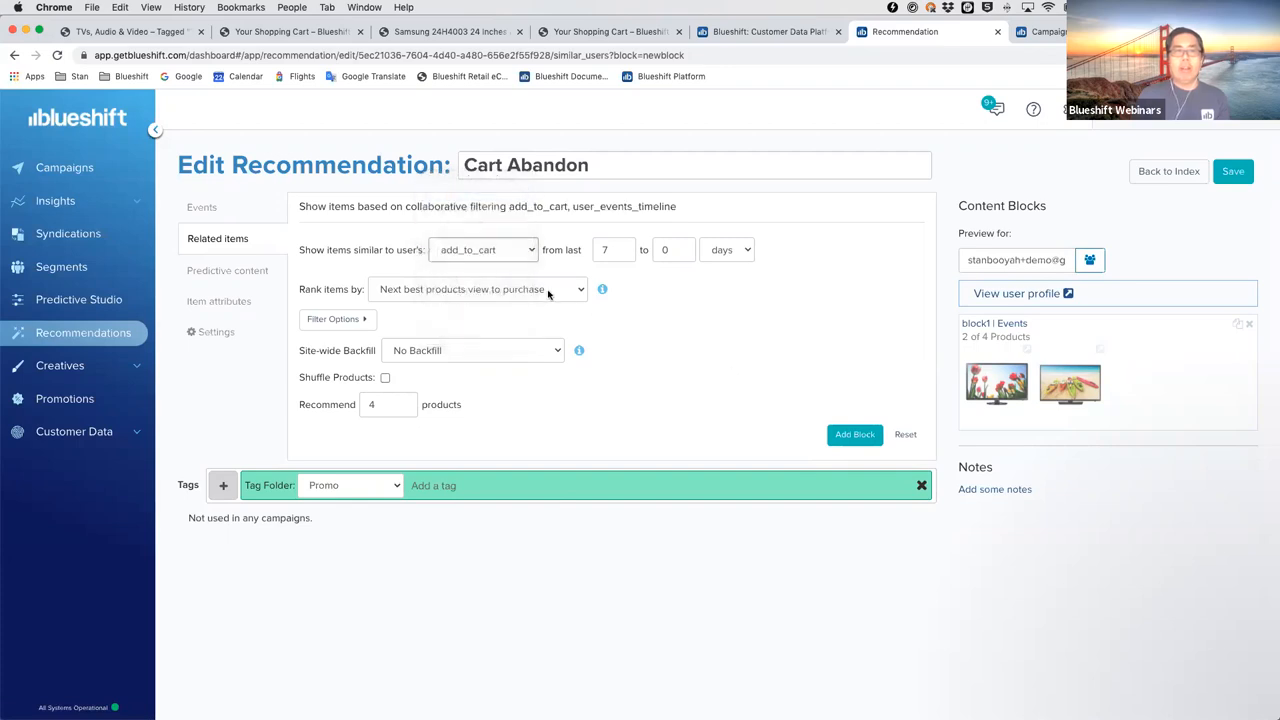
pyautogui.click(478, 289)
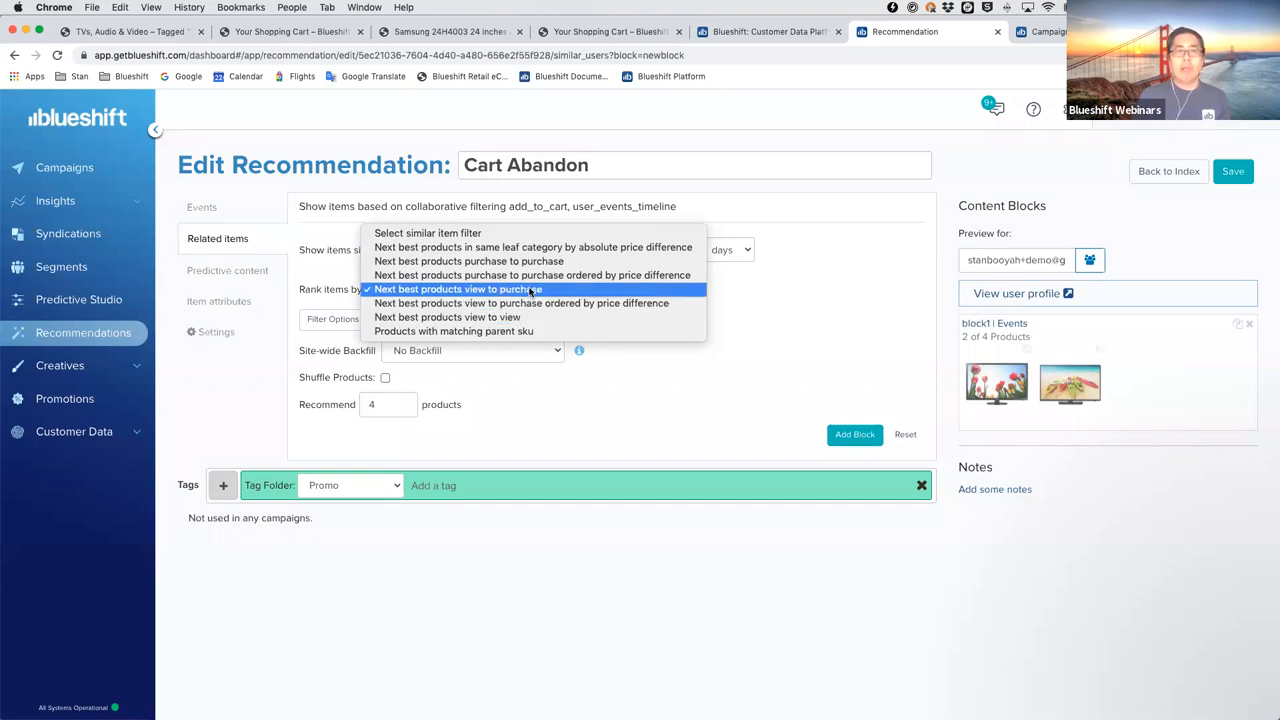
pyautogui.click(458, 289)
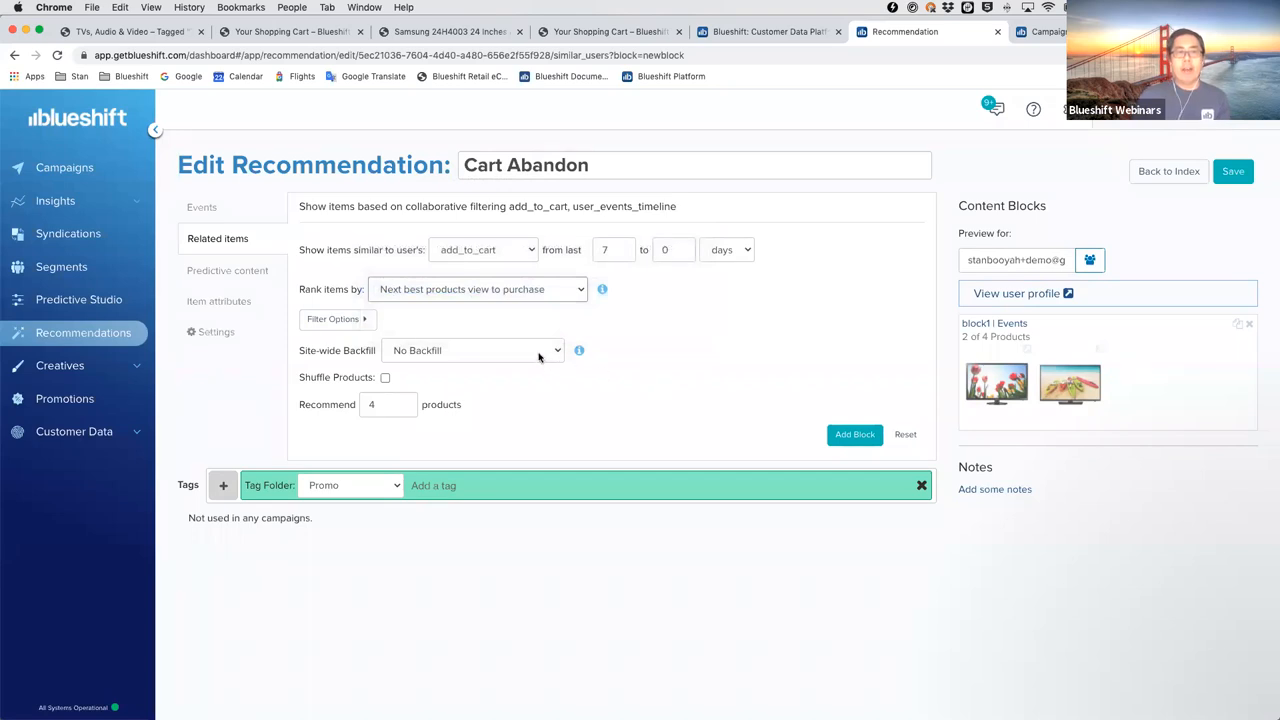
pyautogui.click(470, 350)
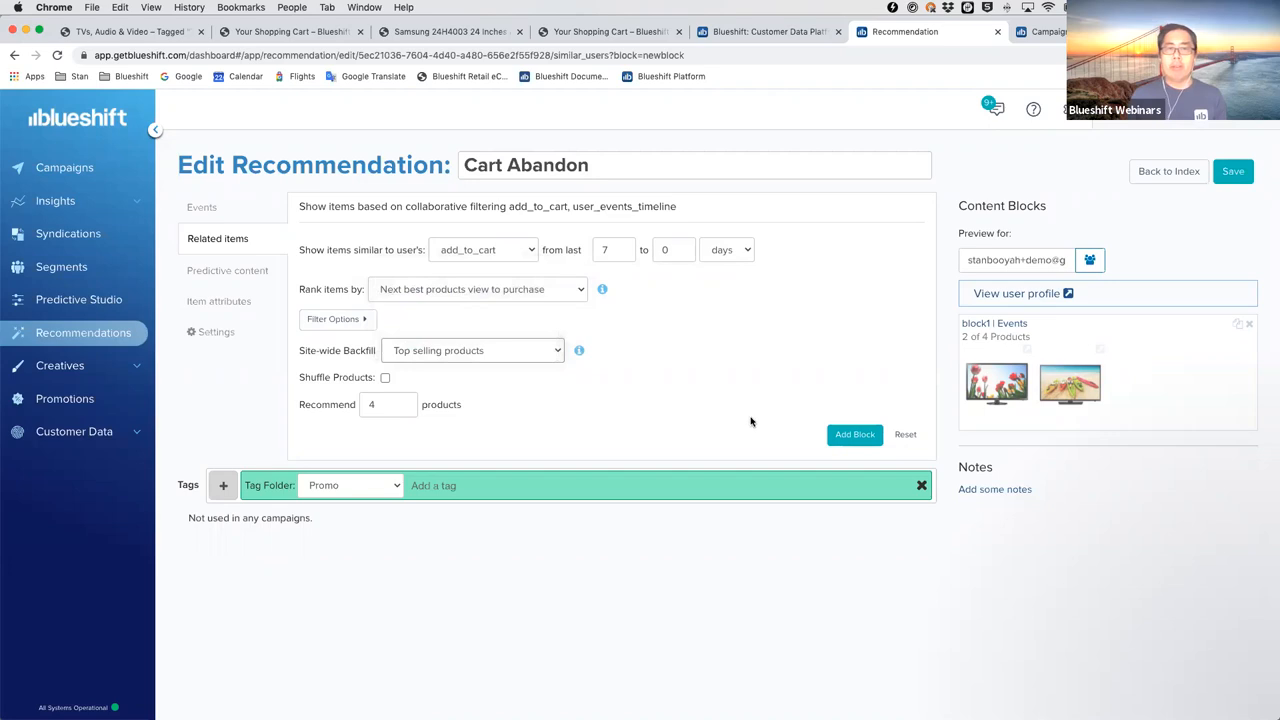
pyautogui.click(854, 434)
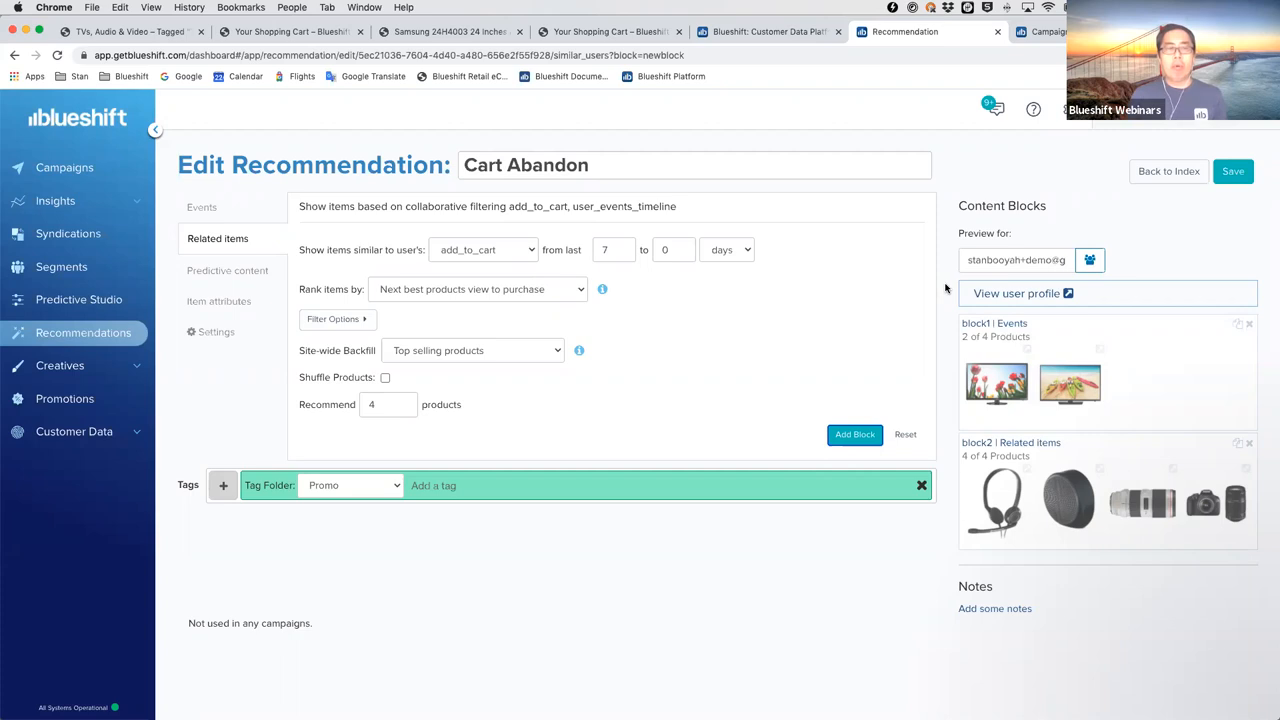
# Set the Abandon Cart 1 template's Recommendations algorithm to Cart Abandon.
pyautogui.click(60, 365)
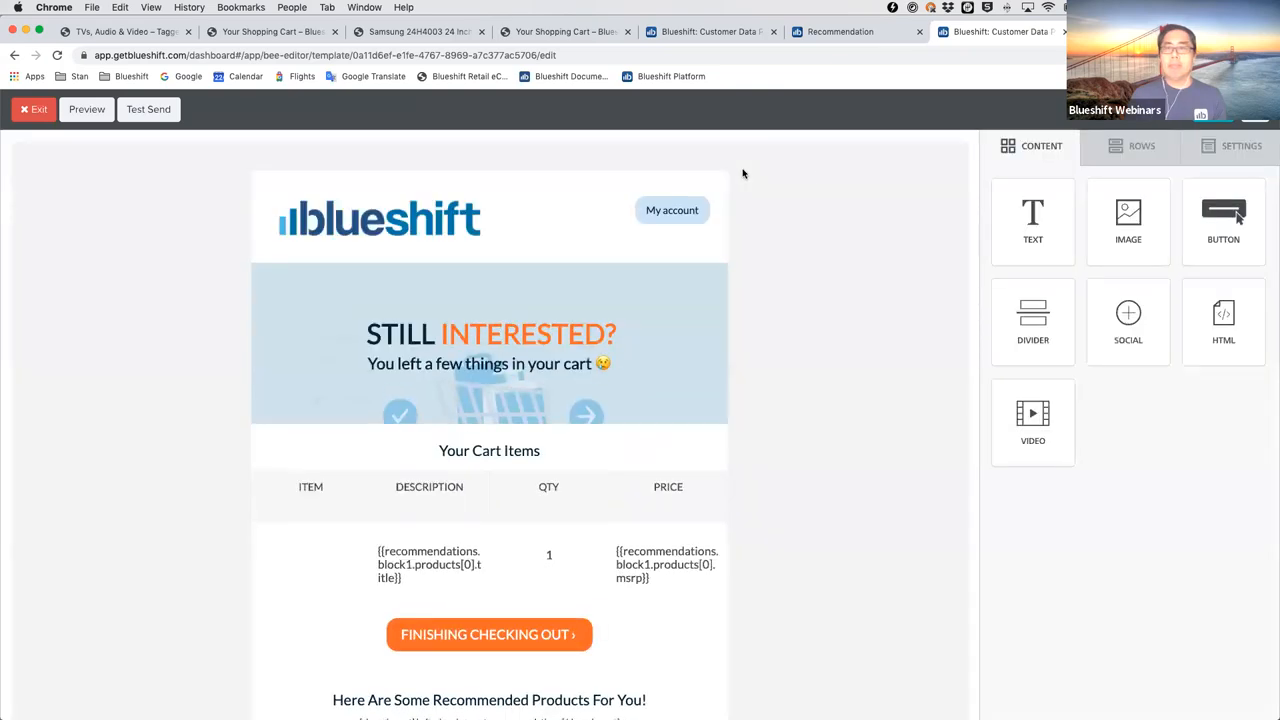
pyautogui.moveTo(780, 557)
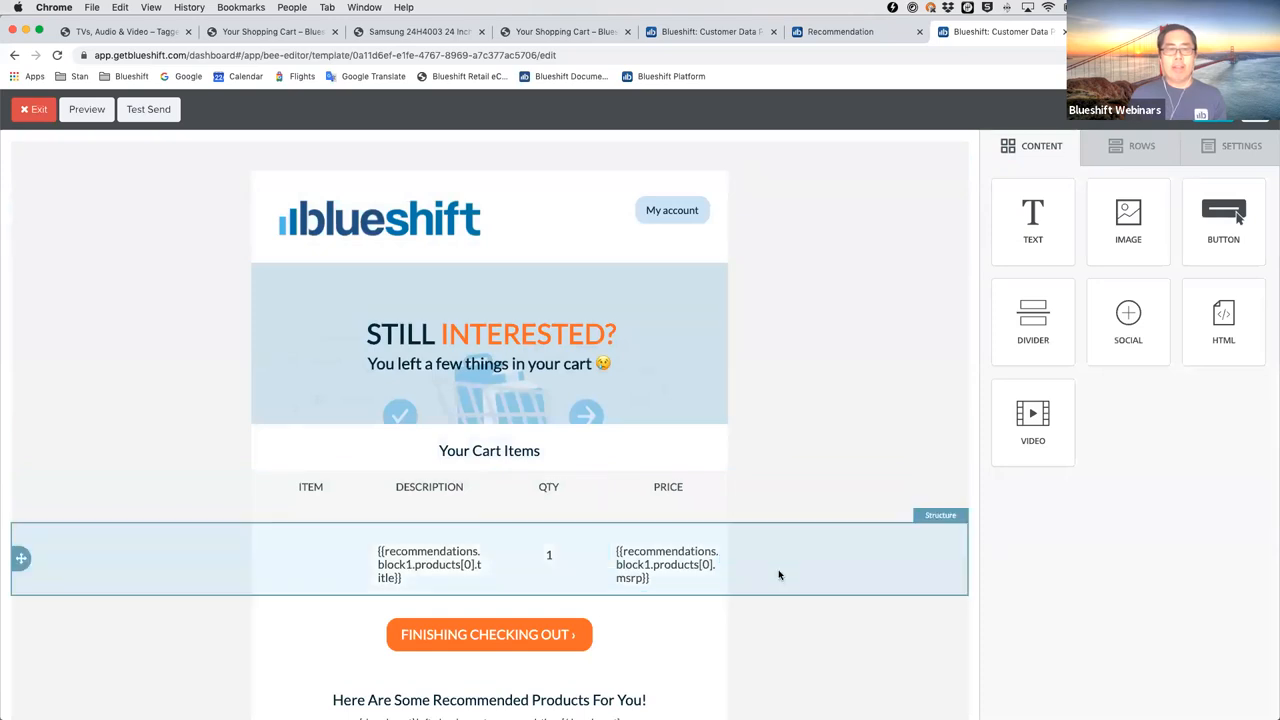
pyautogui.scroll(-3)
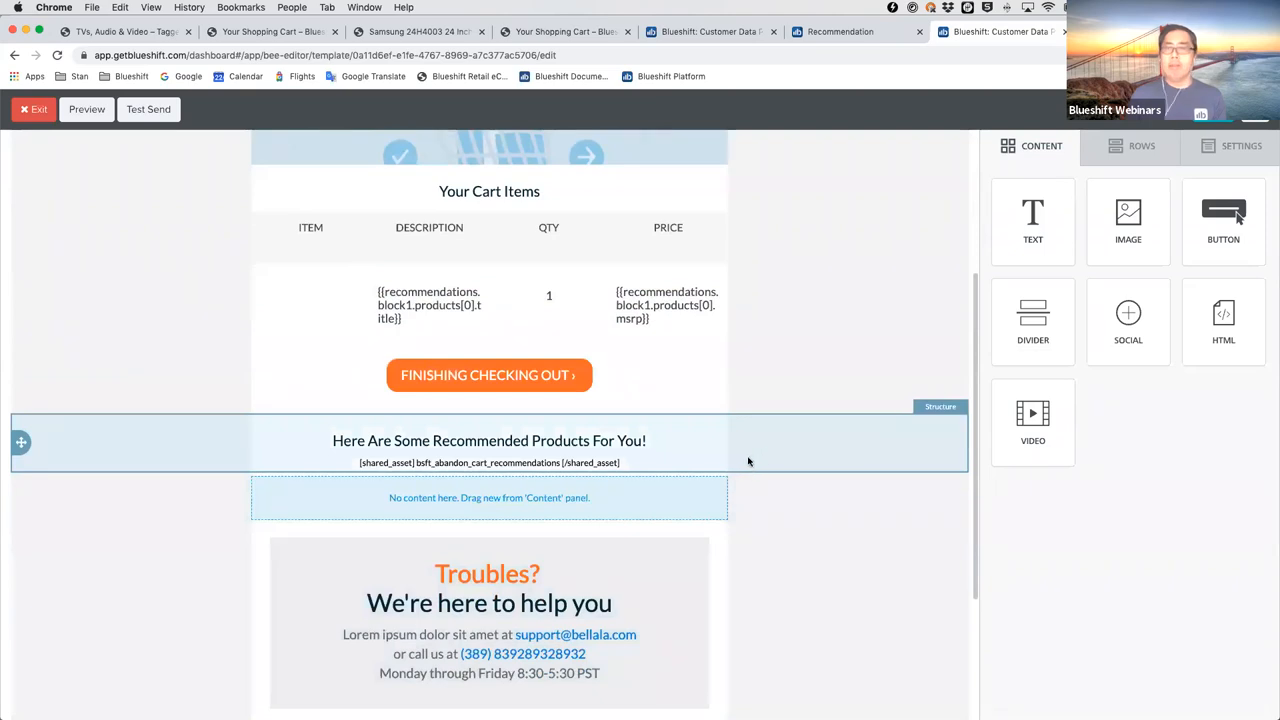
pyautogui.click(1240, 146)
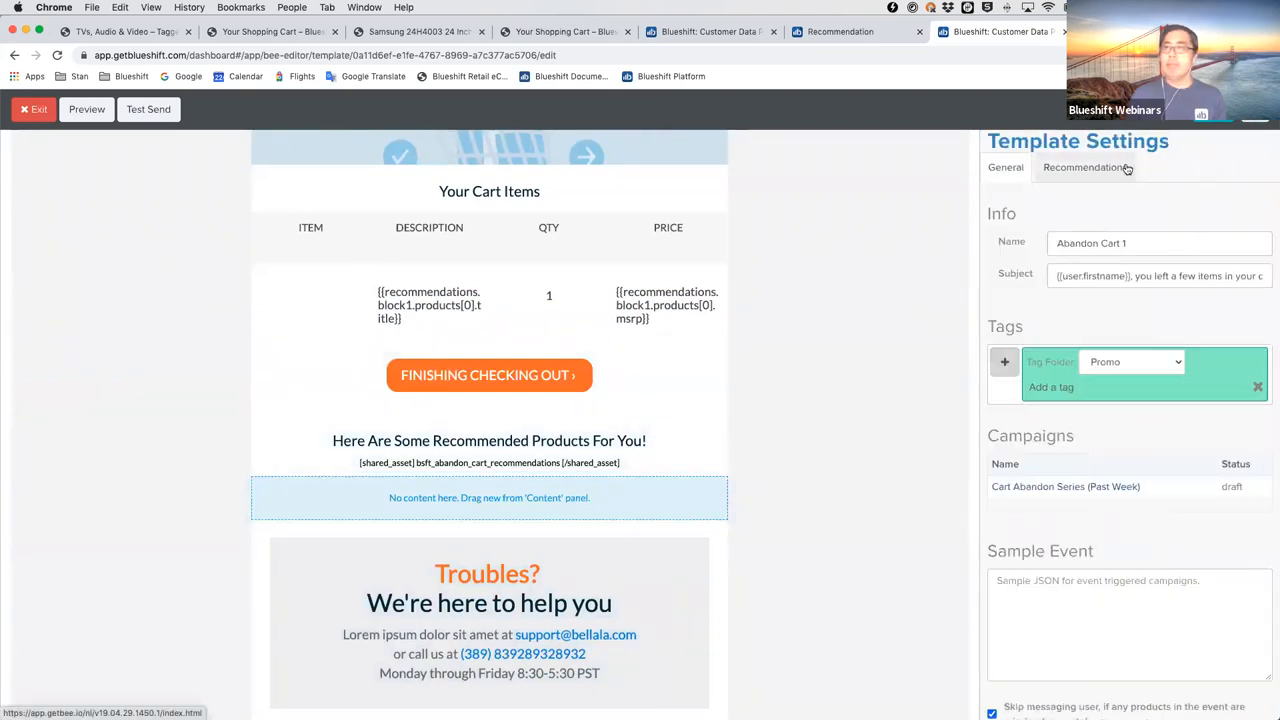
pyautogui.click(1083, 167)
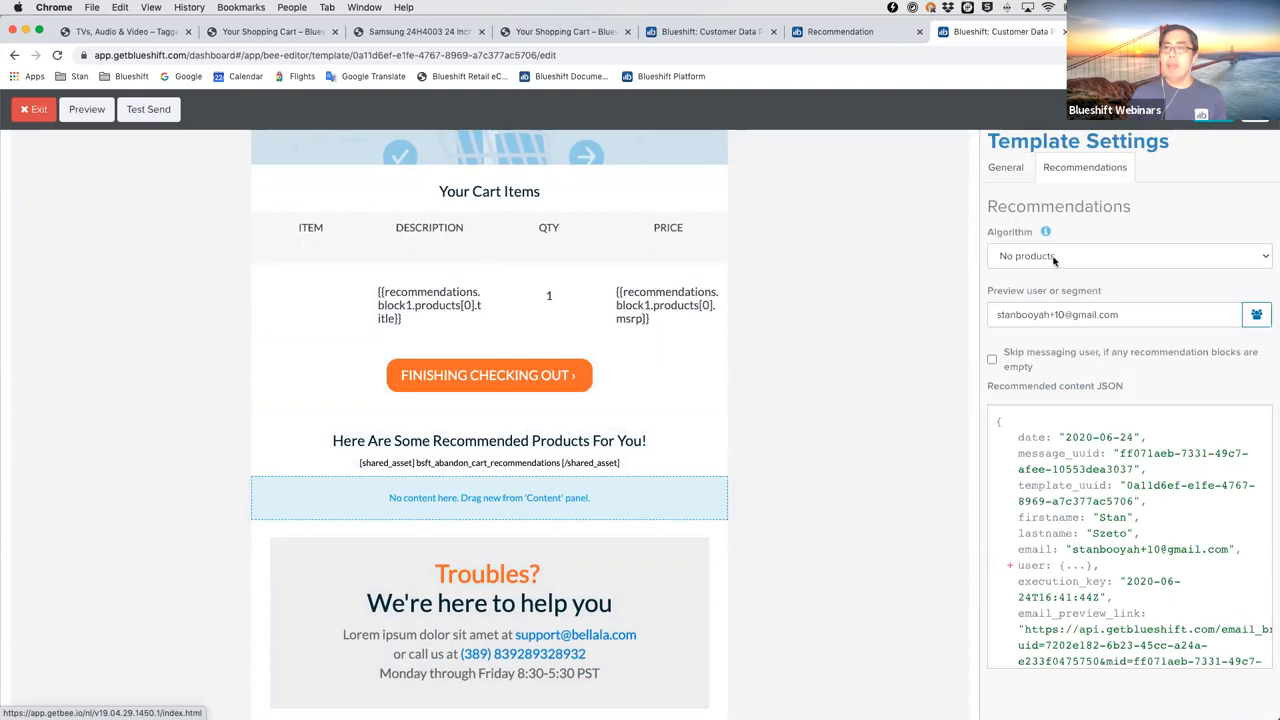
pyautogui.click(1128, 255)
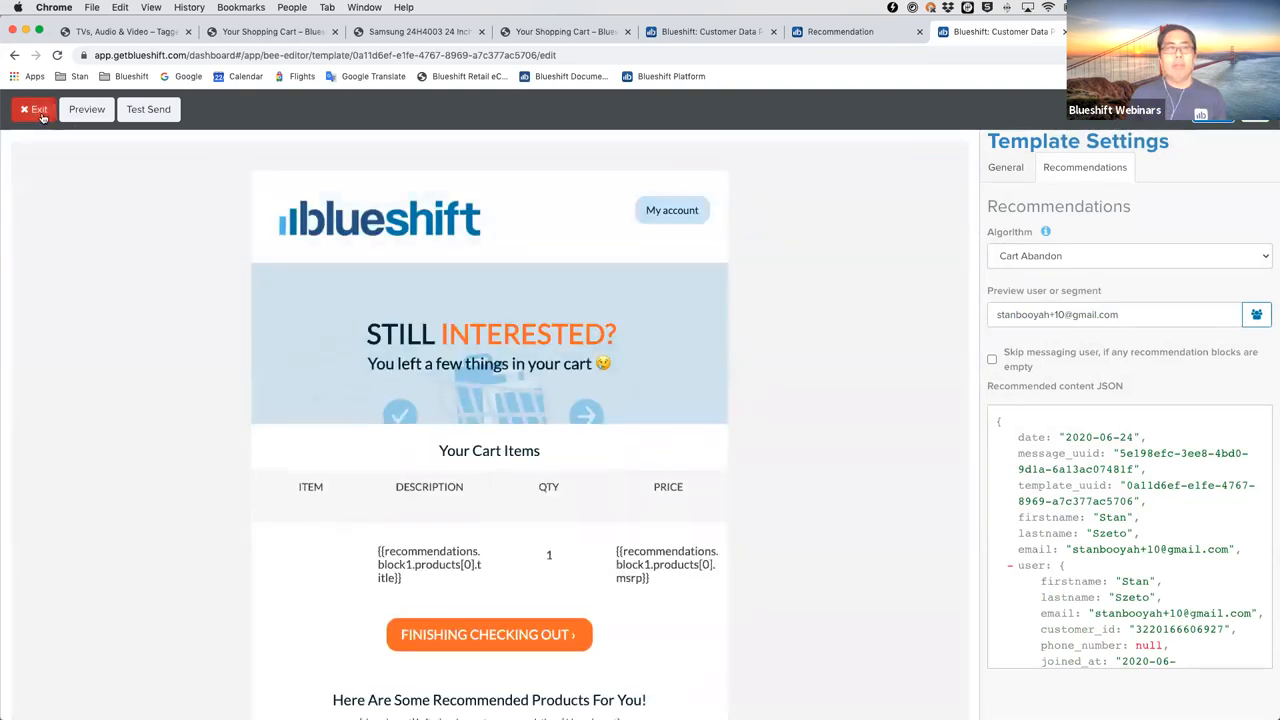
# Preview the email for the demo shopper, showing the Samsung 23-inch HD TV at $516.67.
pyautogui.click(87, 109)
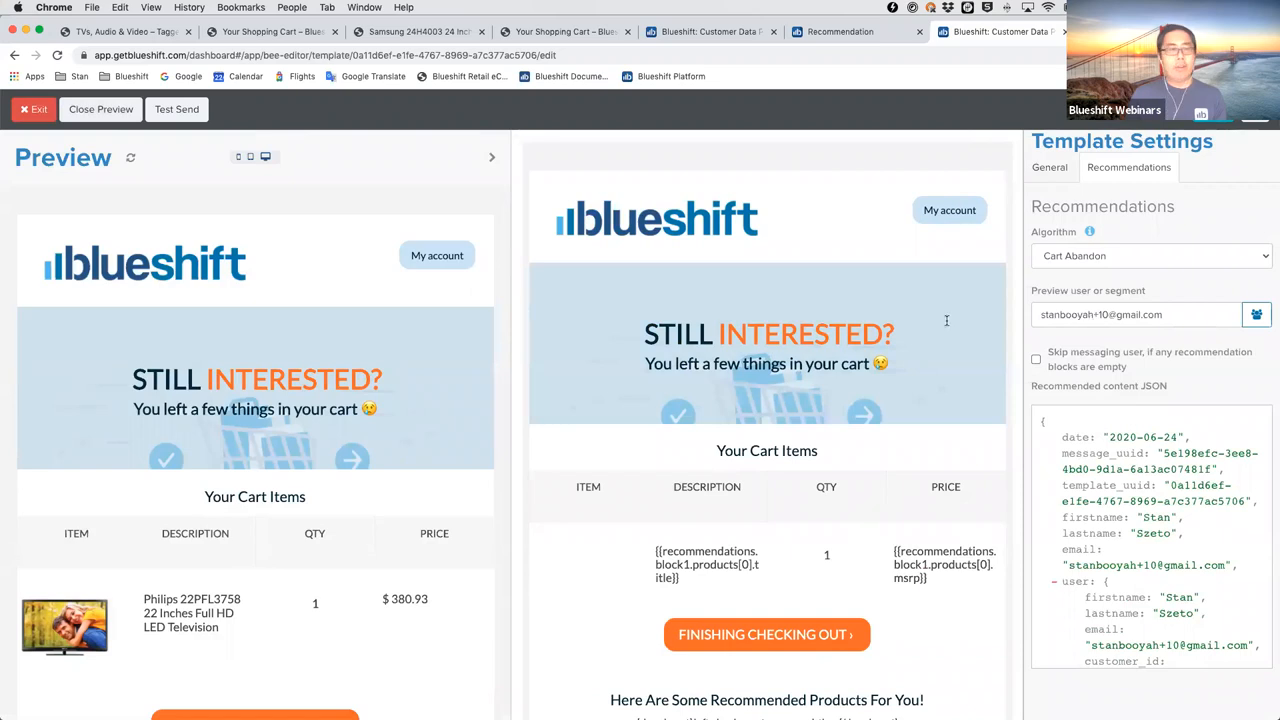
pyautogui.scroll(-3)
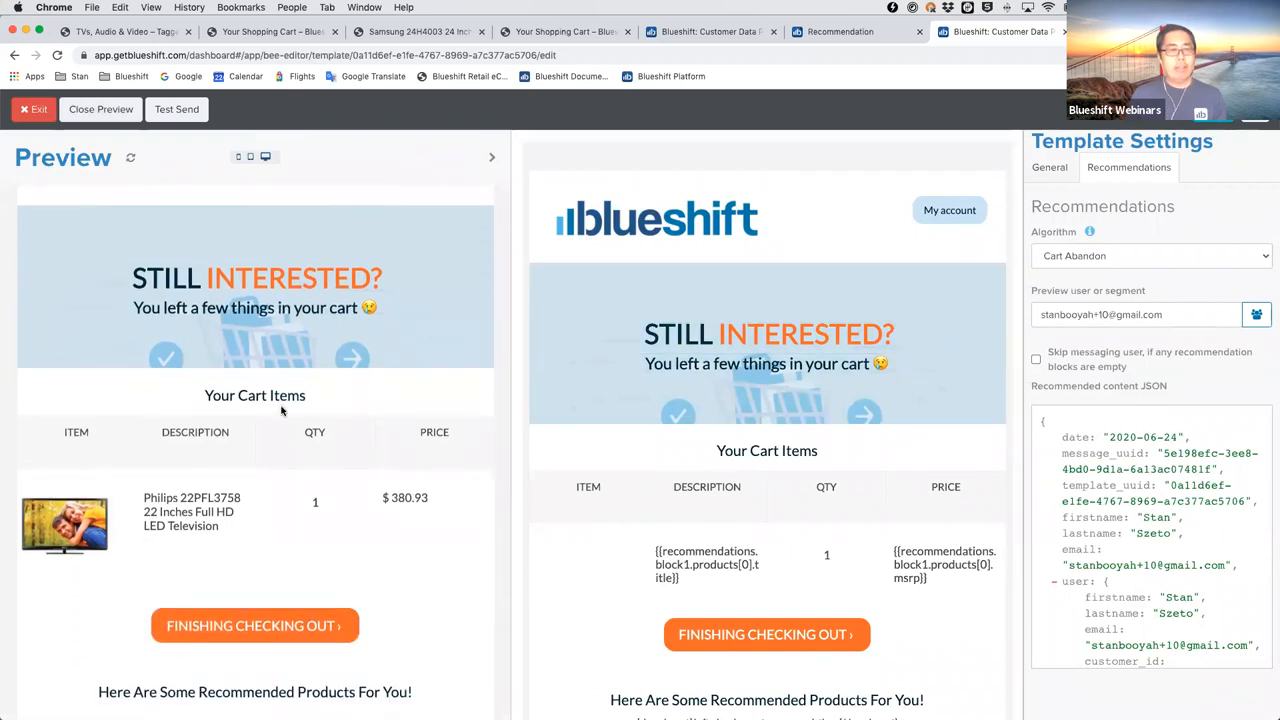
pyautogui.scroll(-3)
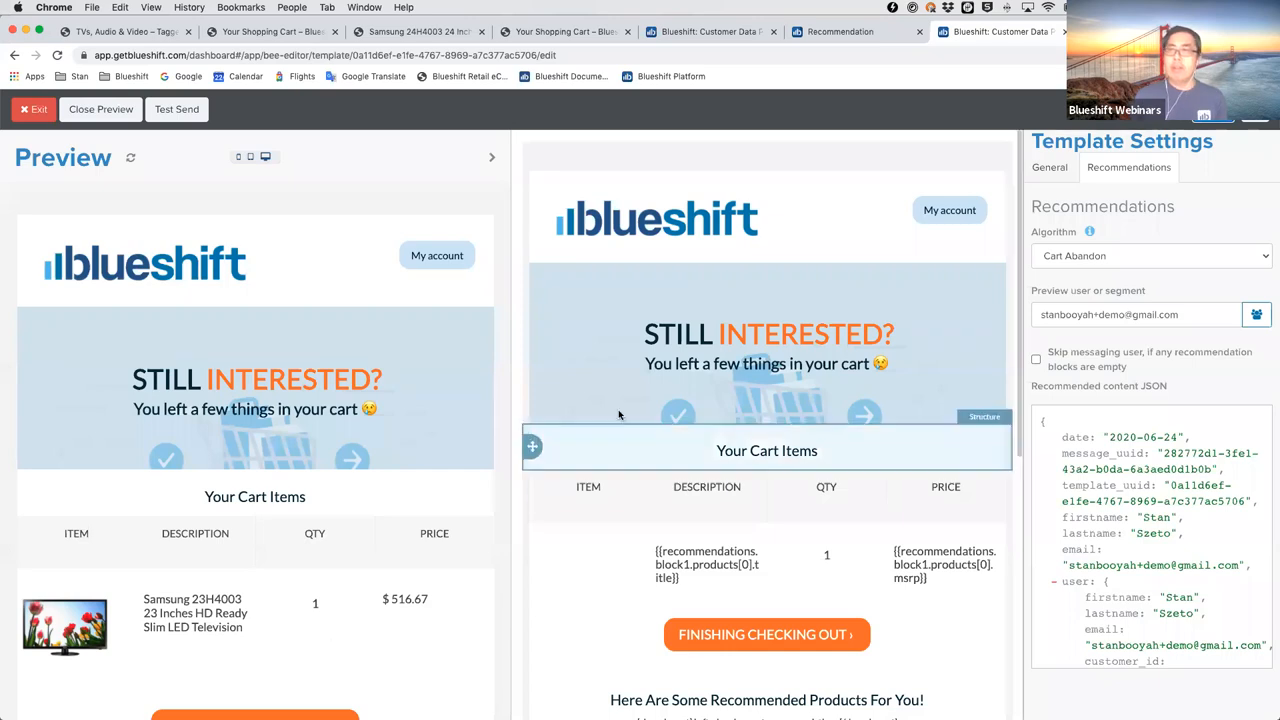
# Create a new event-triggered campaign named 'Cart Abandon Series' from the campaigns list.
pyautogui.click(33, 109)
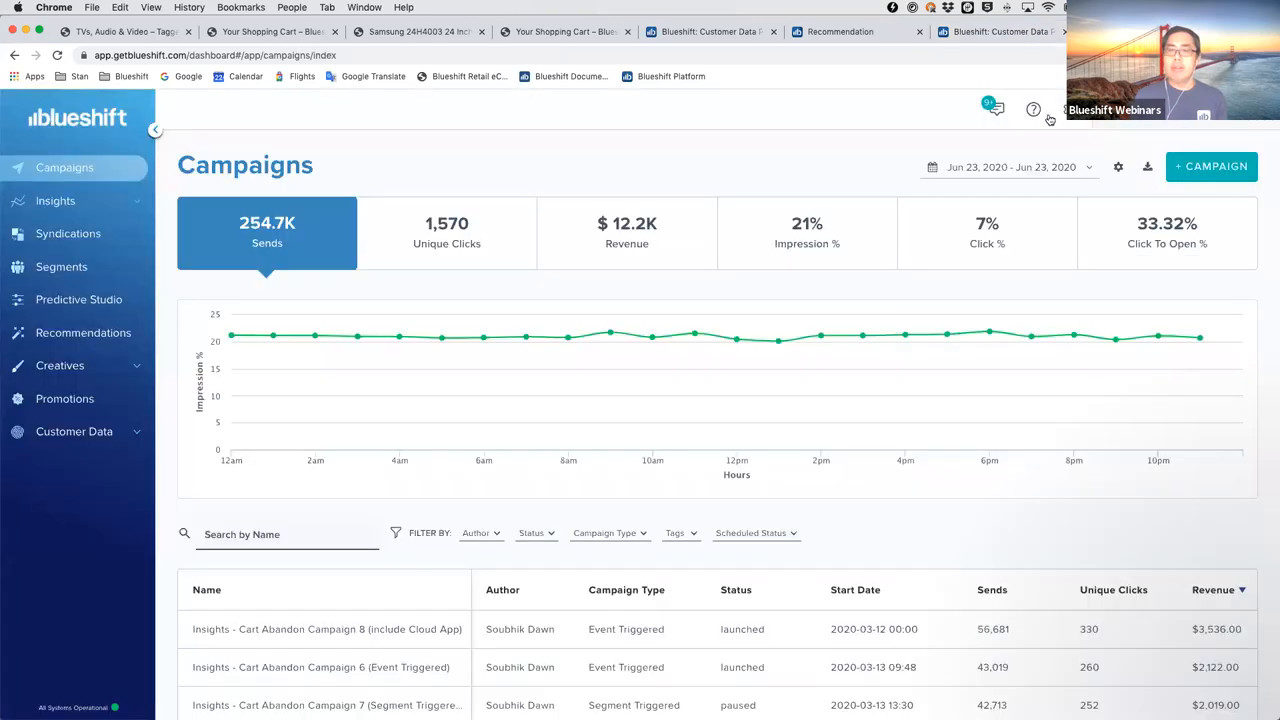
pyautogui.click(1211, 166)
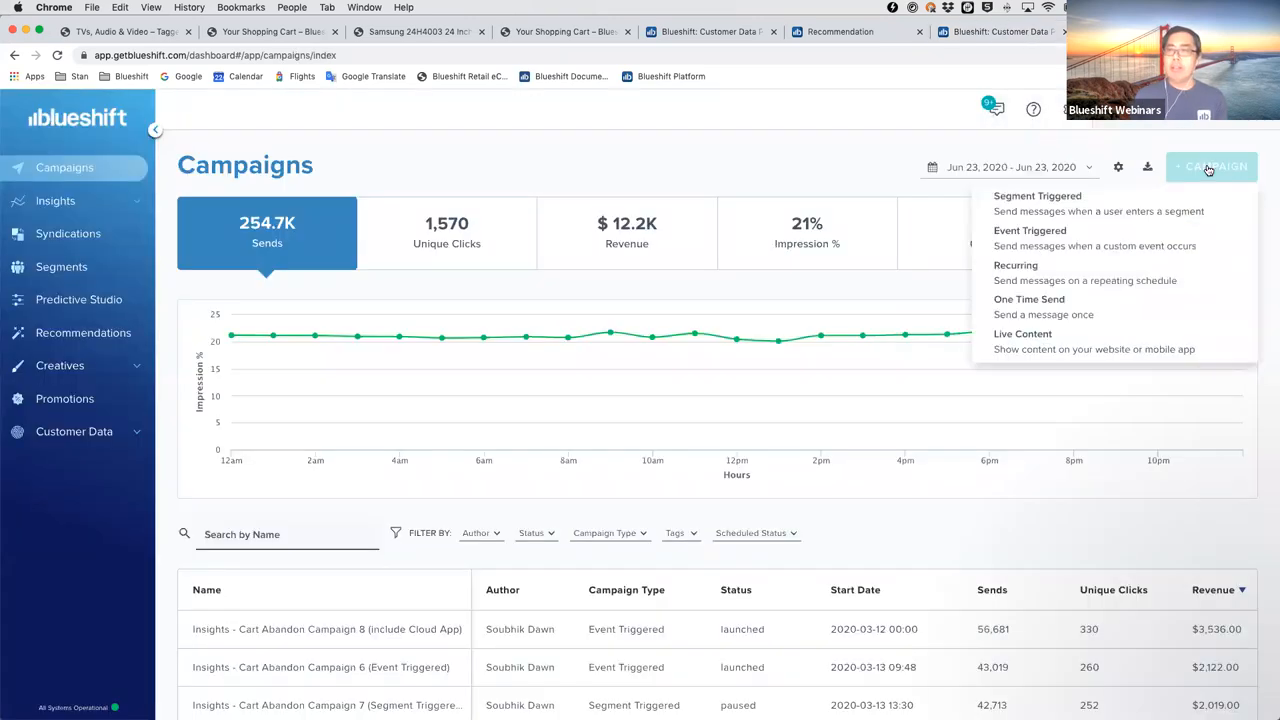
pyautogui.click(1030, 237)
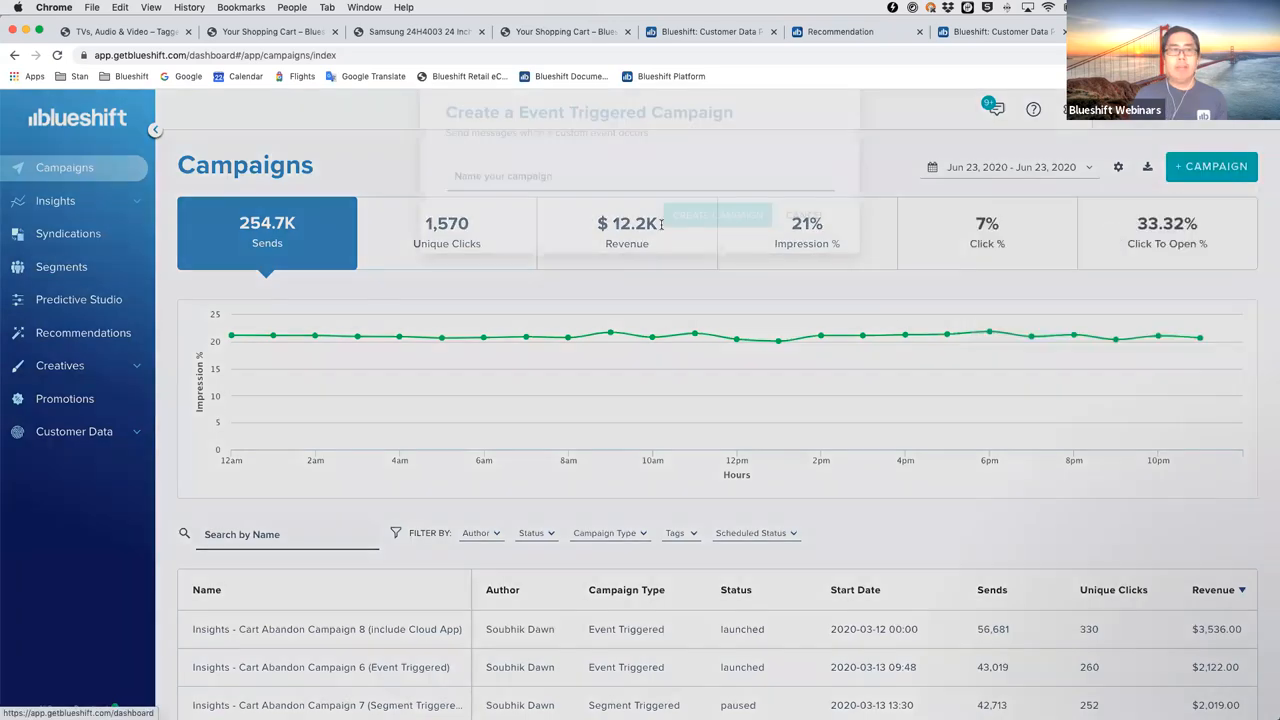
pyautogui.write('Cart')
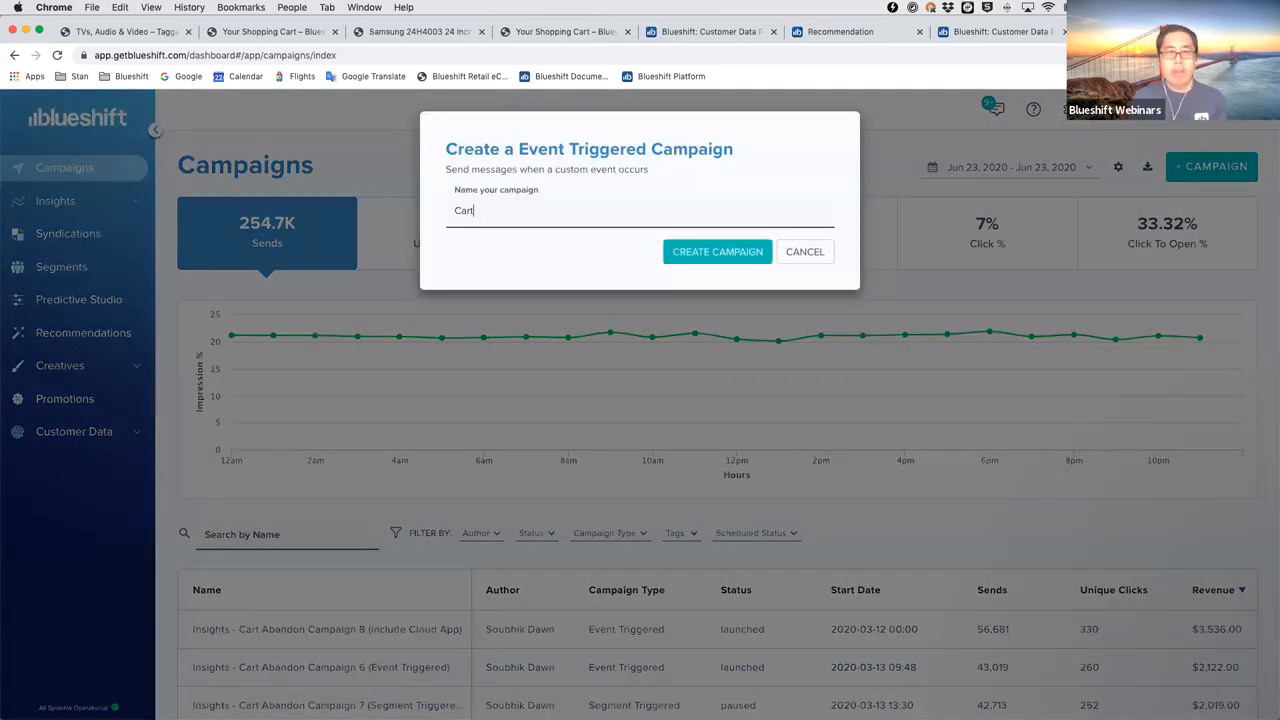
pyautogui.write('Abad')
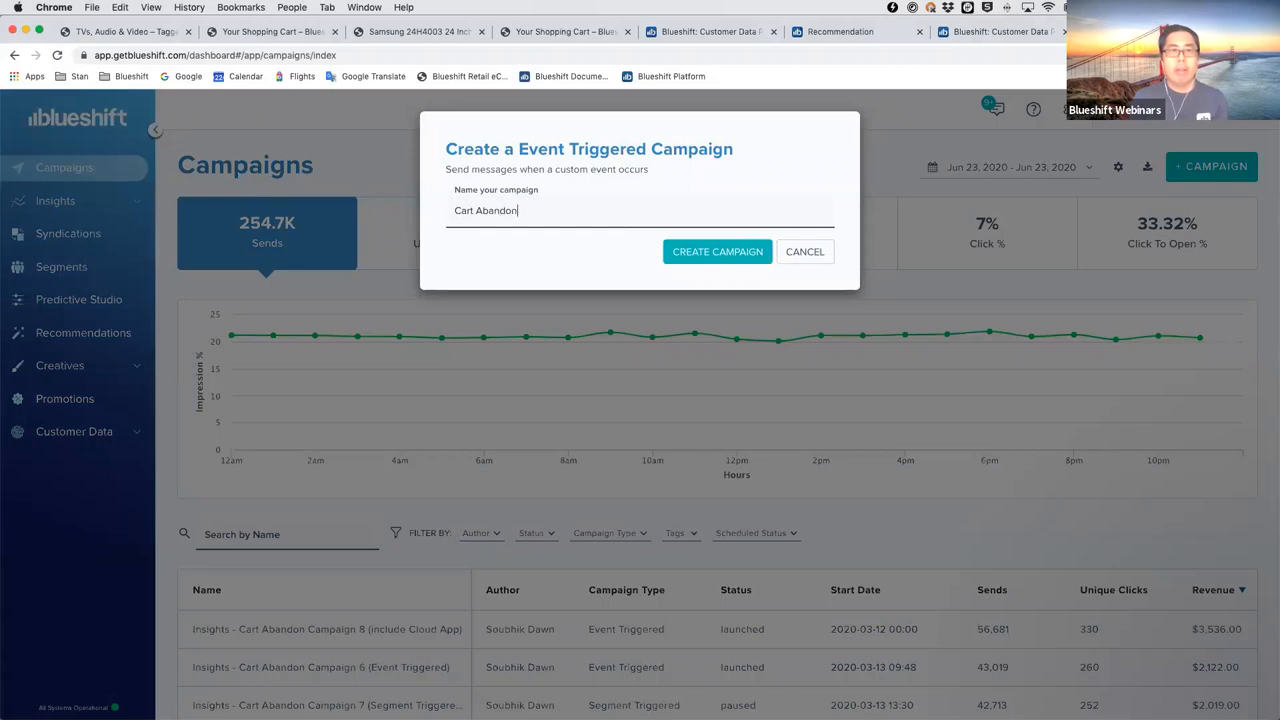
pyautogui.write('Series')
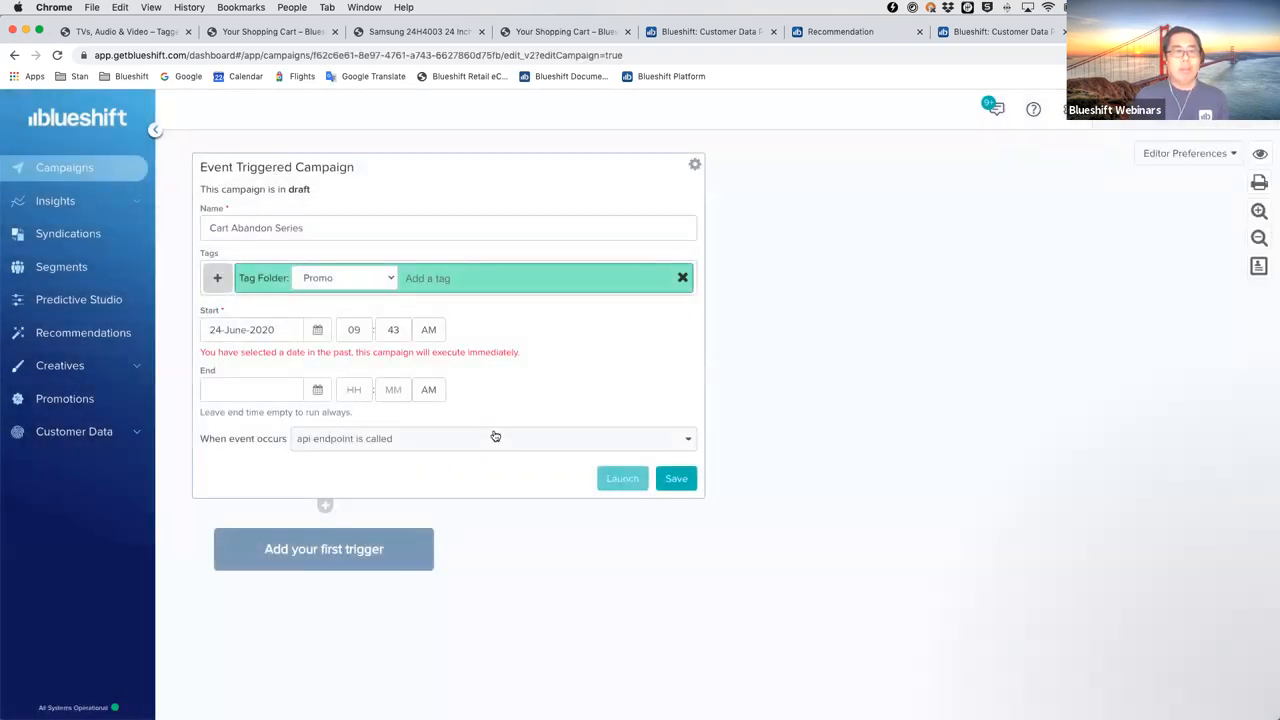
# Trigger the campaign on the Add to cart event, save, and start its first trigger.
pyautogui.click(490, 438)
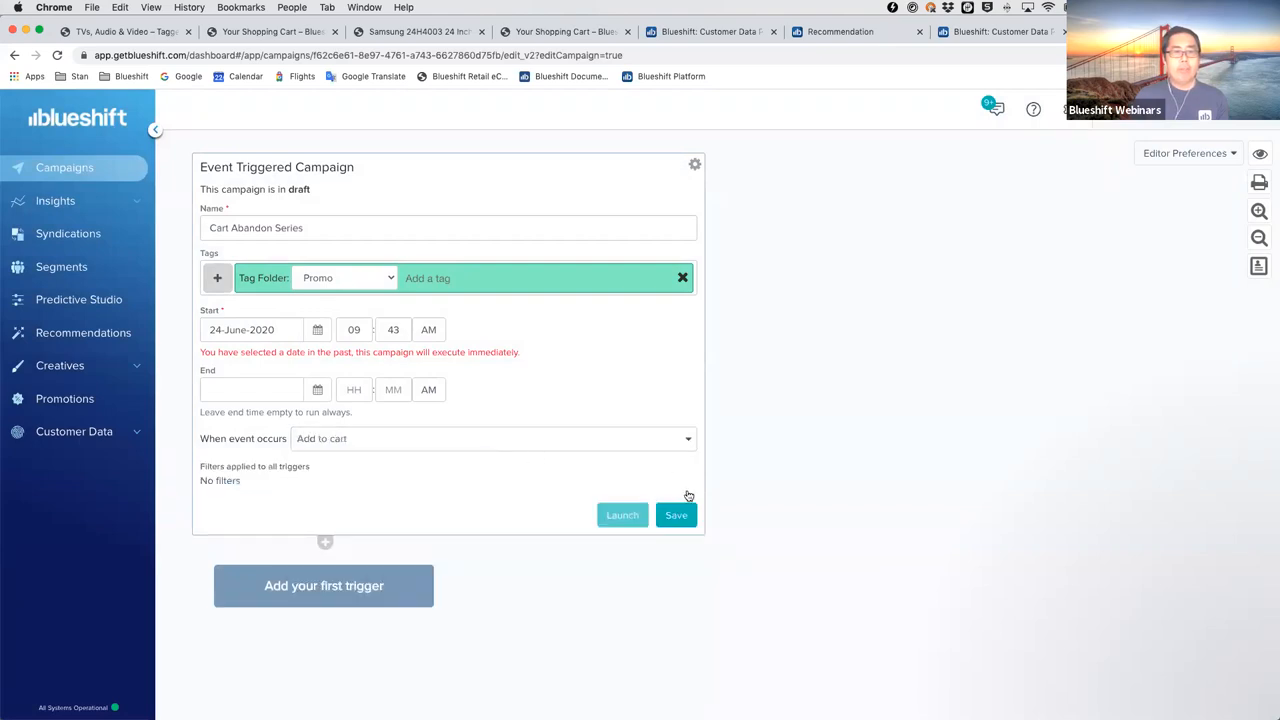
pyautogui.click(676, 514)
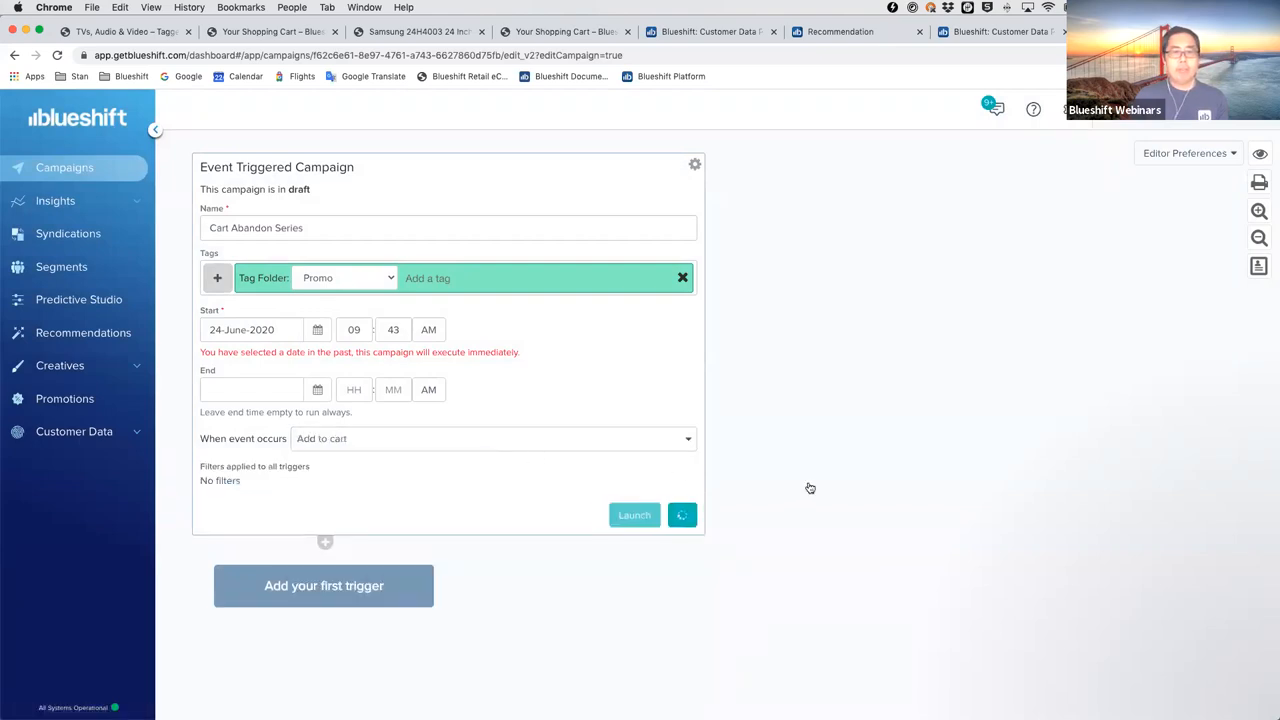
pyautogui.scroll(-3)
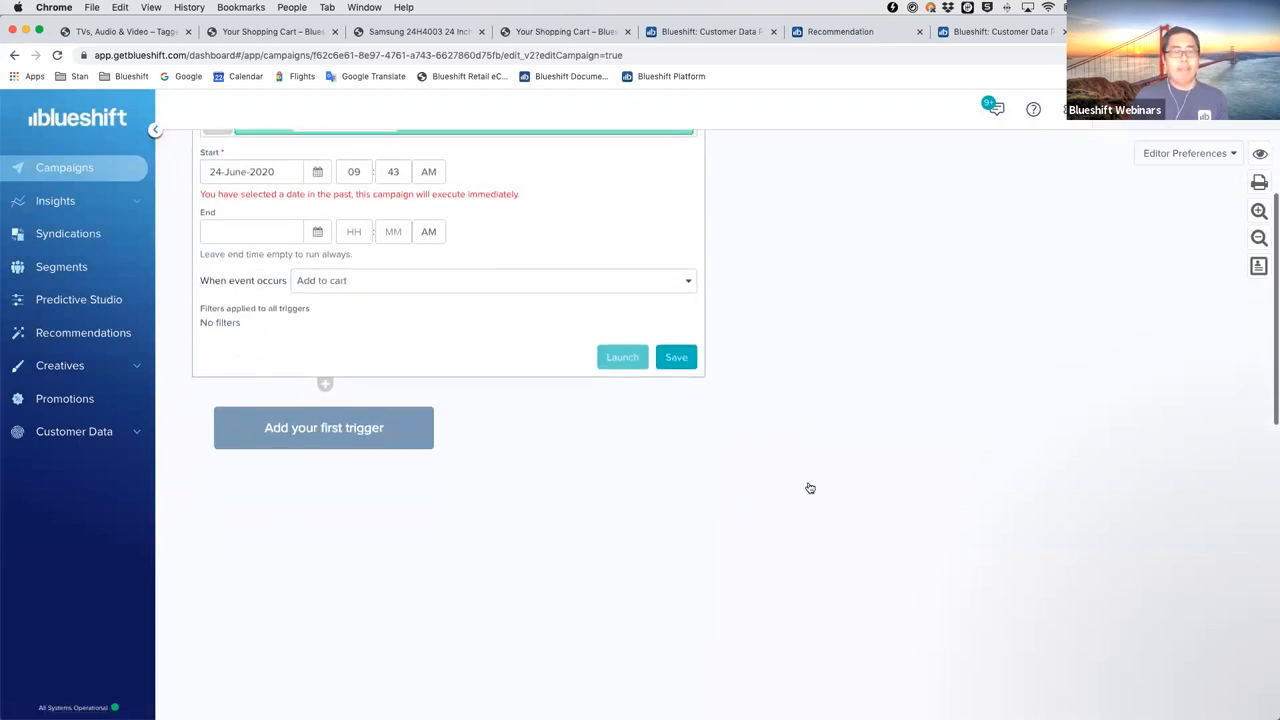
pyautogui.click(324, 427)
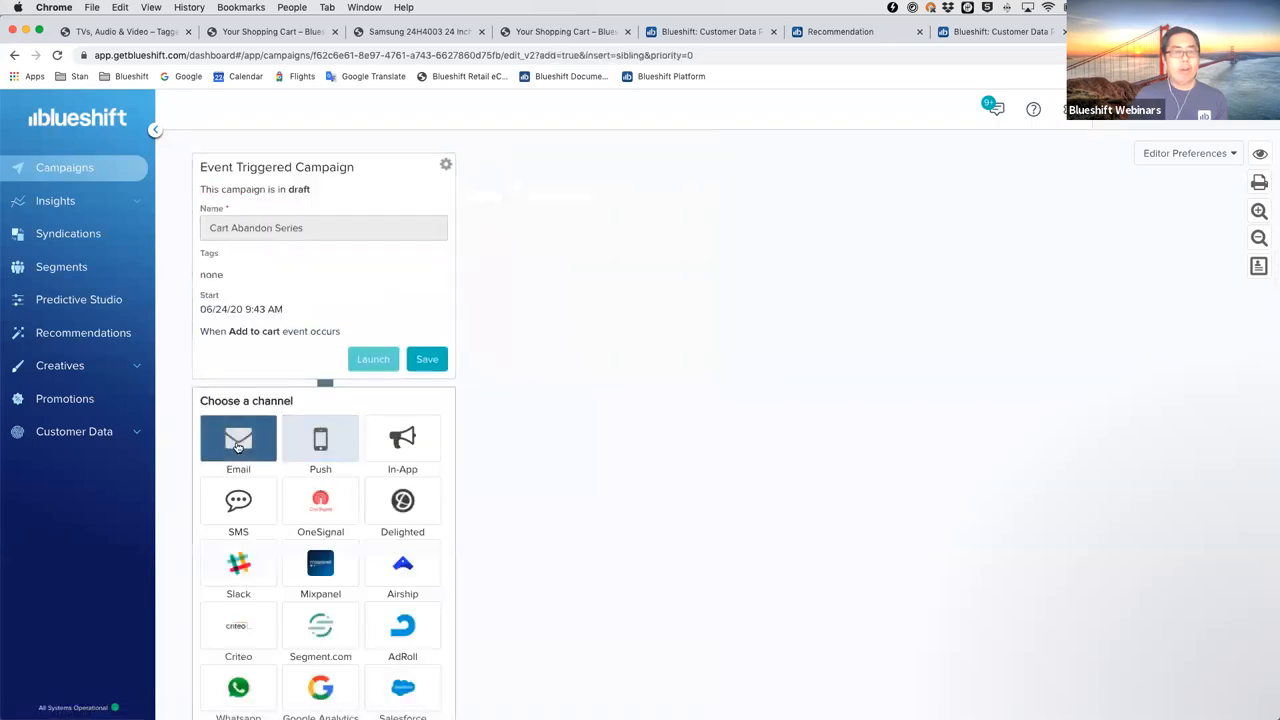
pyautogui.click(238, 440)
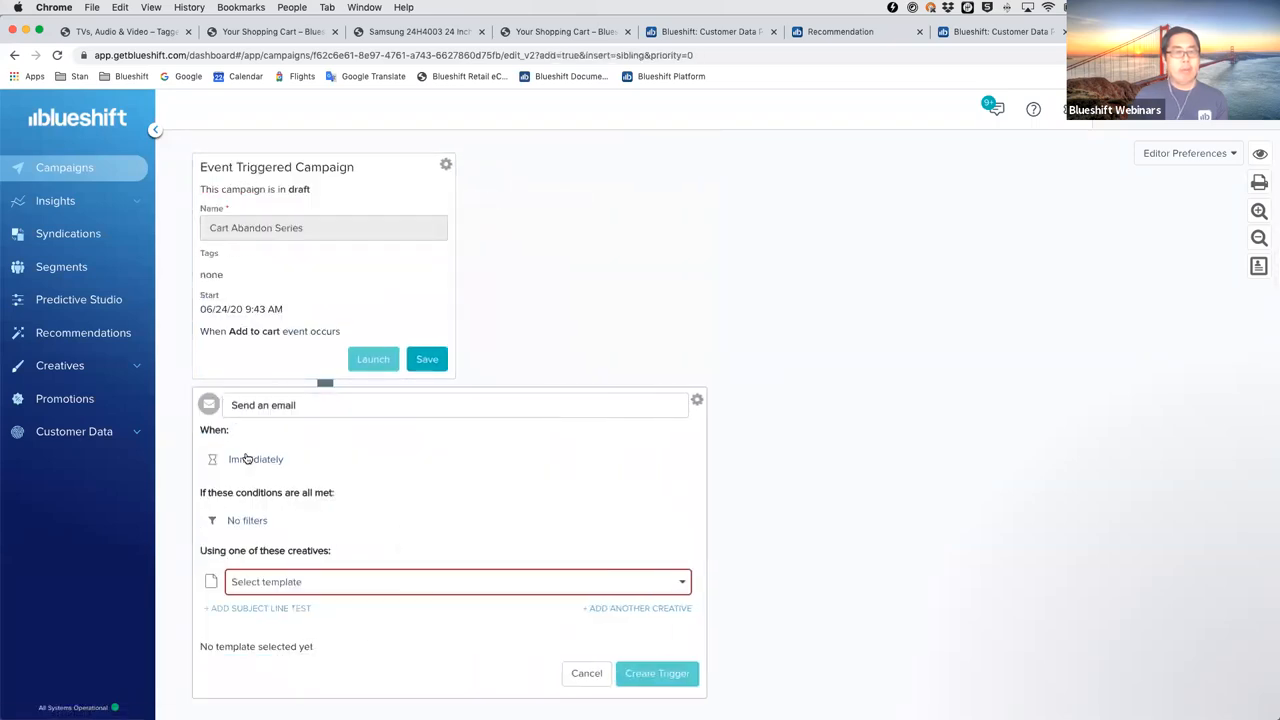
pyautogui.click(256, 459)
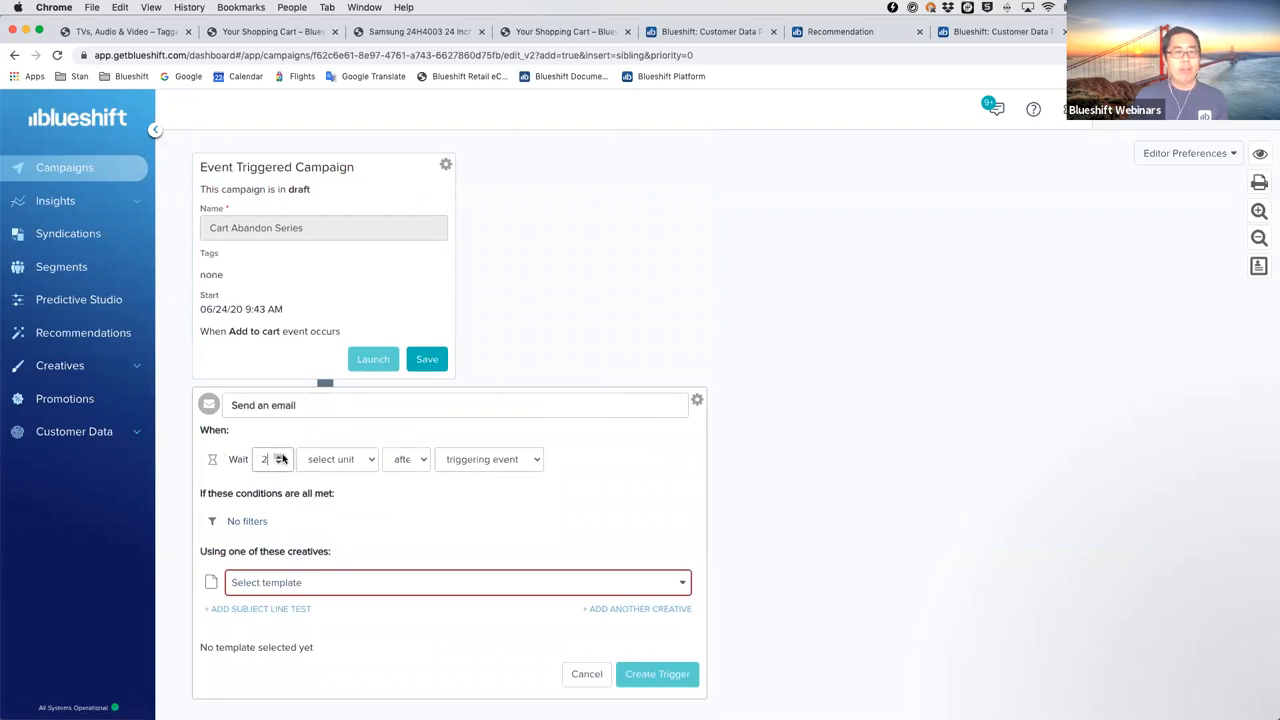
pyautogui.click(337, 459)
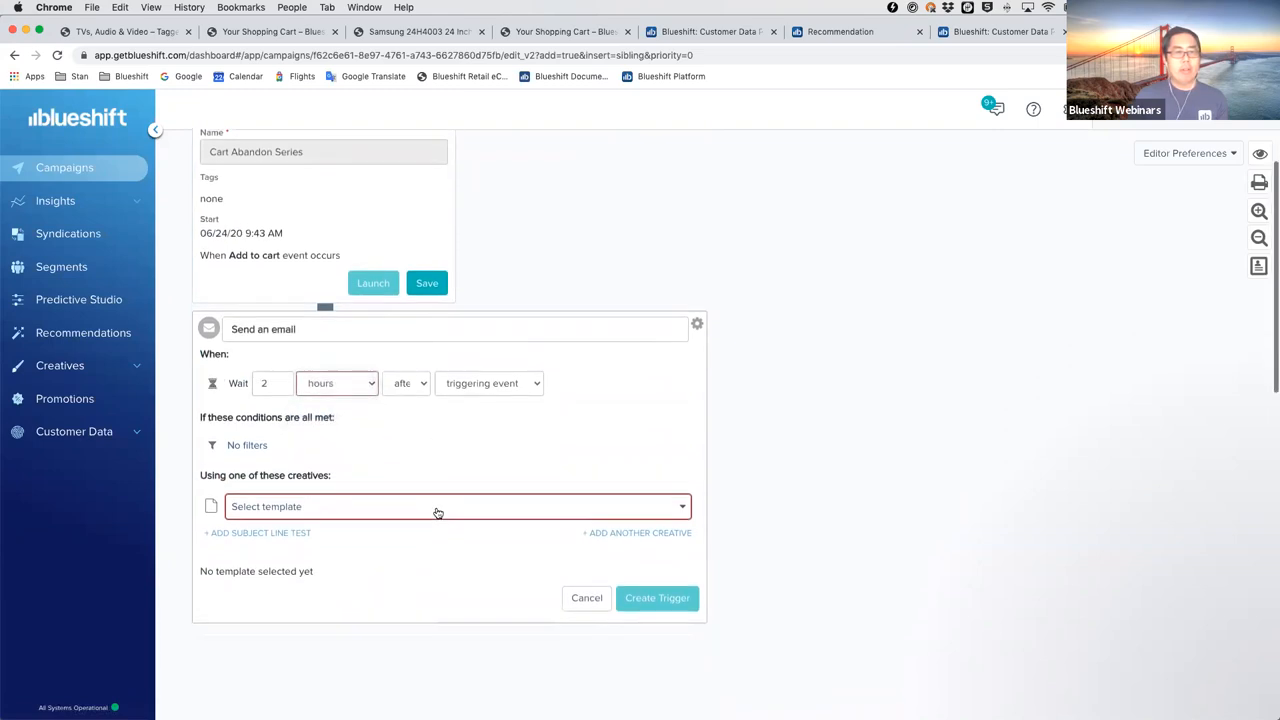
pyautogui.click(456, 506)
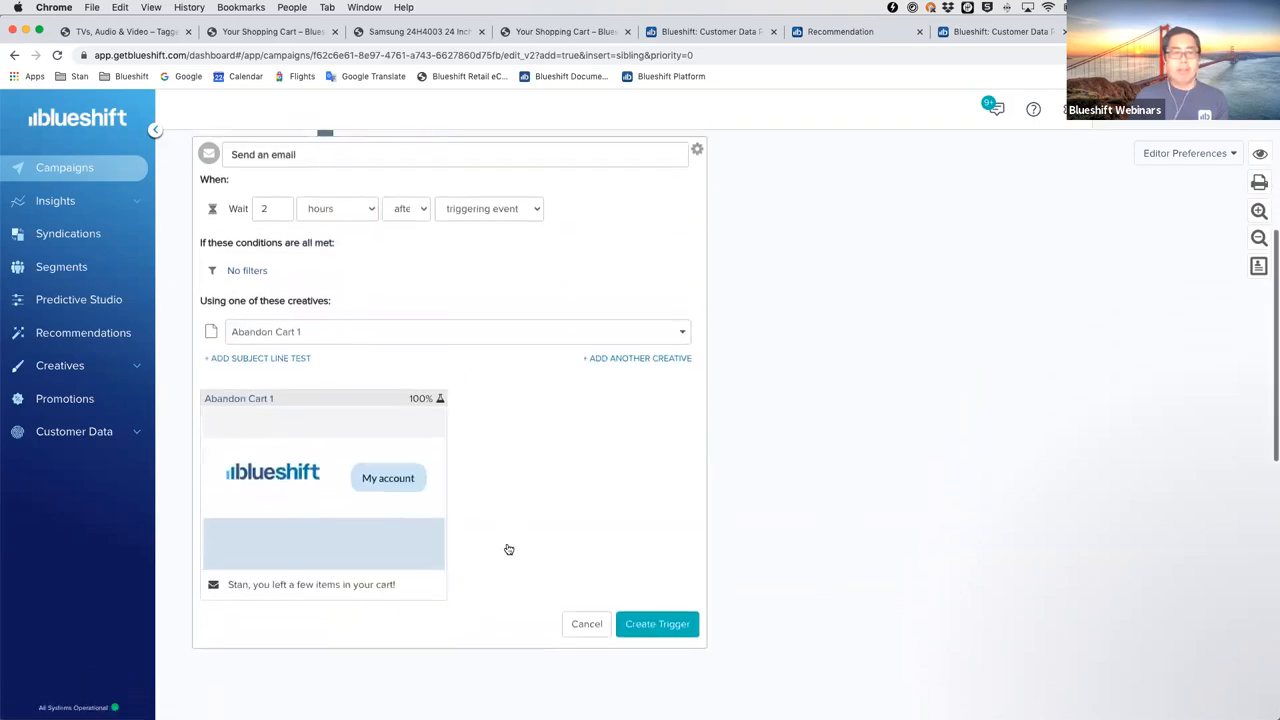
pyautogui.scroll(-3)
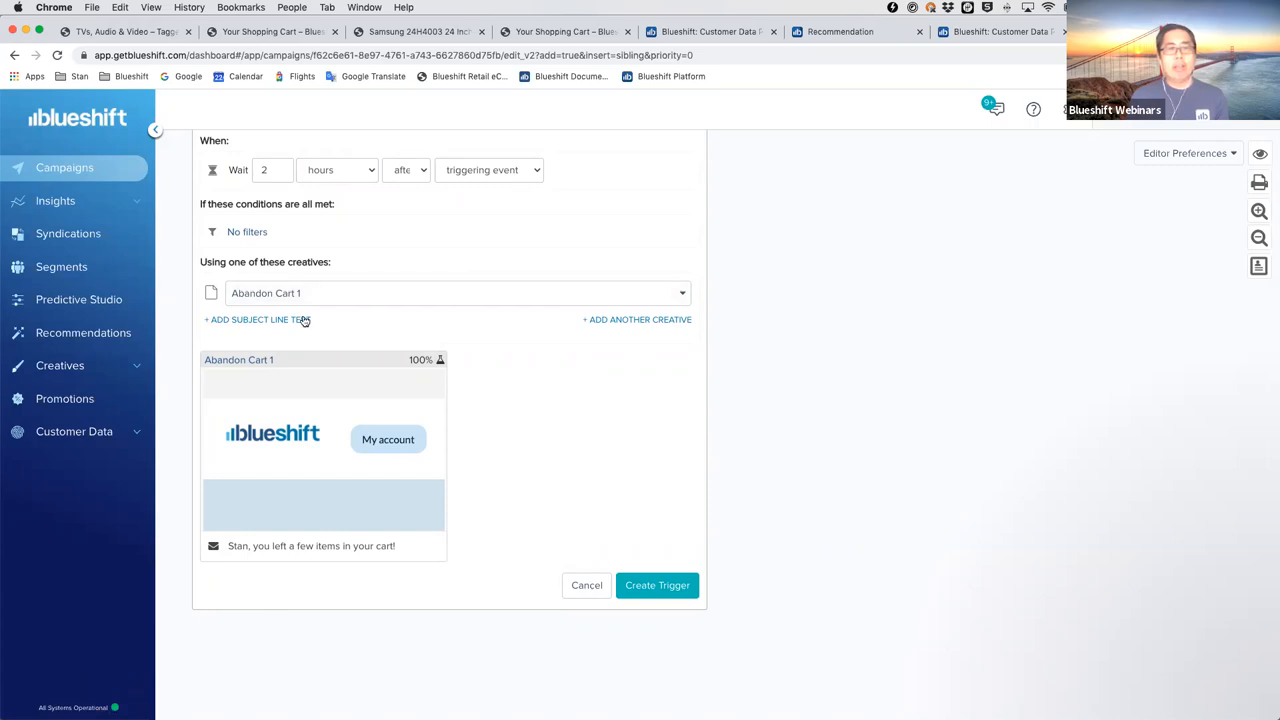
# Add a second 50% subject line variant and create the first email trigger.
pyautogui.click(259, 319)
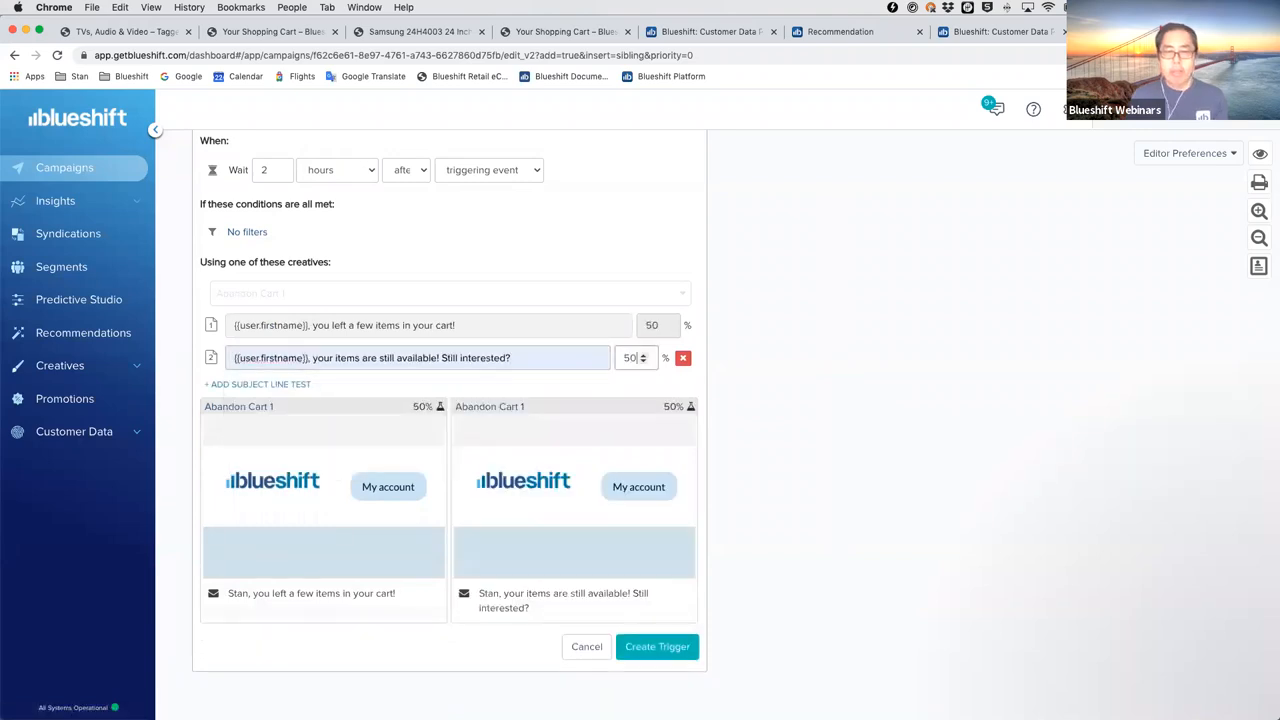
pyautogui.click(657, 646)
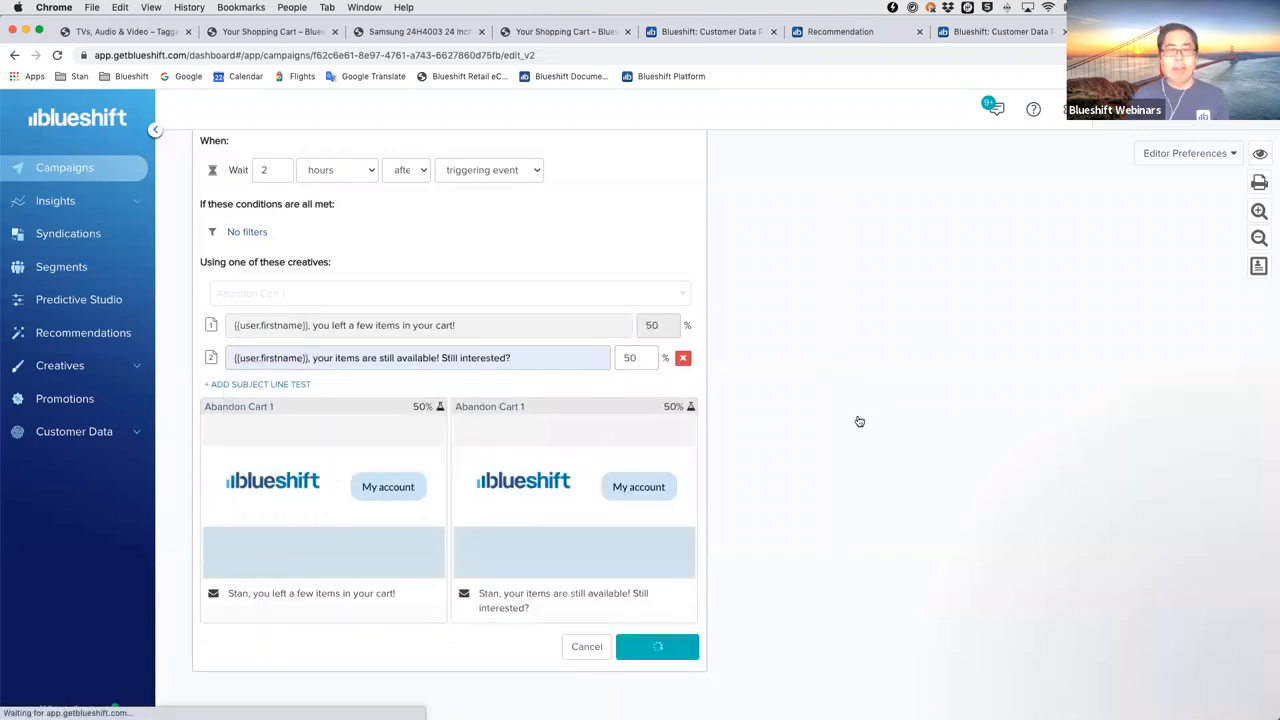
pyautogui.click(657, 646)
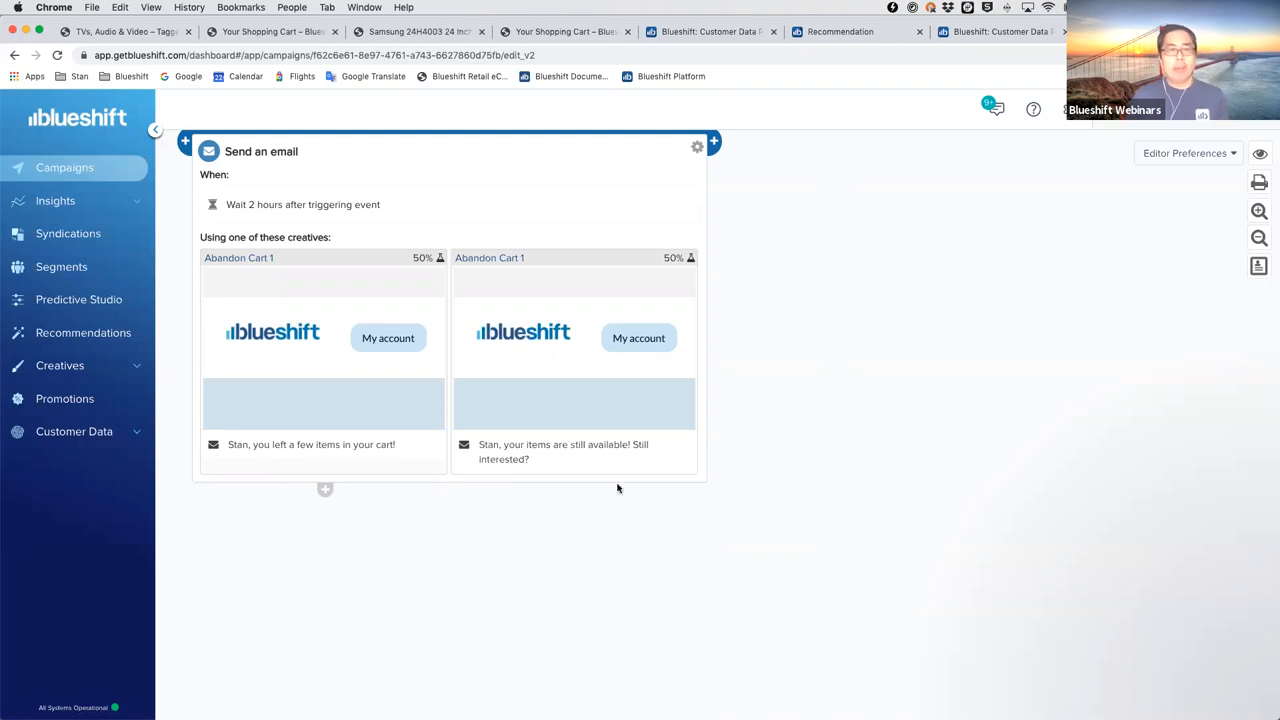
# Add a follow-up email step limited to users who viewed the previous message.
pyautogui.click(324, 489)
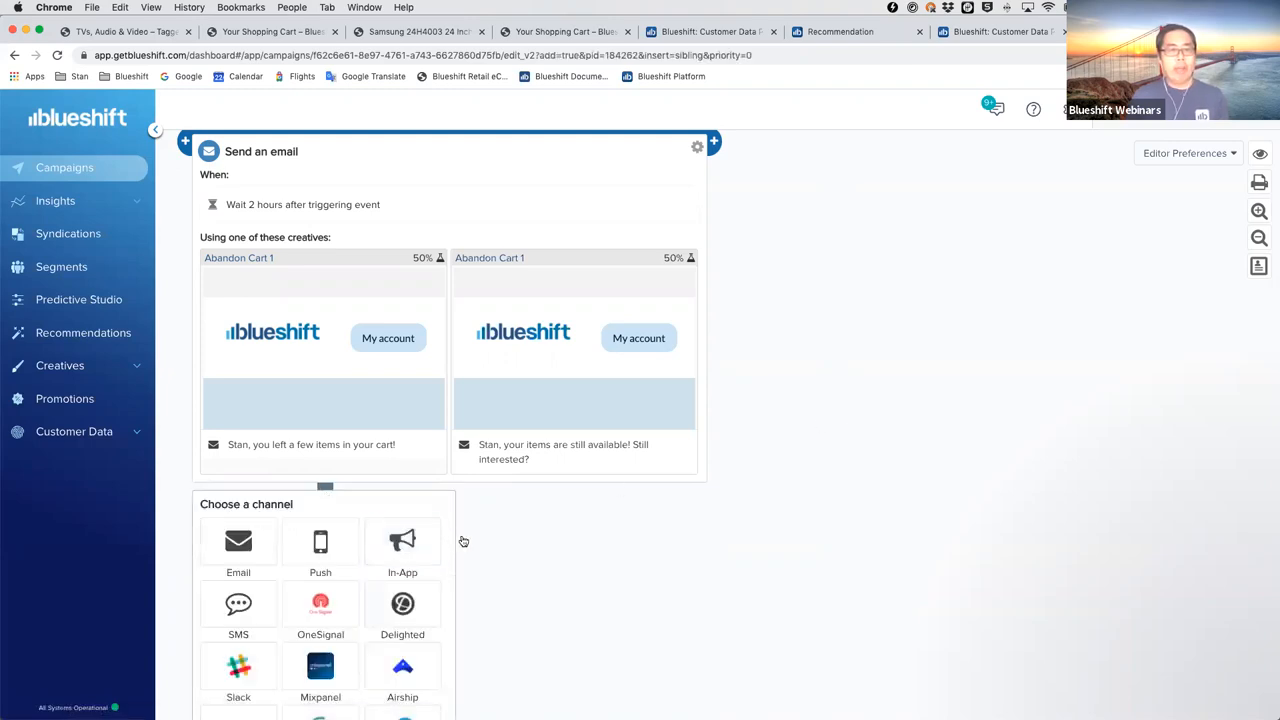
pyautogui.click(238, 545)
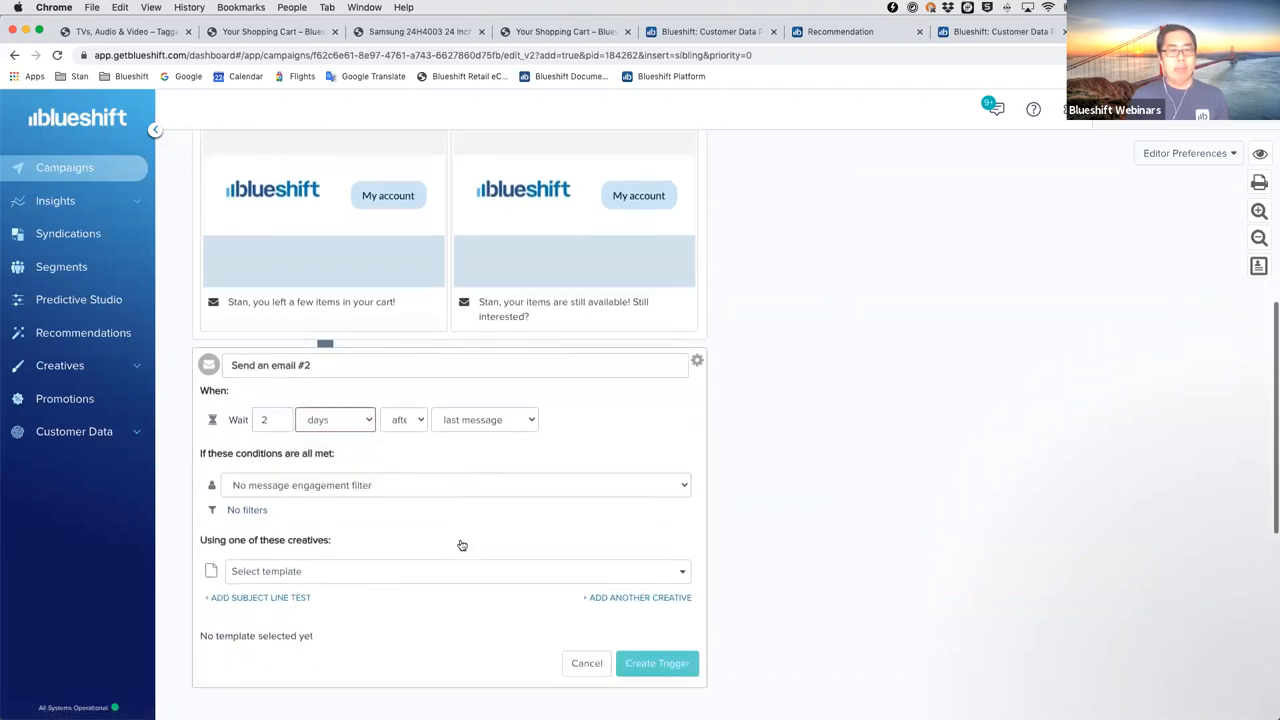
pyautogui.scroll(-3)
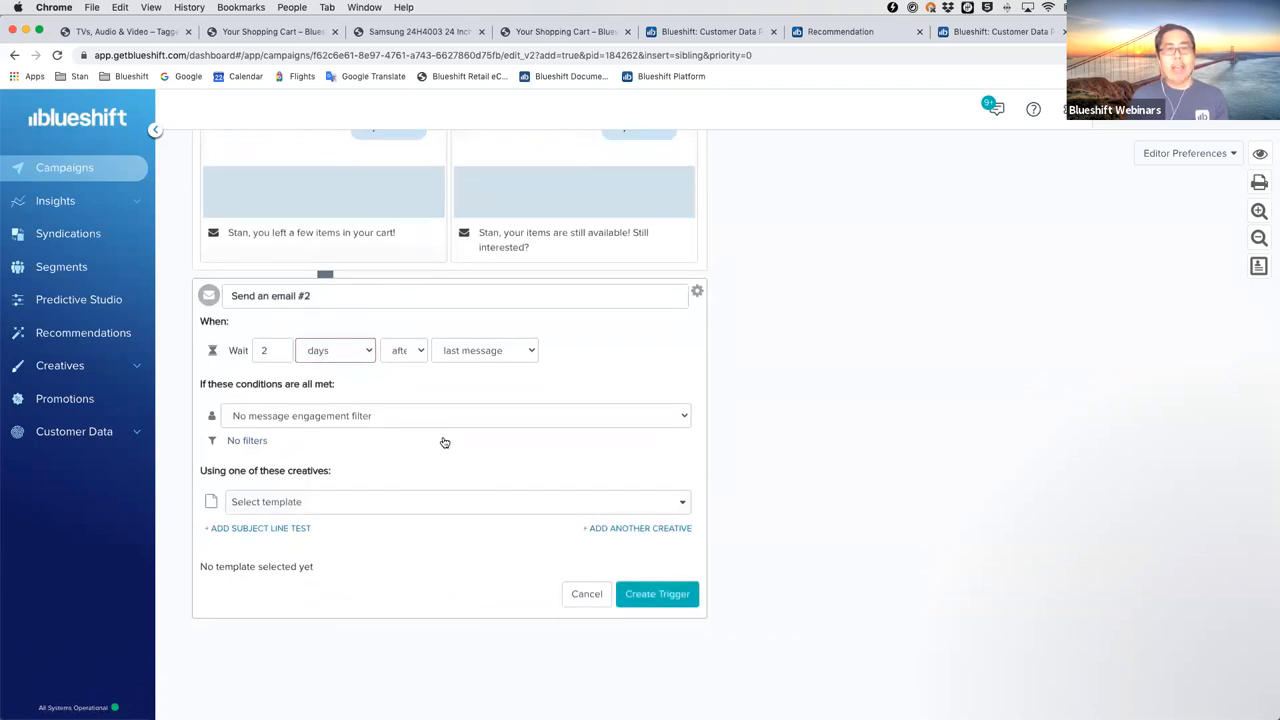
pyautogui.moveTo(402, 416)
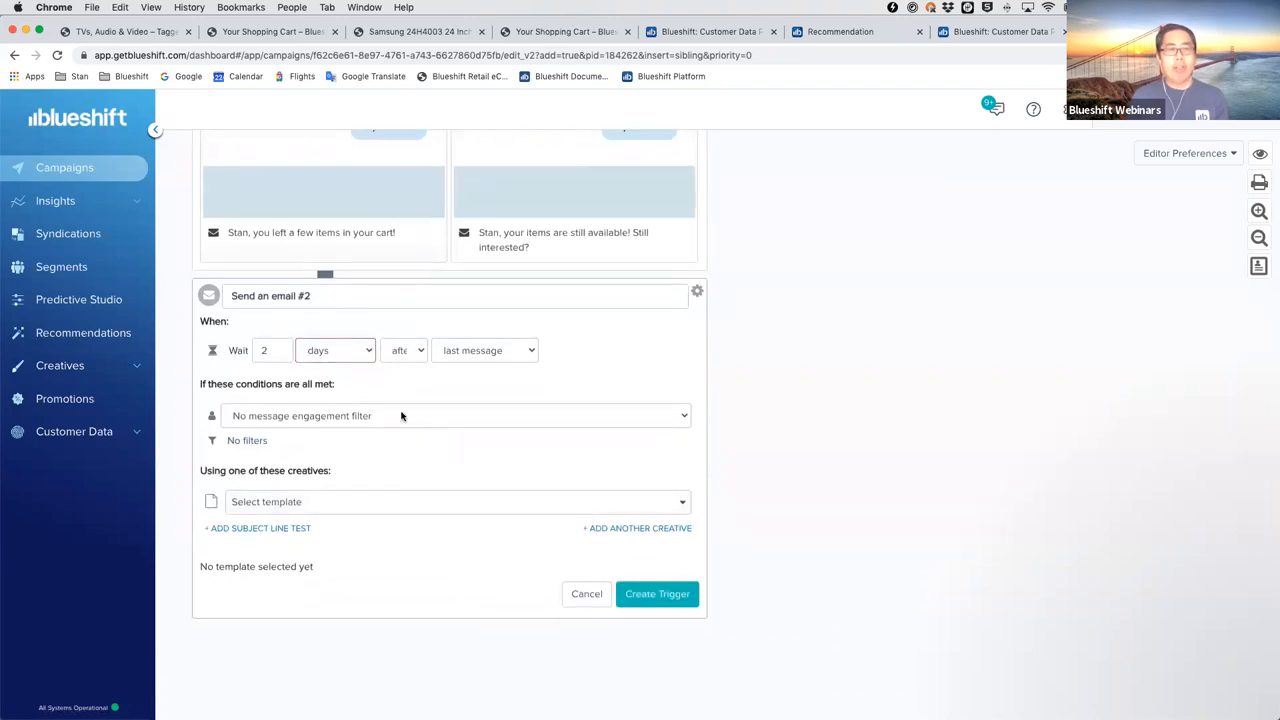
pyautogui.click(455, 415)
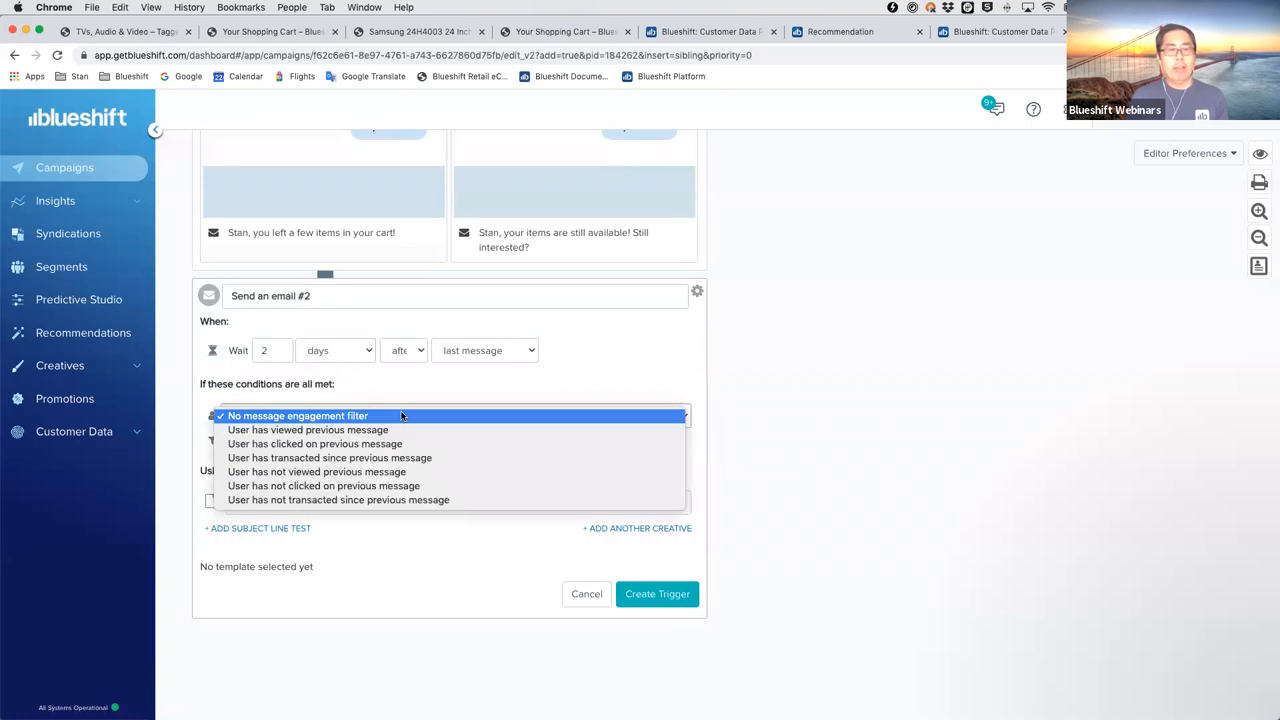
pyautogui.moveTo(308, 429)
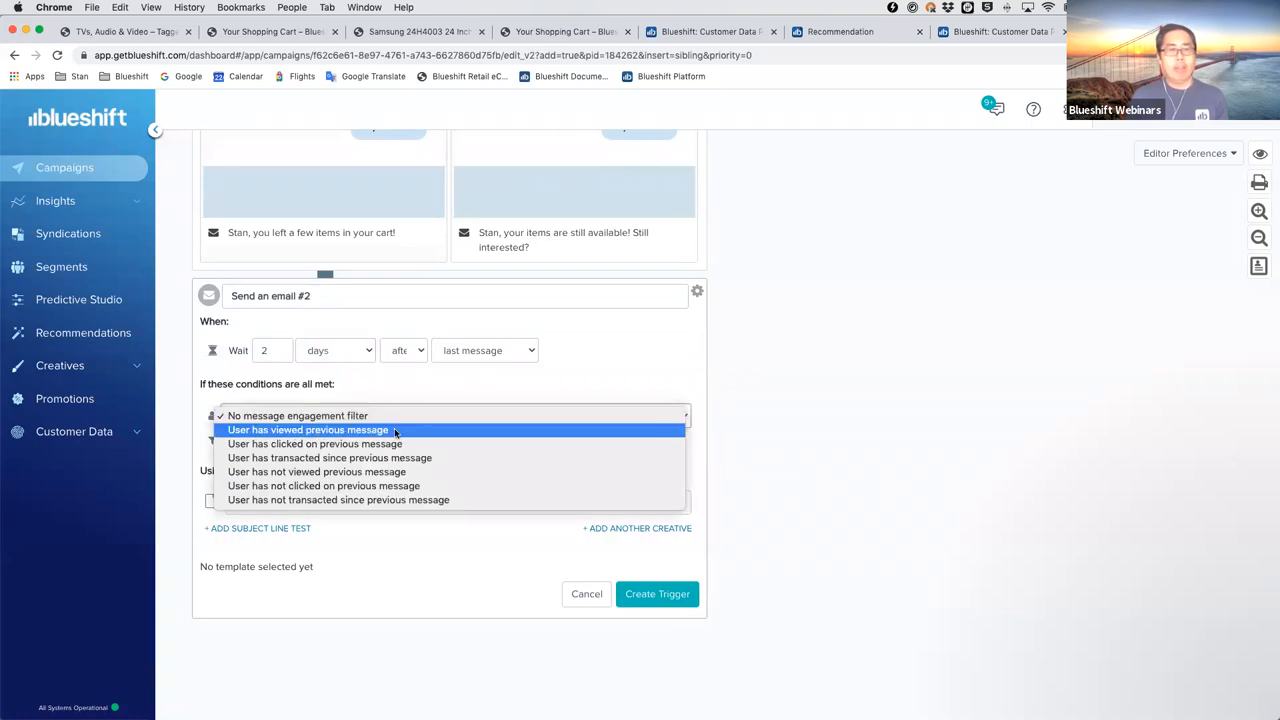
pyautogui.click(307, 429)
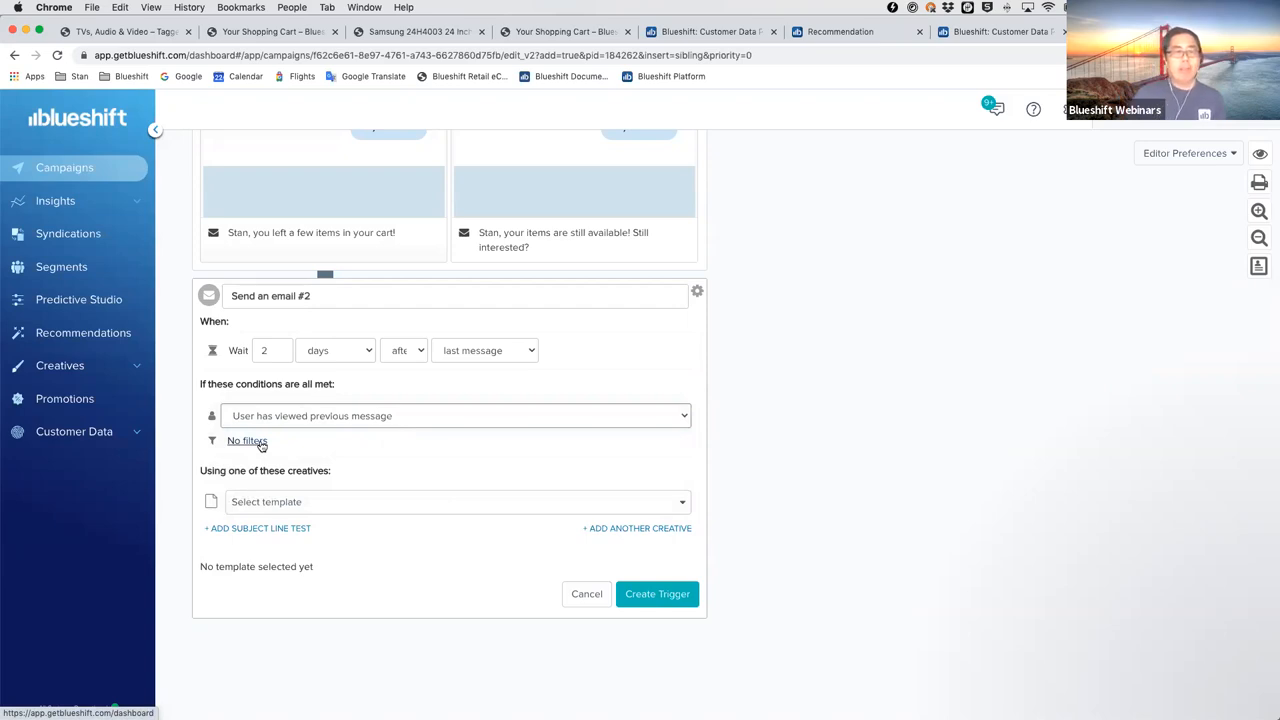
# Add a Matches ALL Predictive Scores condition with Purchase Intent 75%–100%.
pyautogui.click(247, 441)
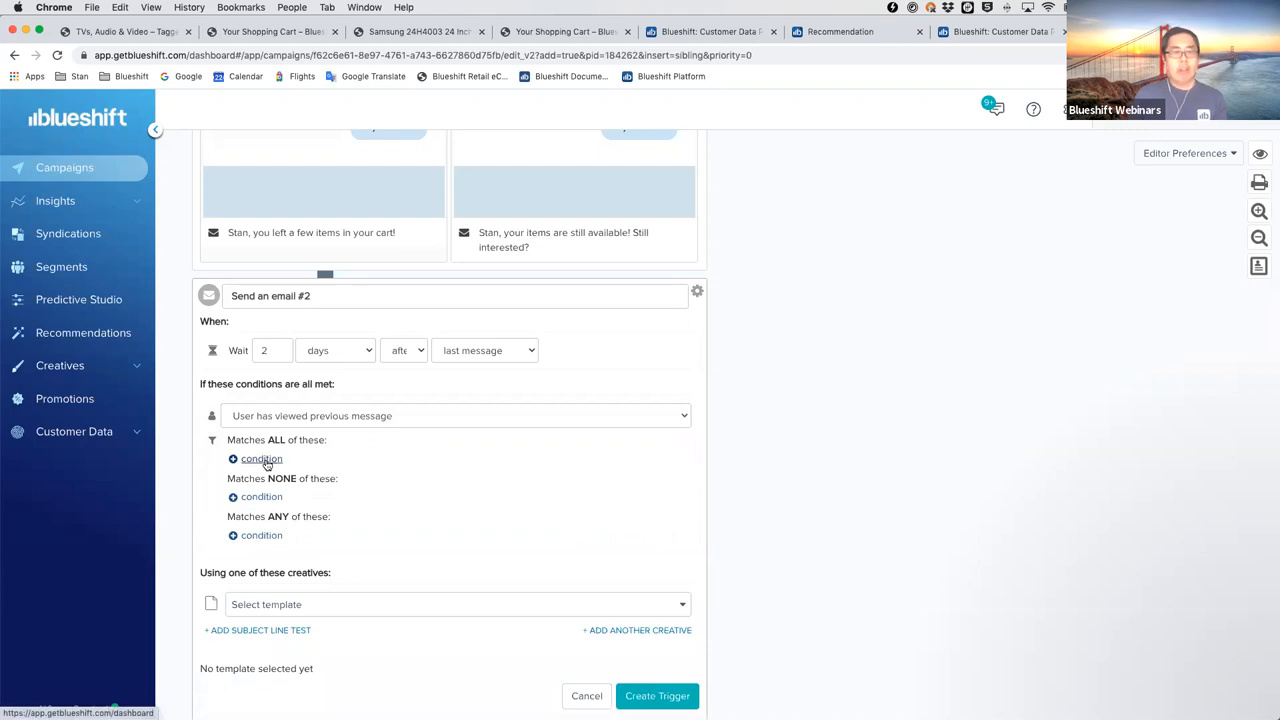
pyautogui.click(261, 458)
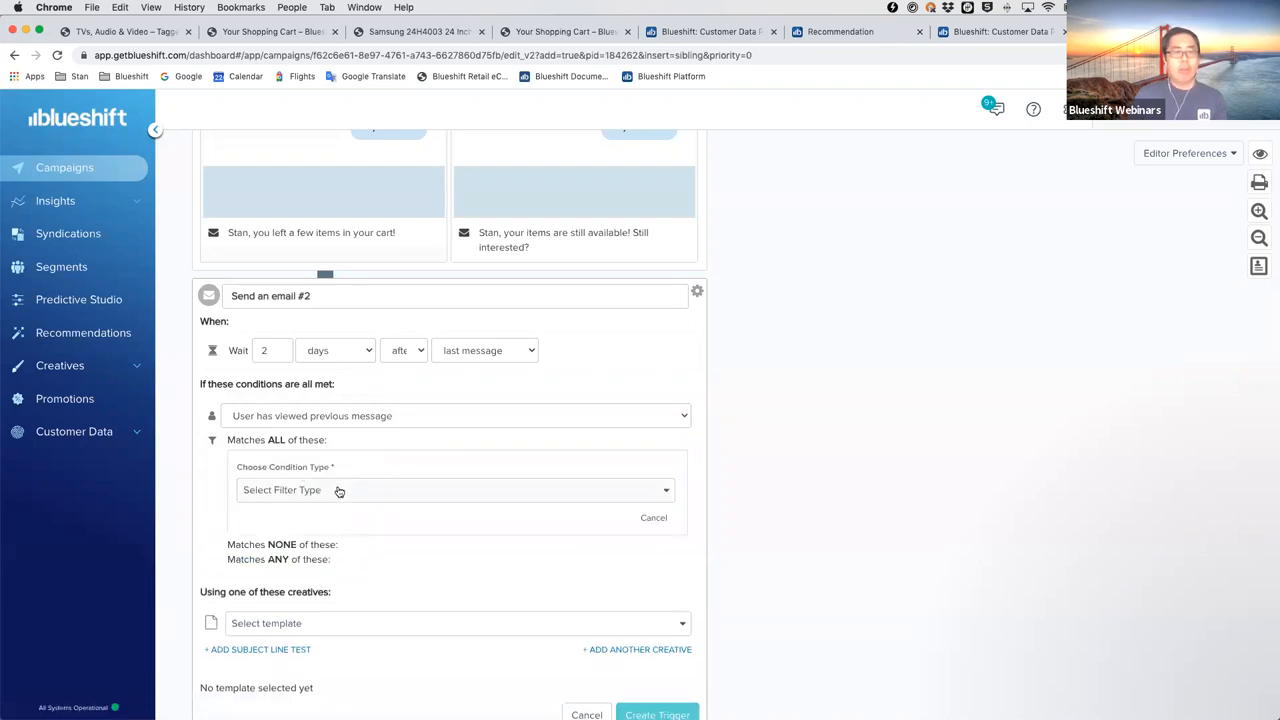
pyautogui.click(455, 489)
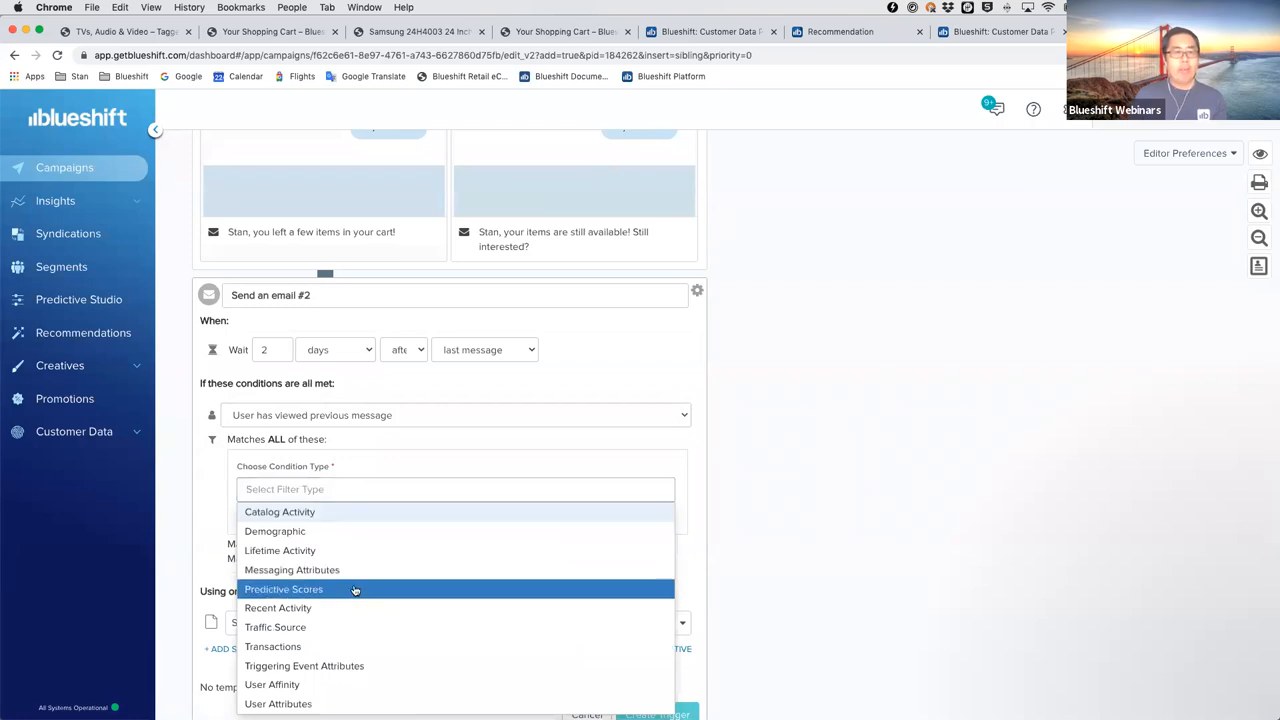
pyautogui.click(283, 589)
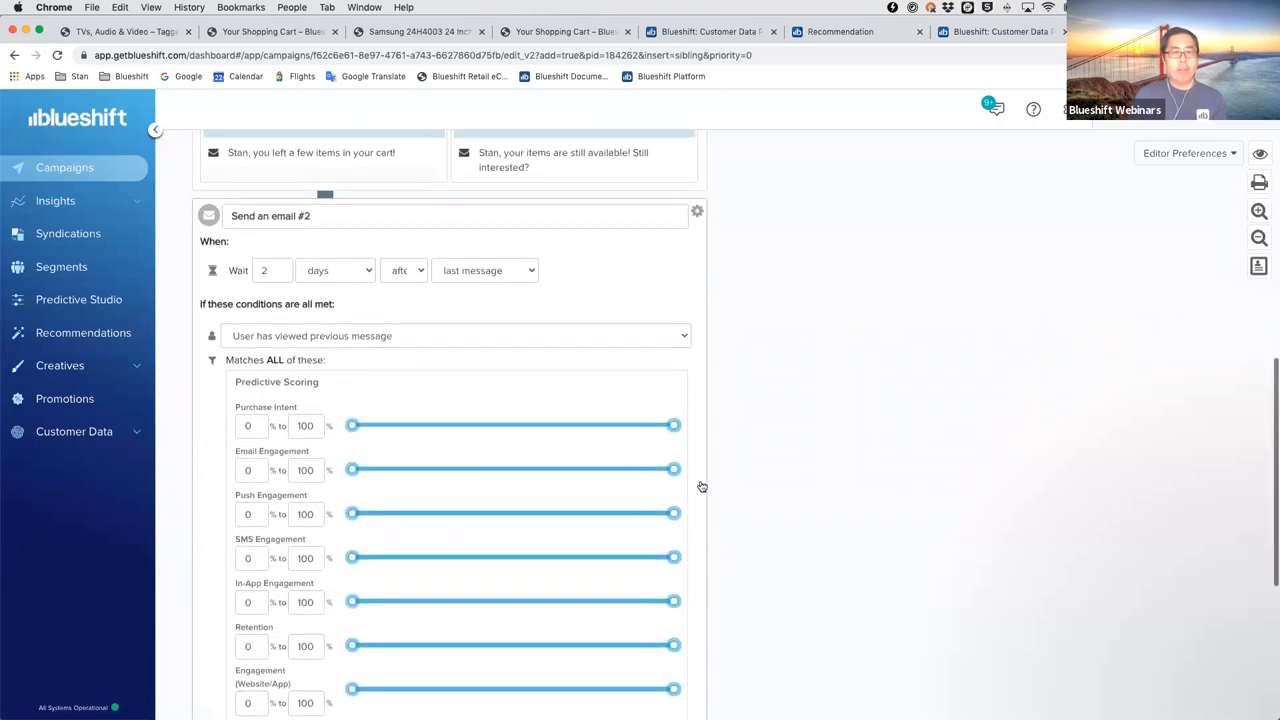
pyautogui.scroll(-3)
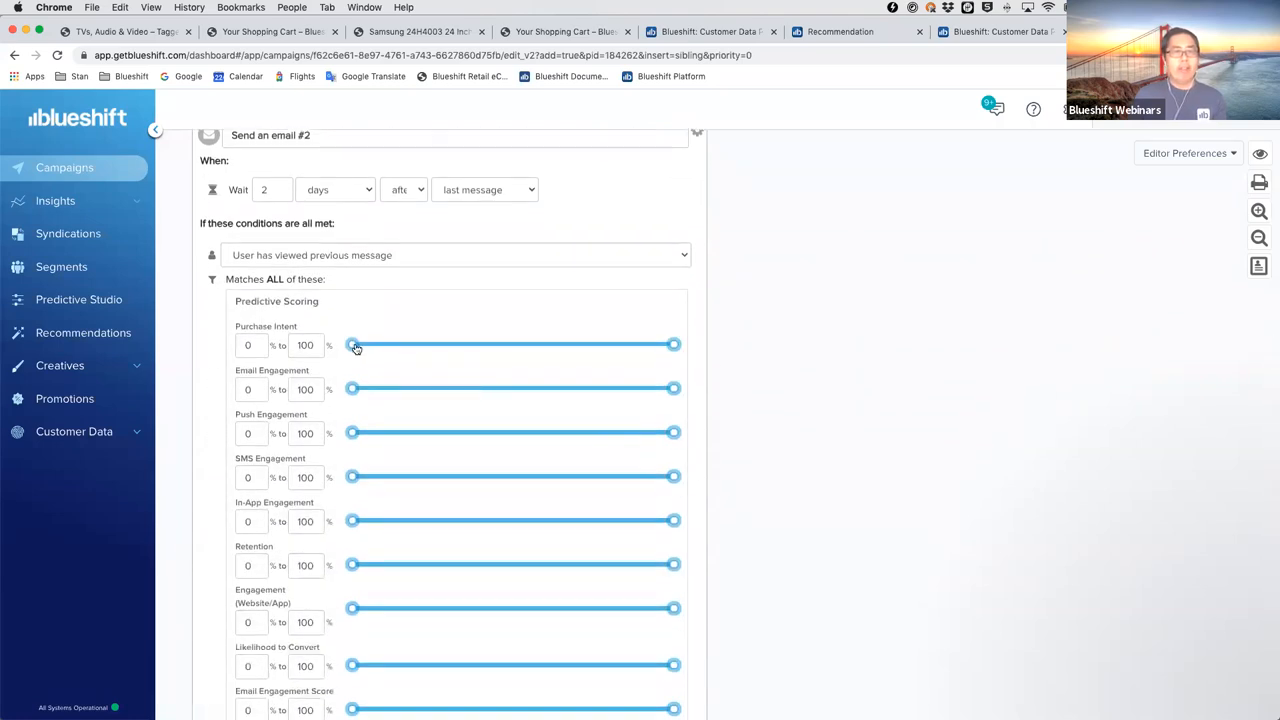
pyautogui.moveTo(352, 344); pyautogui.dragTo(594, 344)
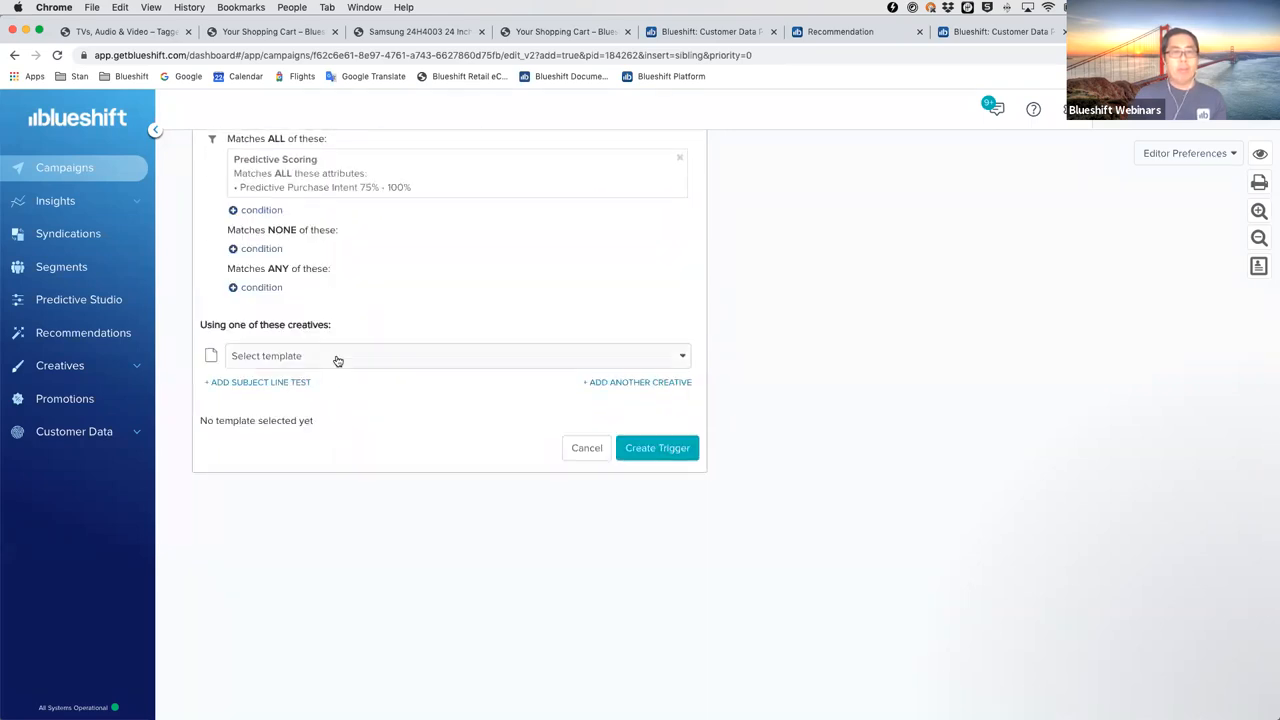
# Save the second email with its High Propensity template and add a parallel email step.
pyautogui.click(450, 355)
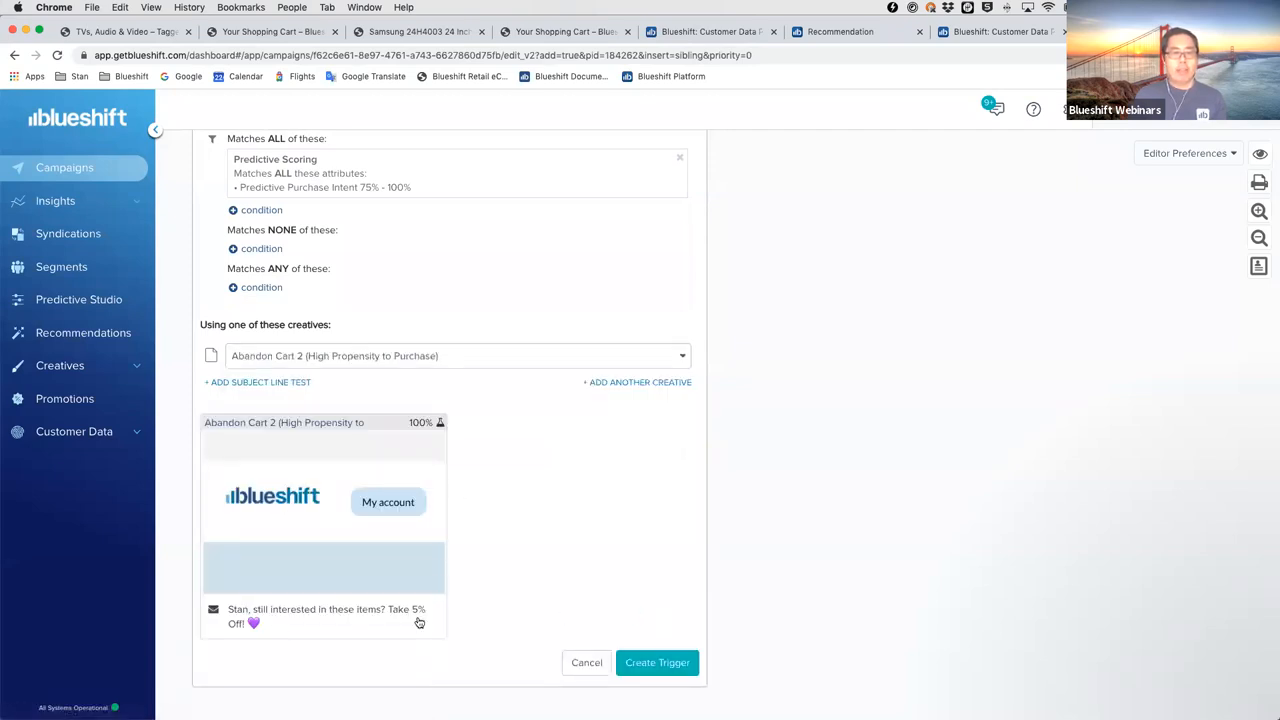
pyautogui.click(657, 662)
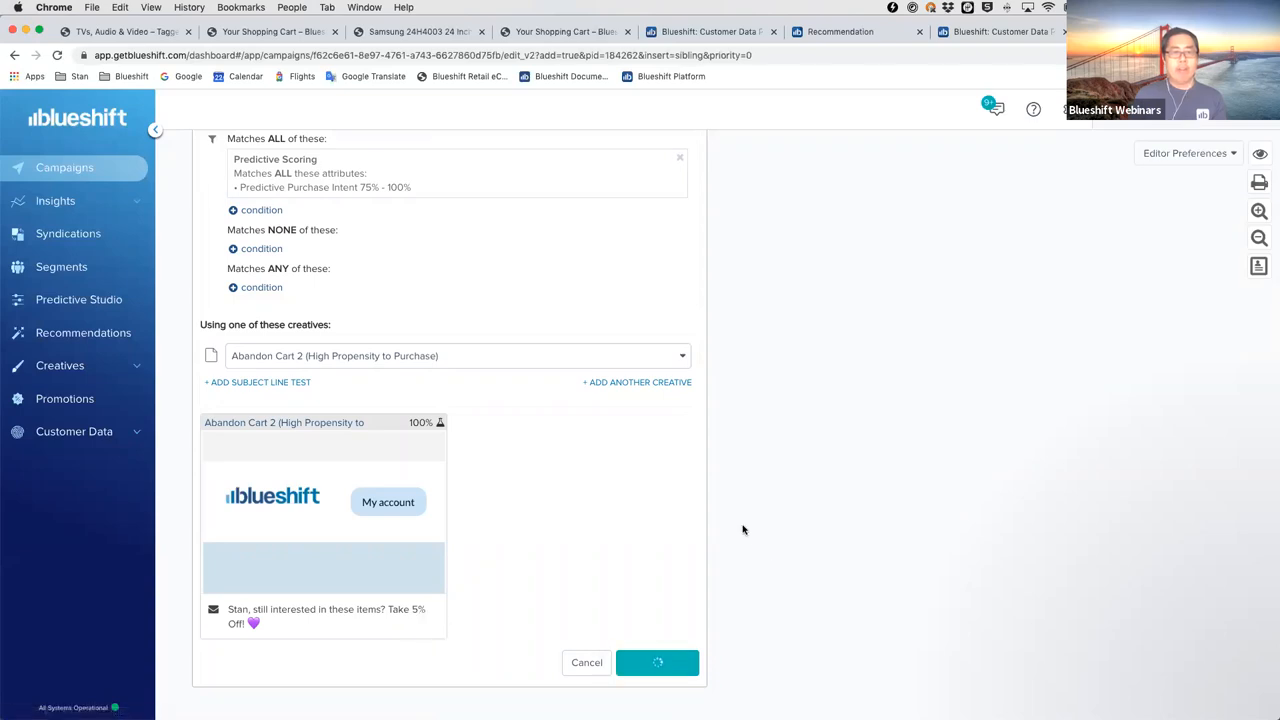
pyautogui.click(657, 662)
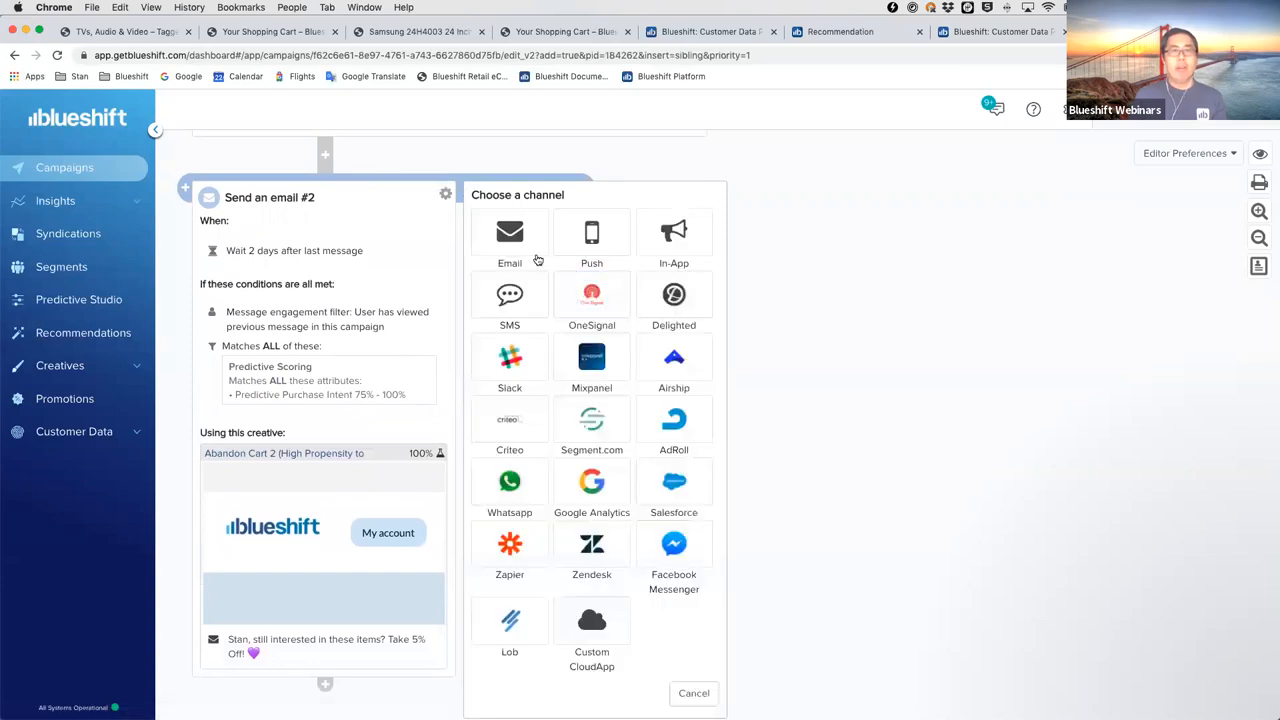
pyautogui.click(509, 232)
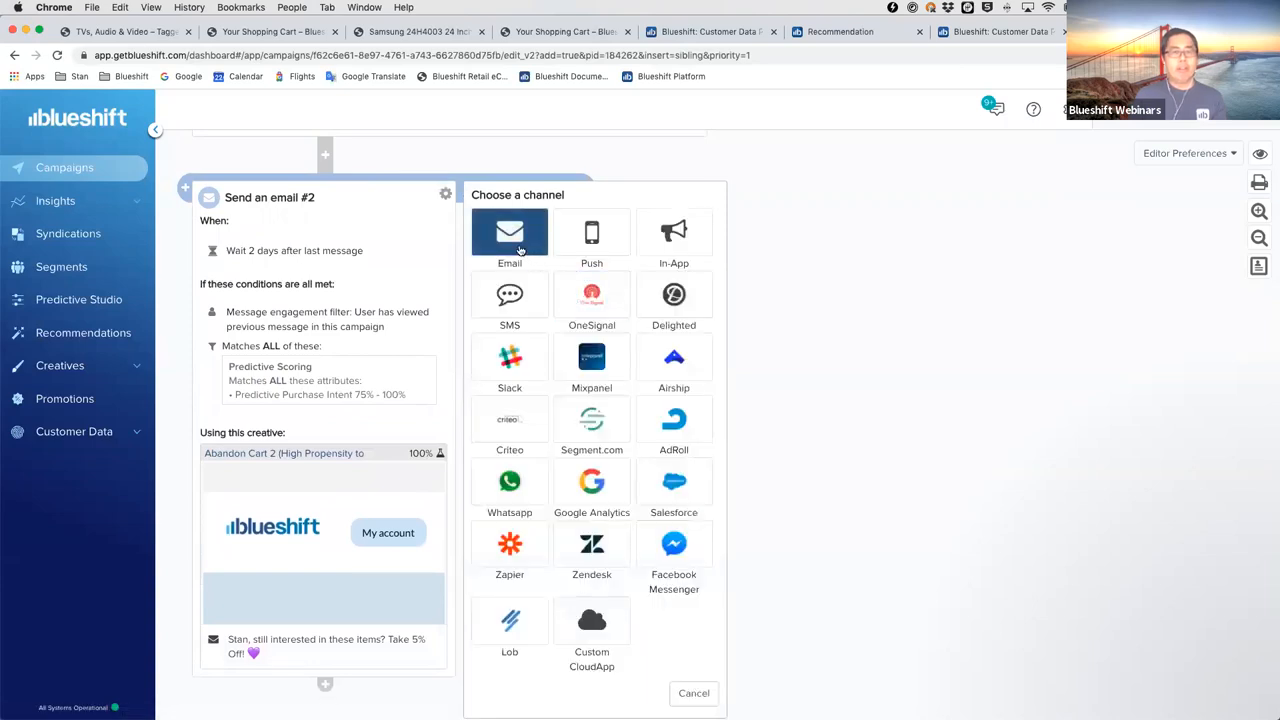
pyautogui.click(509, 232)
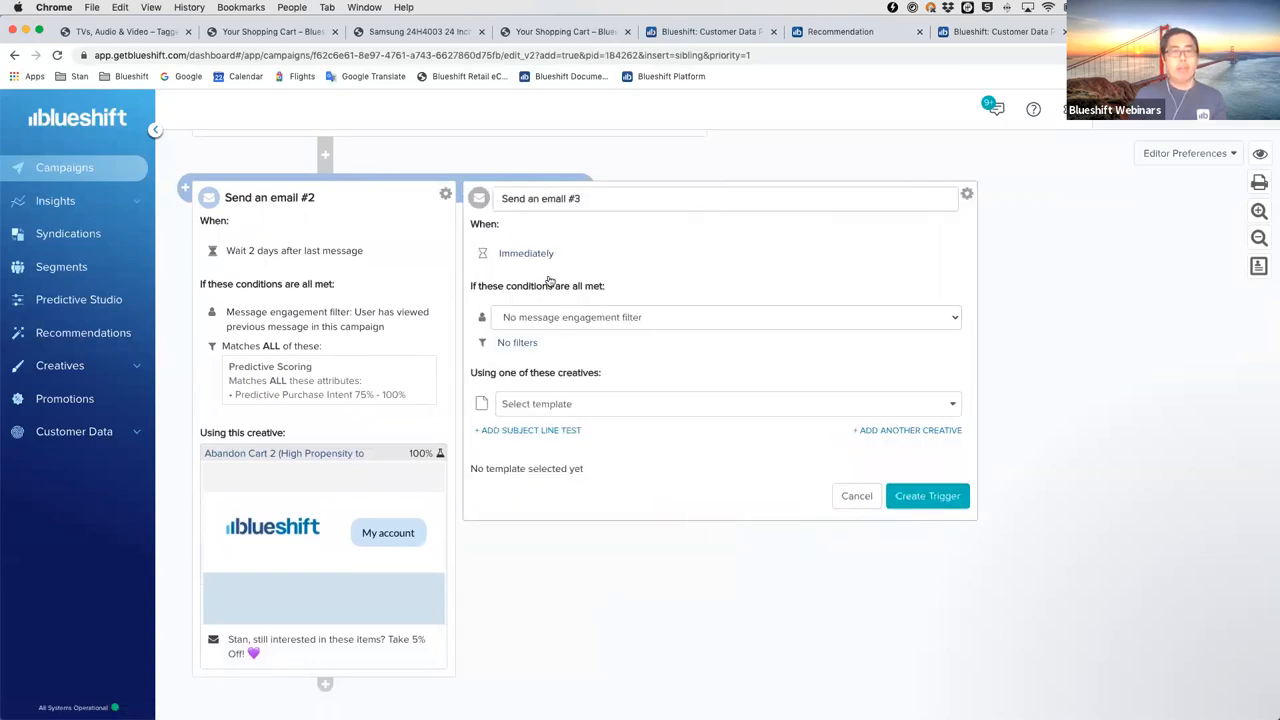
# Give the third email a wait in days, a viewers-only filter and Purchase Intent capped at 74%.
pyautogui.click(525, 253)
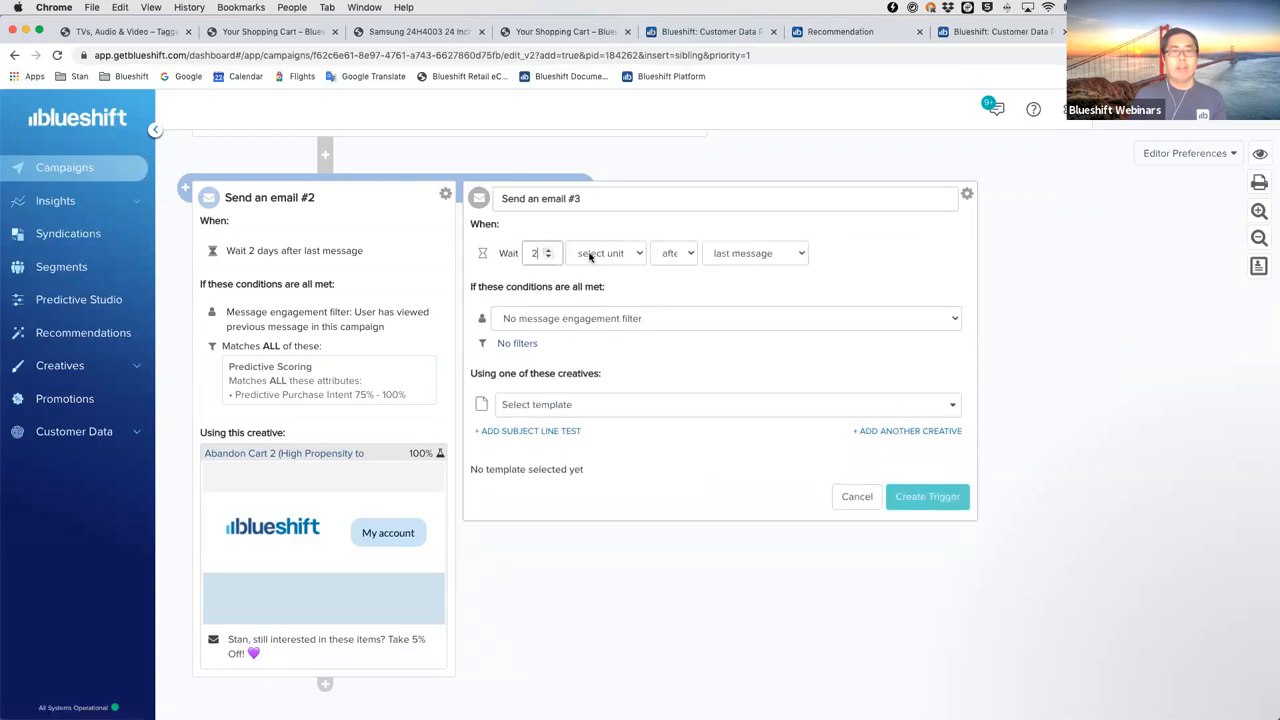
pyautogui.click(725, 318)
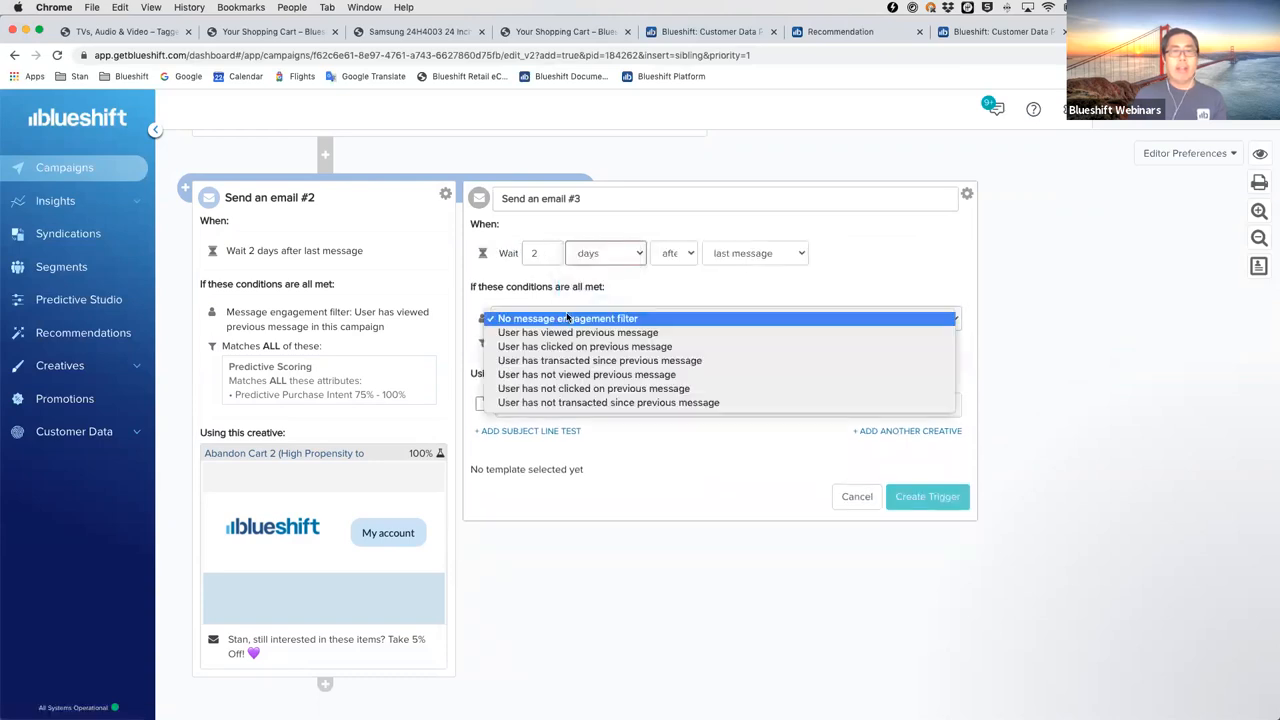
pyautogui.click(578, 332)
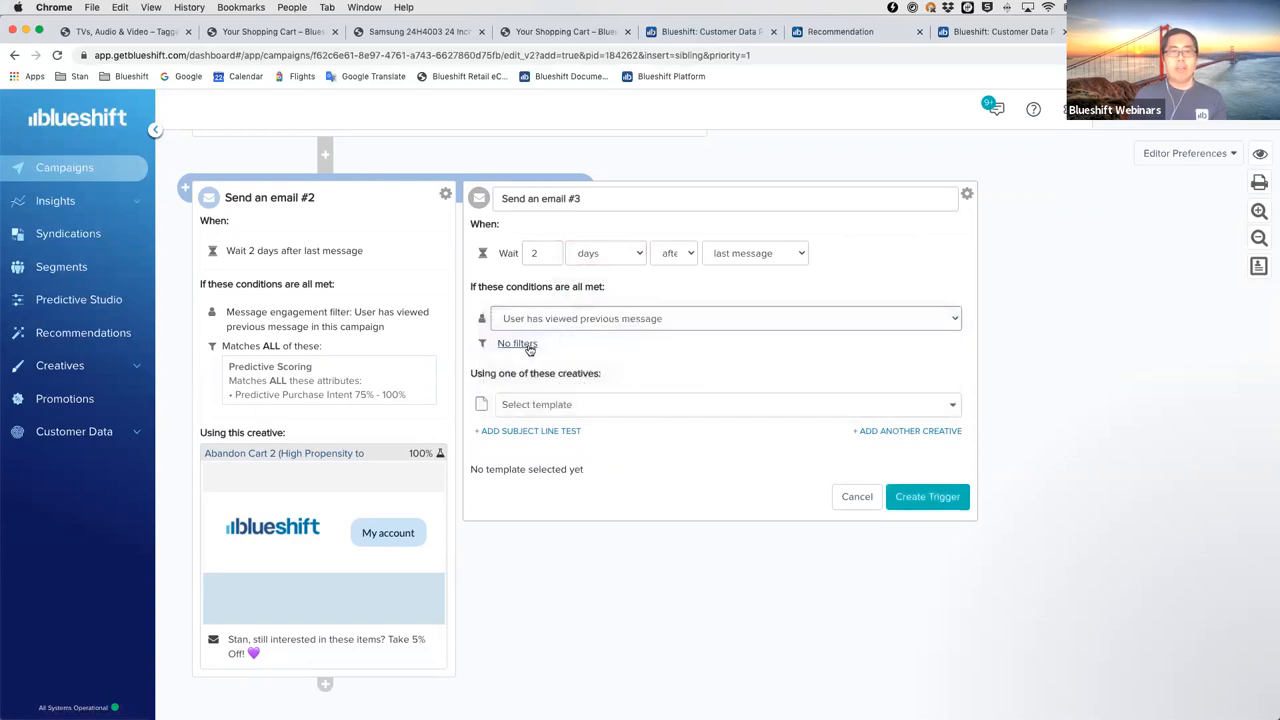
pyautogui.click(517, 343)
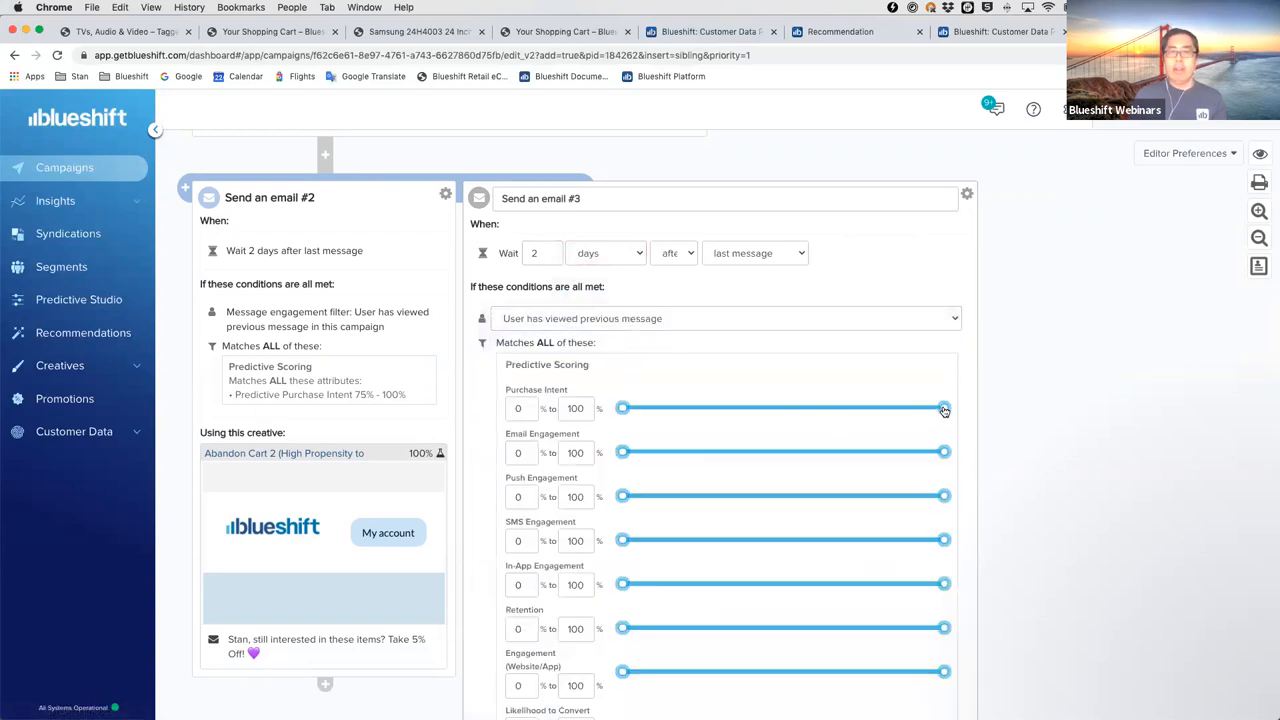
pyautogui.moveTo(945, 408); pyautogui.dragTo(867, 408)
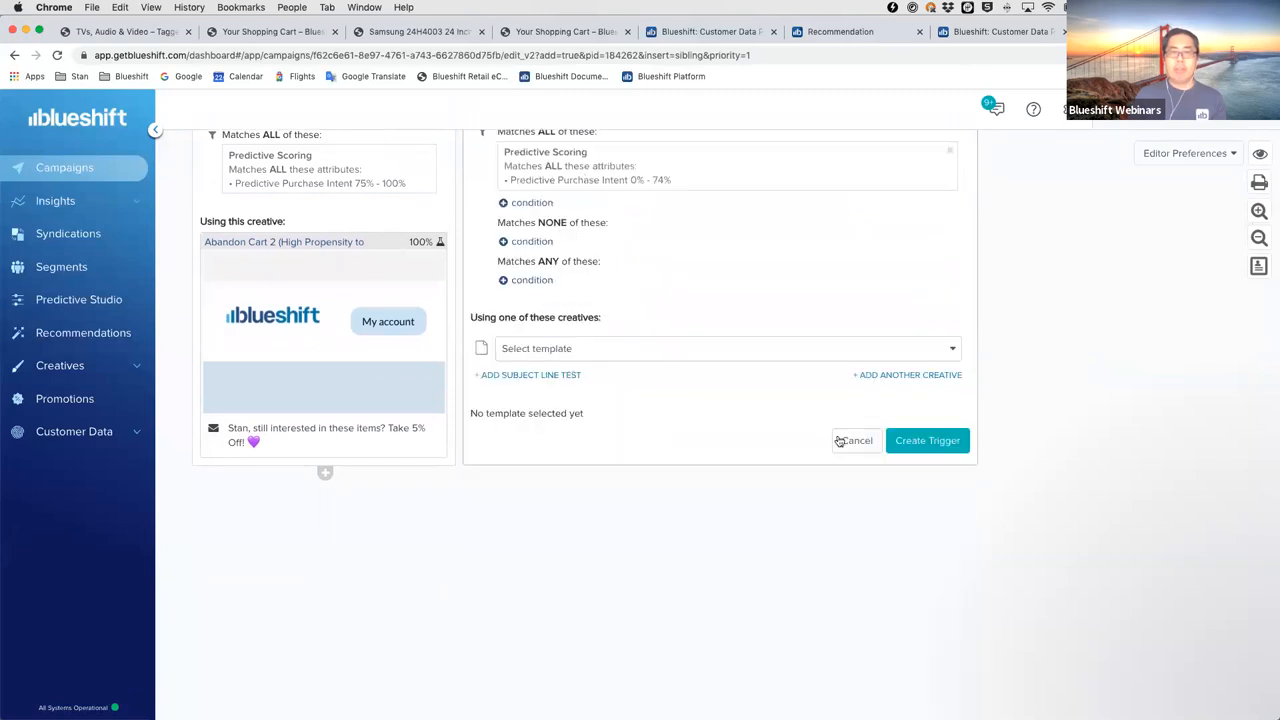
pyautogui.click(720, 348)
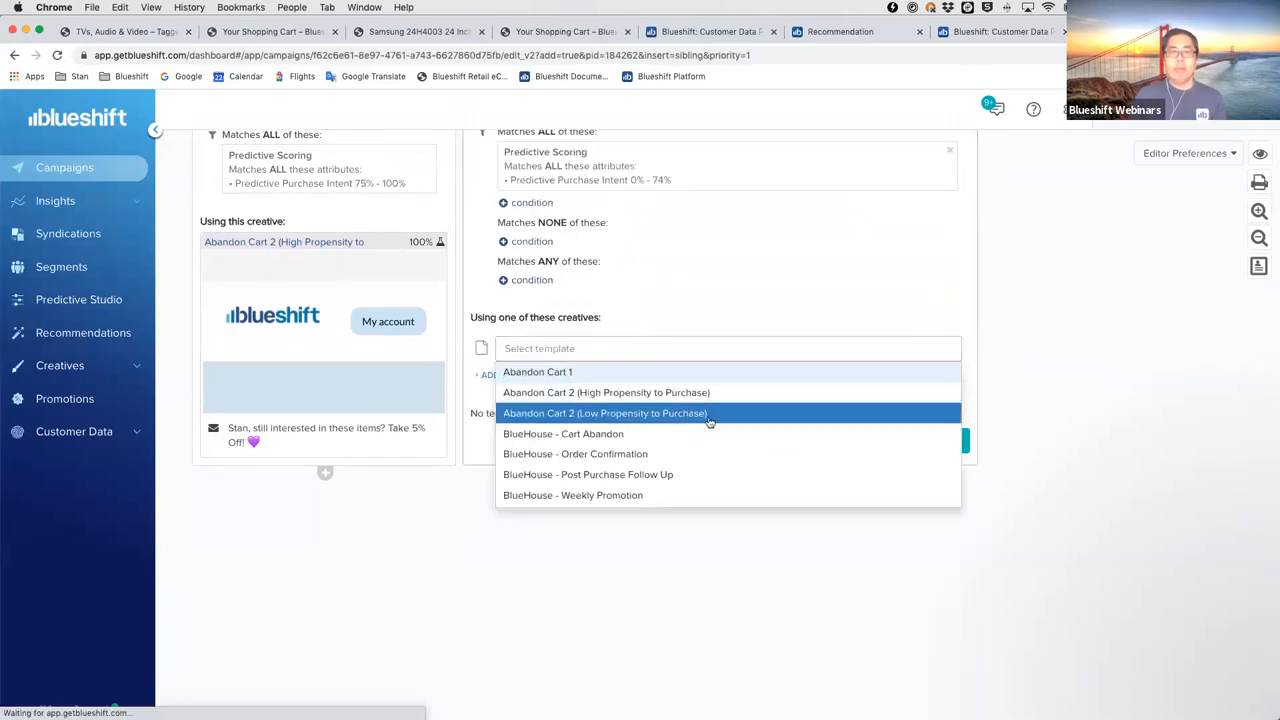
# Choose the 'Abandon Cart 2 (Low Propensity to Purchase)' template for the third email.
pyautogui.click(605, 413)
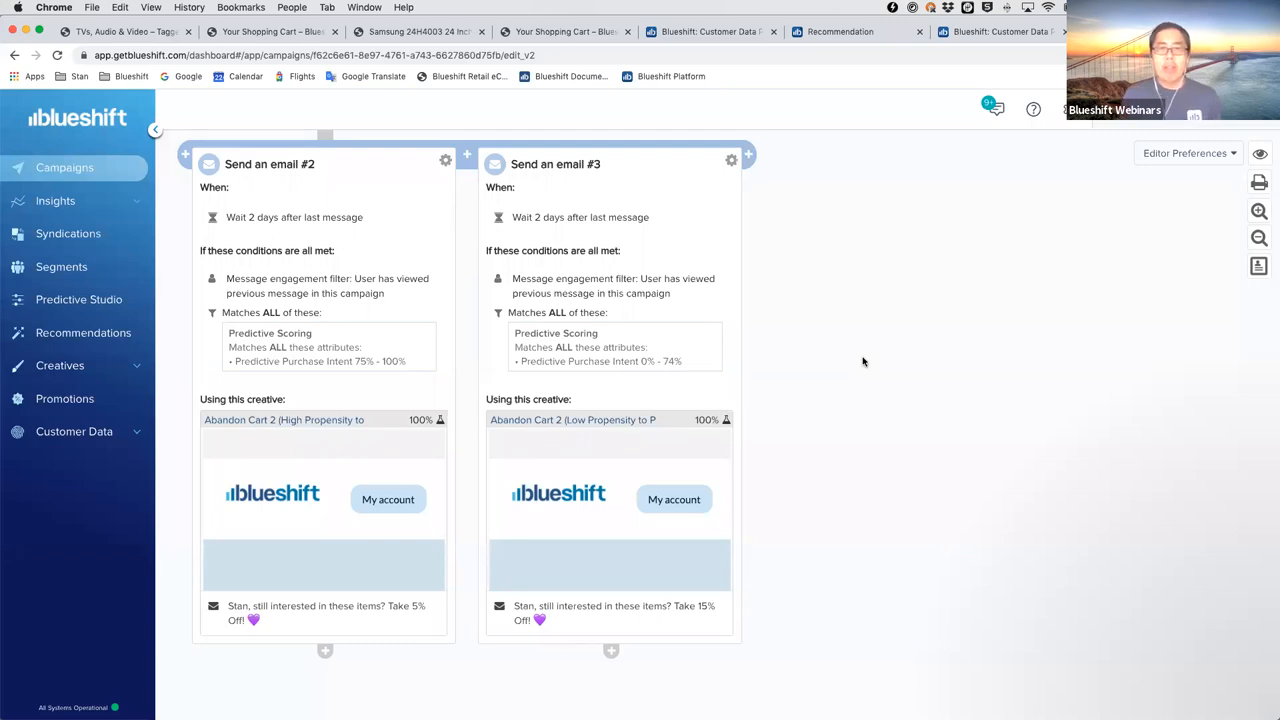
pyautogui.moveTo(835, 276)
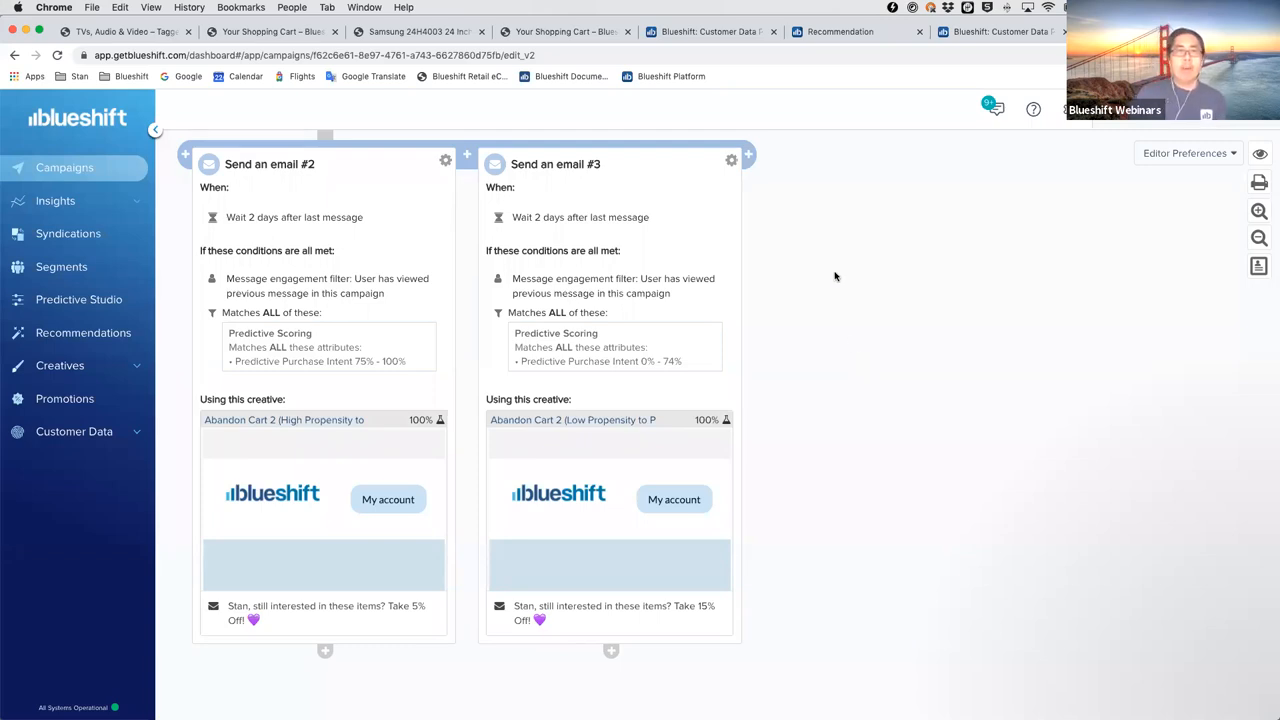
pyautogui.moveTo(746, 132)
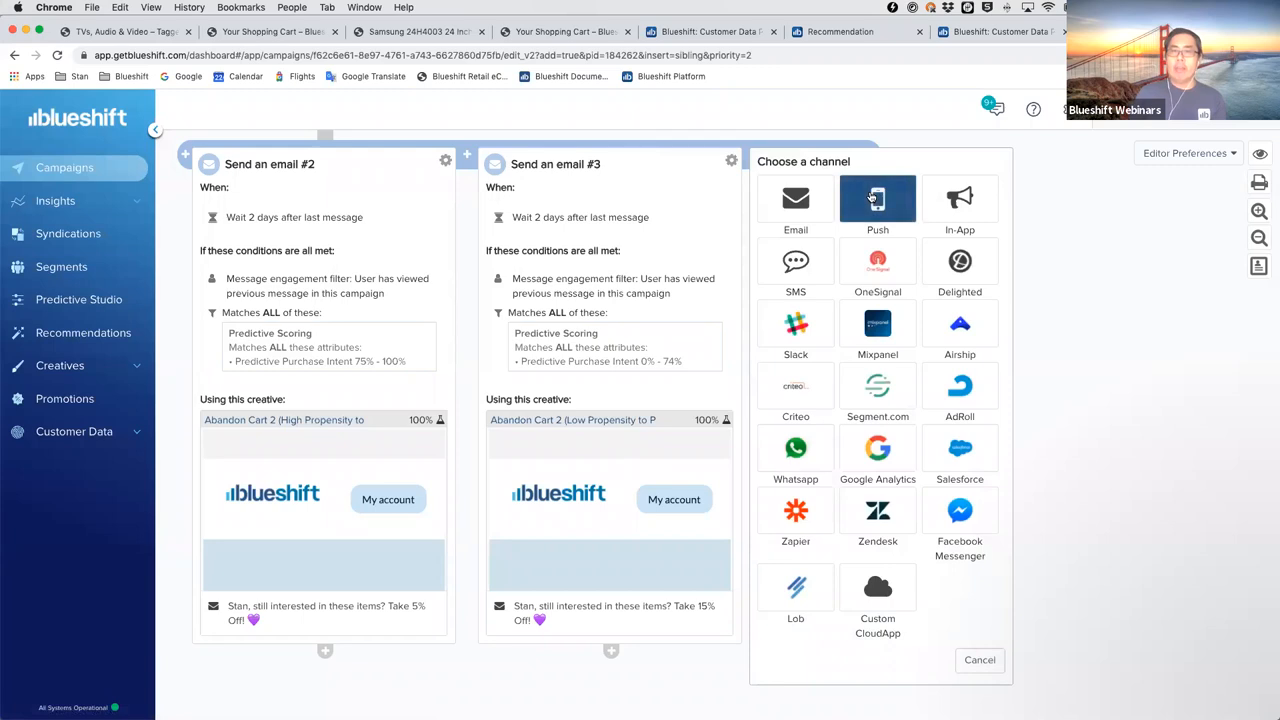
# Make the new parallel step a push message waiting 2 days after the last message.
pyautogui.click(877, 198)
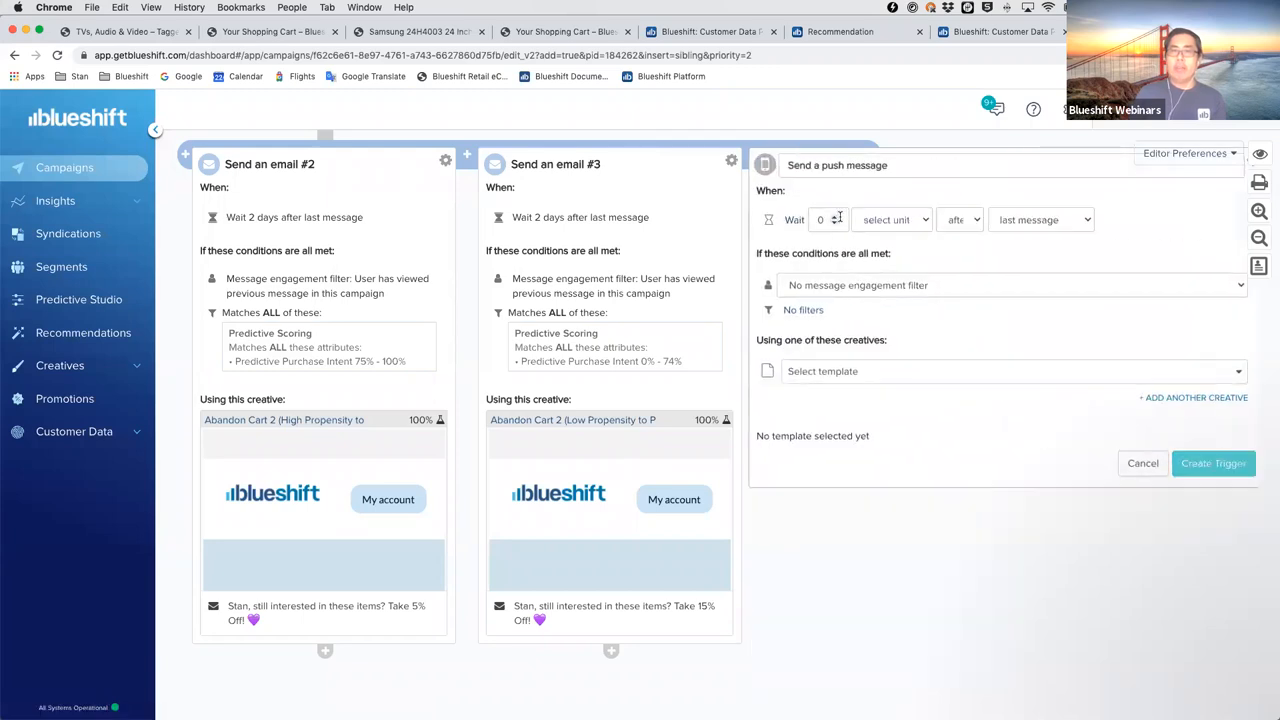
pyautogui.write('2')
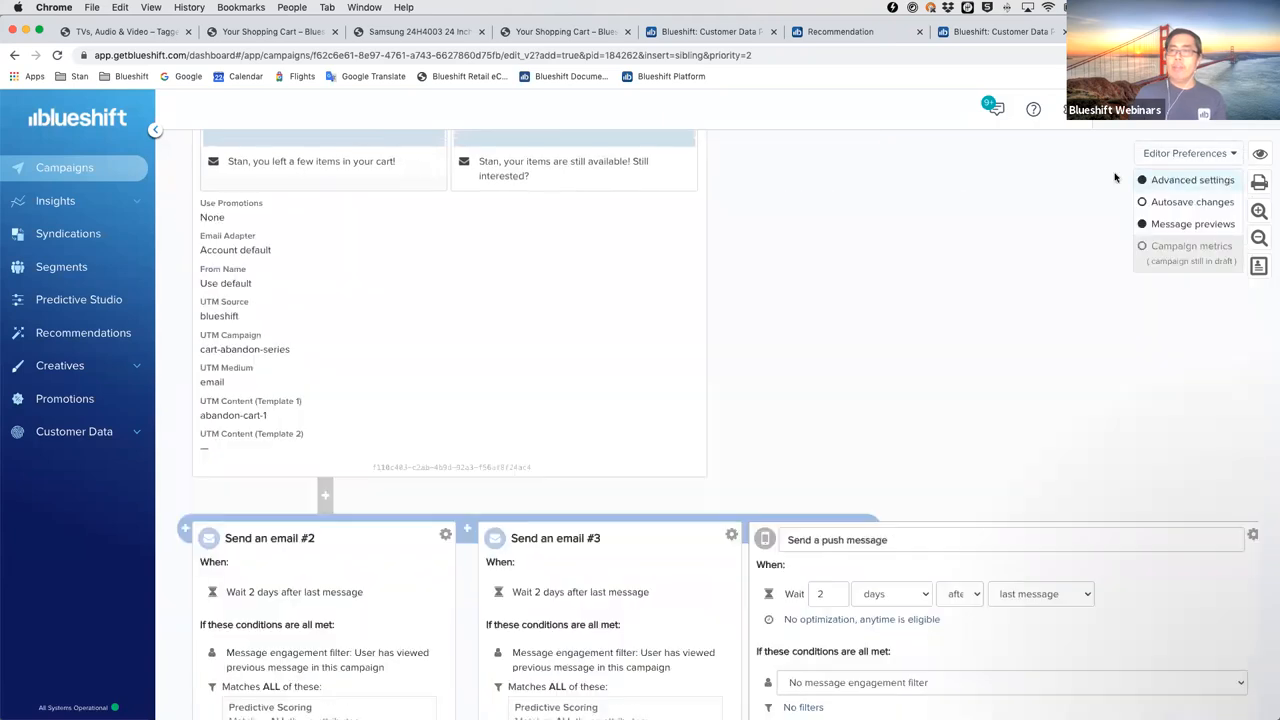
pyautogui.scroll(-3)
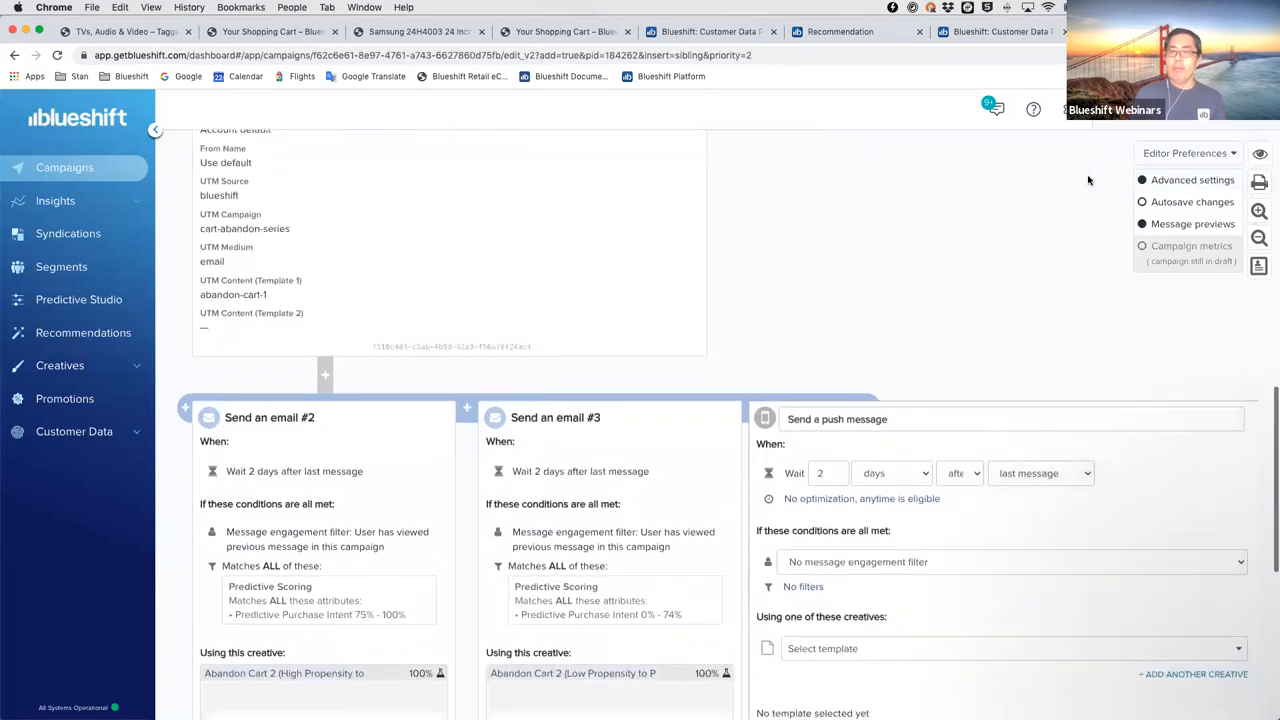
pyautogui.scroll(-3)
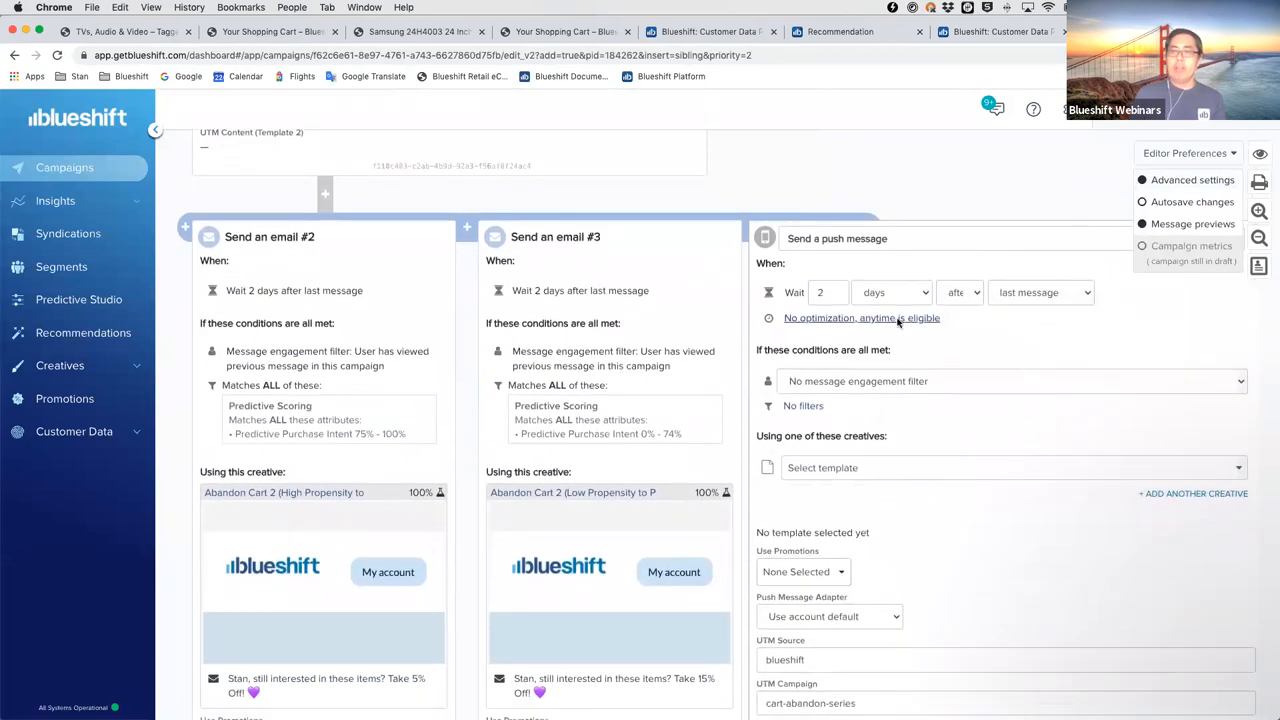
pyautogui.click(861, 317)
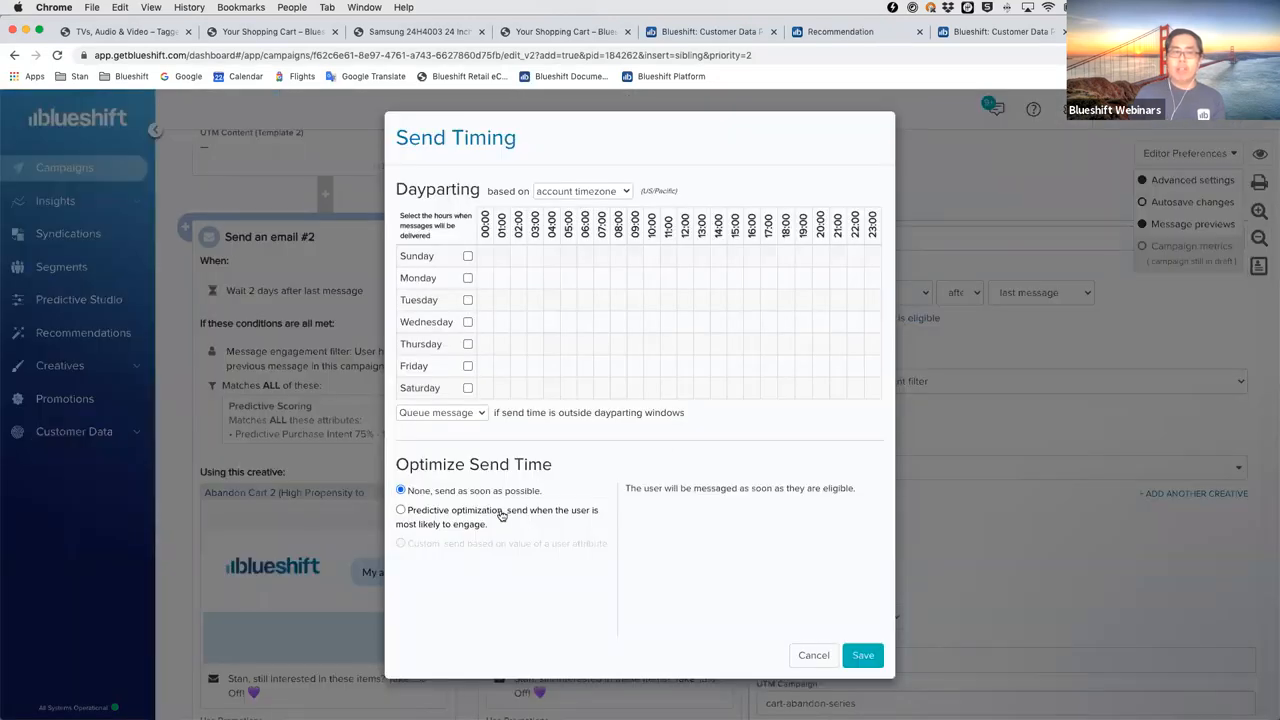
# Select predictive send-time optimization for the push, within 4 hours after eligibility.
pyautogui.click(401, 510)
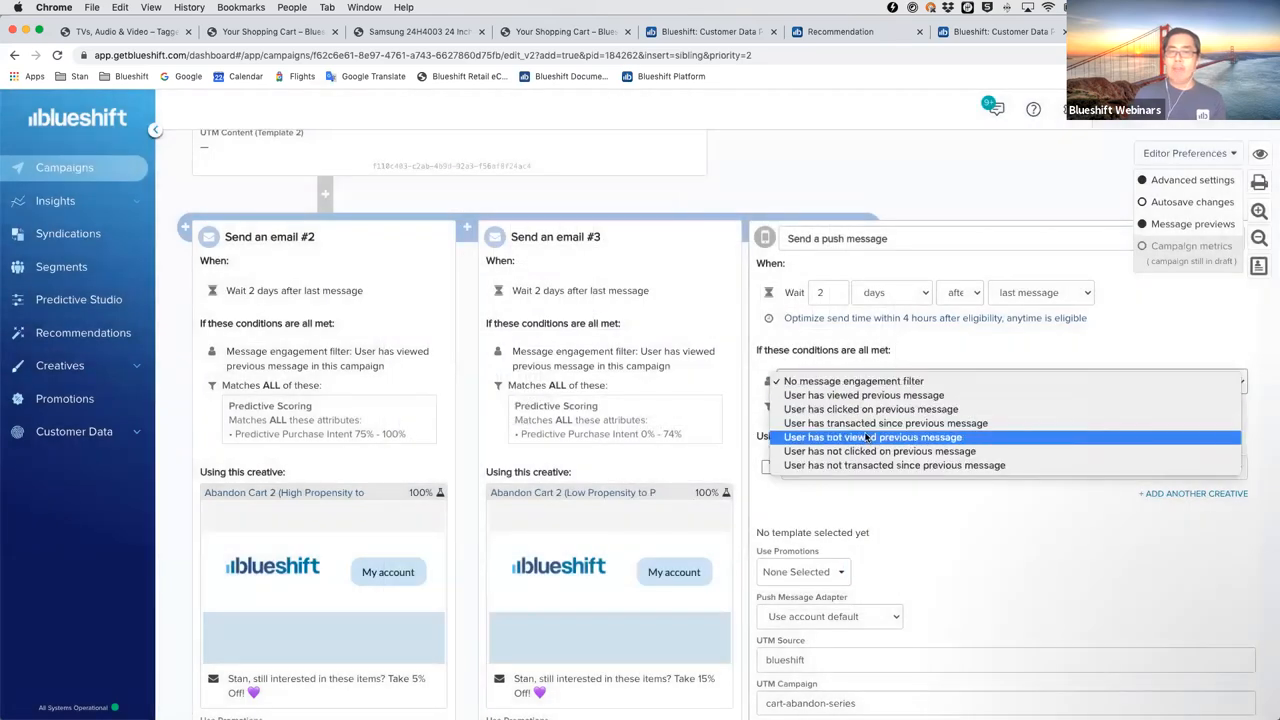
# Filter the push to users who haven't viewed the previous message.
pyautogui.click(873, 437)
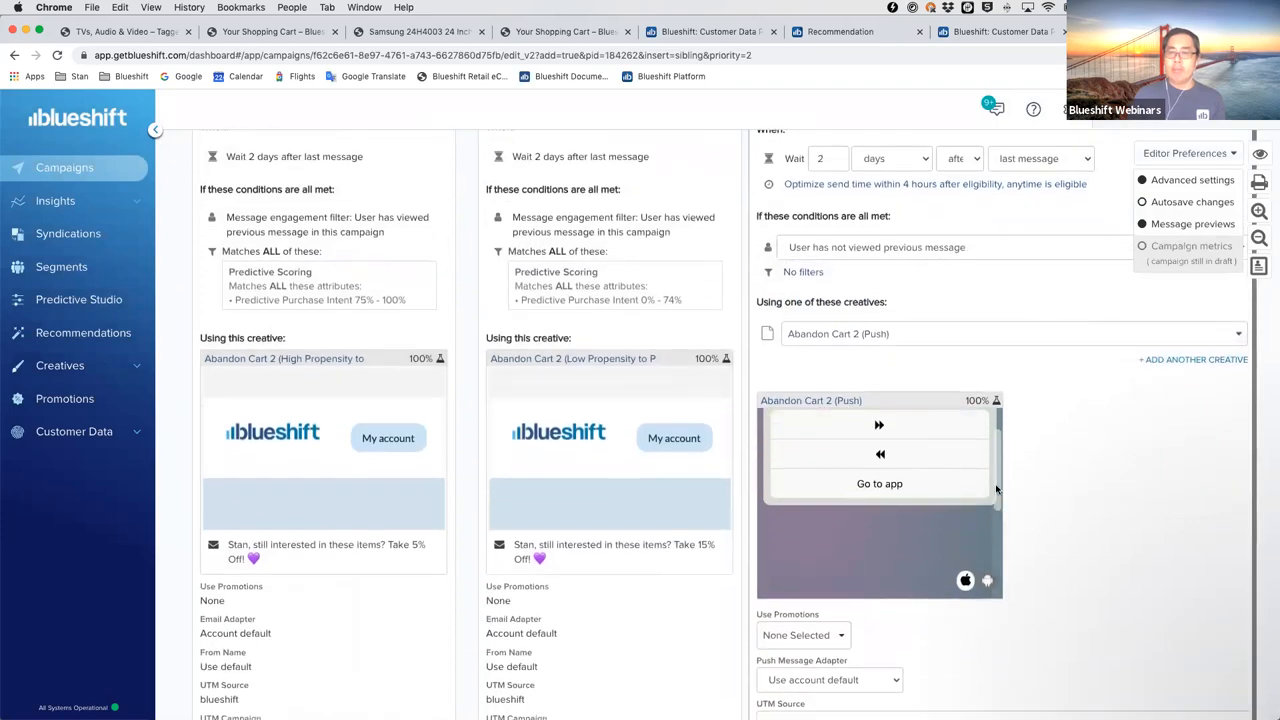
pyautogui.scroll(-3)
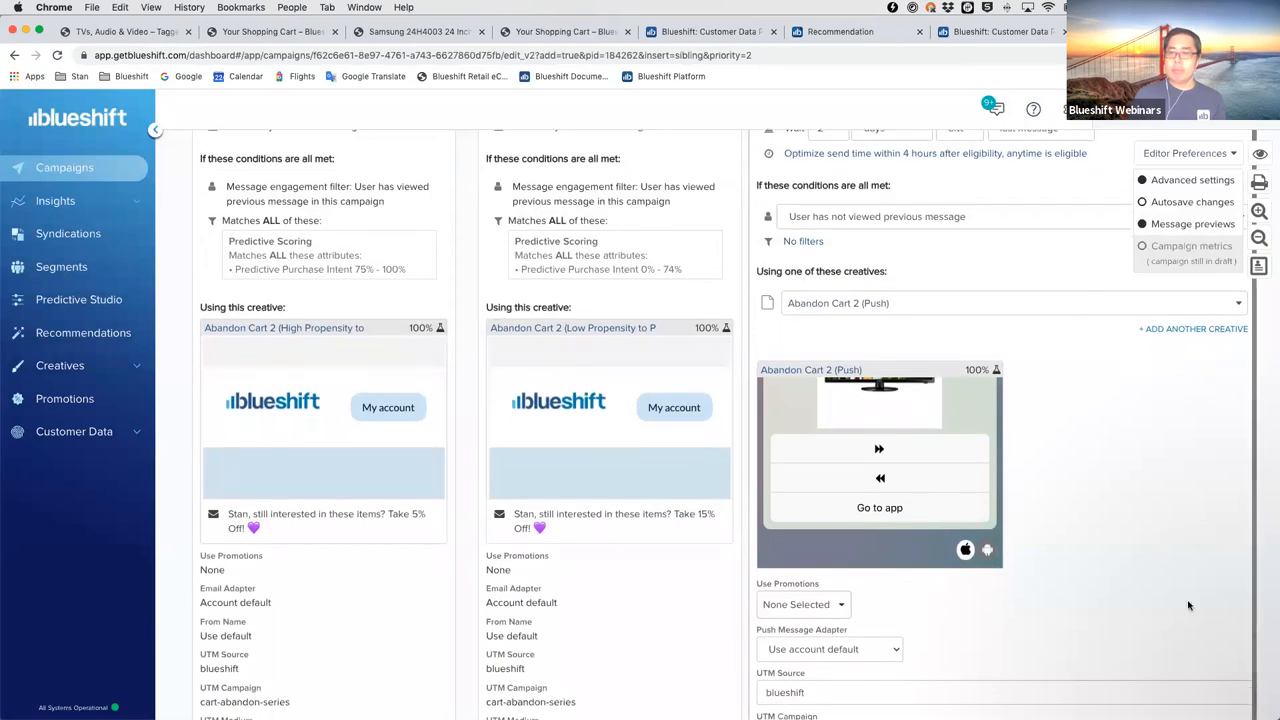
pyautogui.scroll(-3)
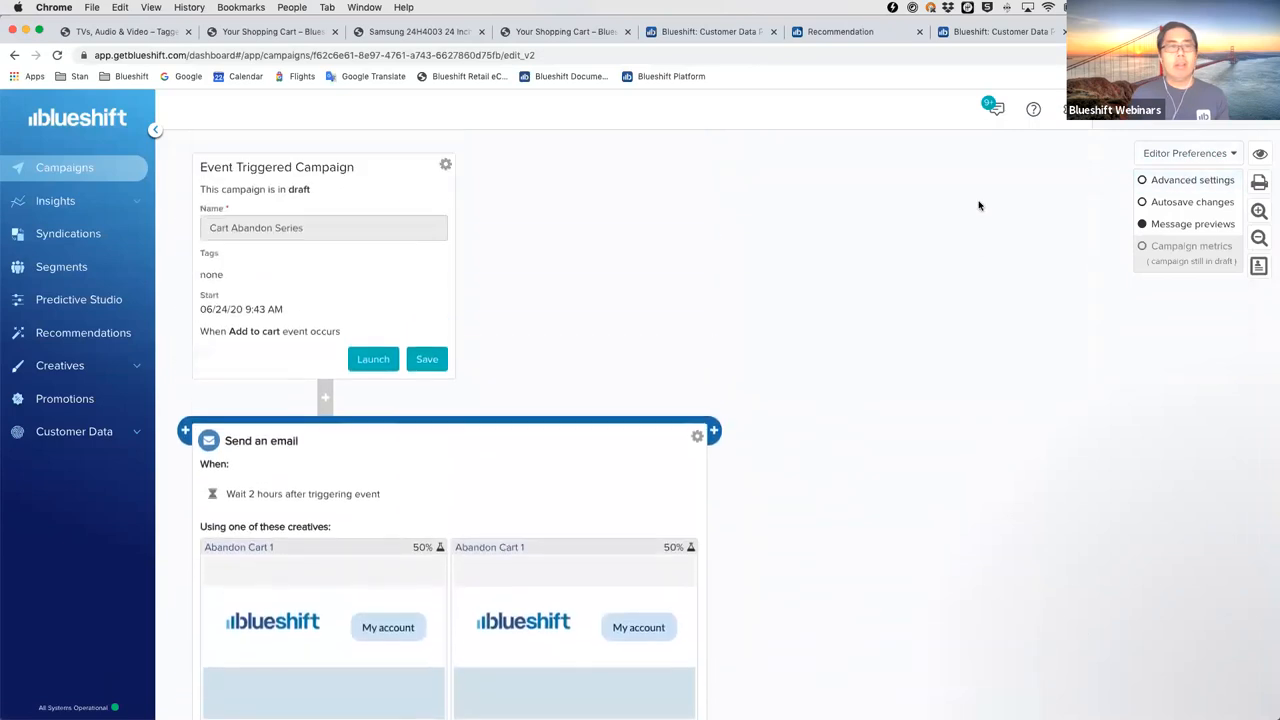
pyautogui.moveTo(780, 221)
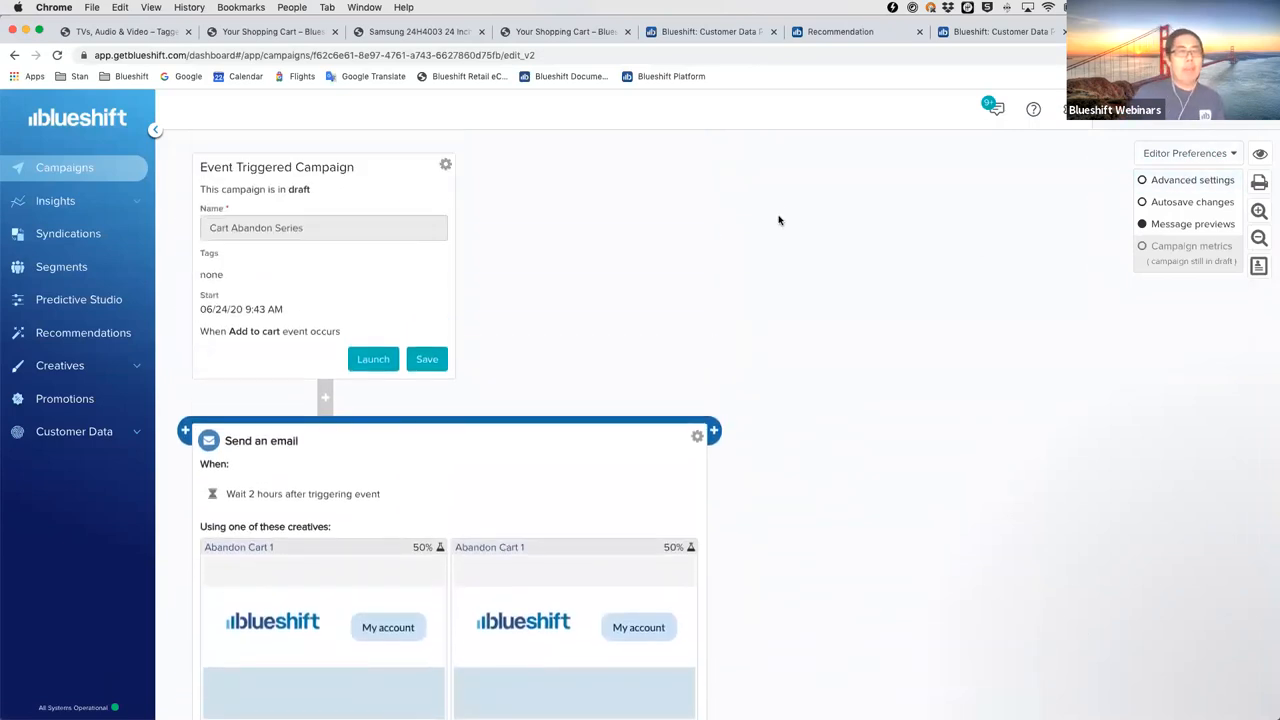
pyautogui.moveTo(320, 339)
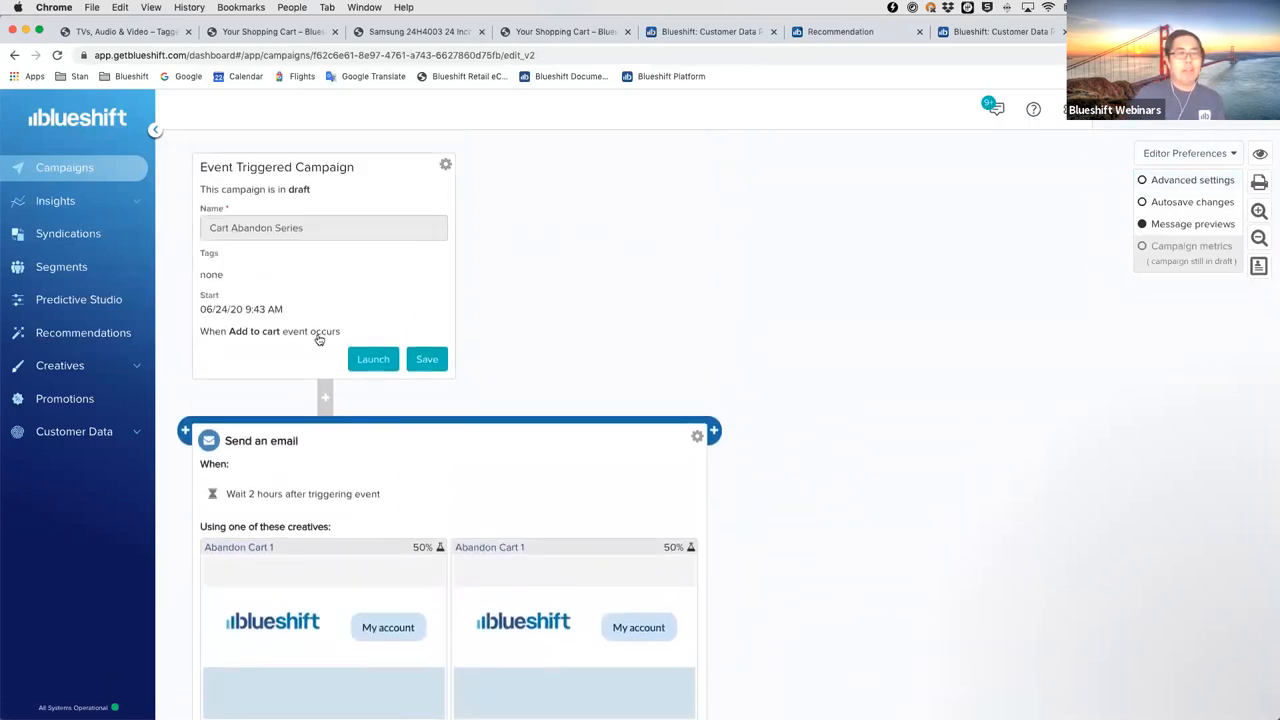
# Scroll down the Cart Abandon Series flow to review the push branch beside the follow-up emails.
pyautogui.scroll(-3)
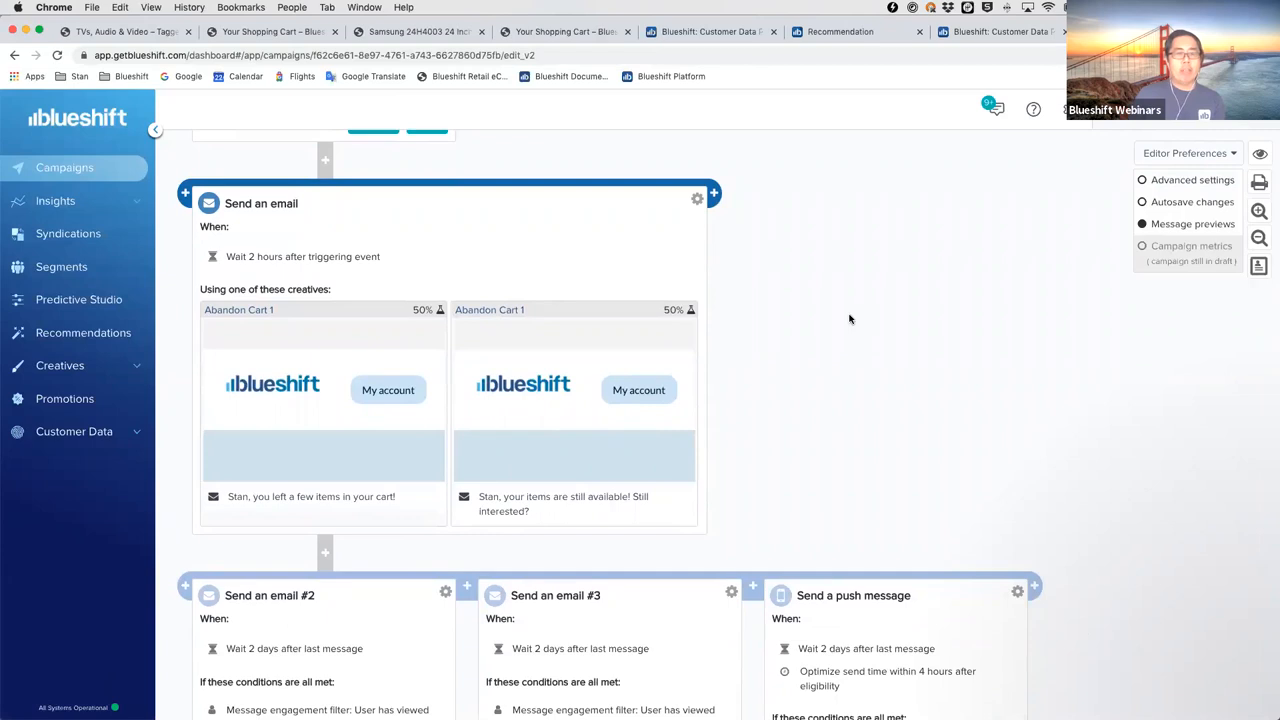
pyautogui.scroll(-3)
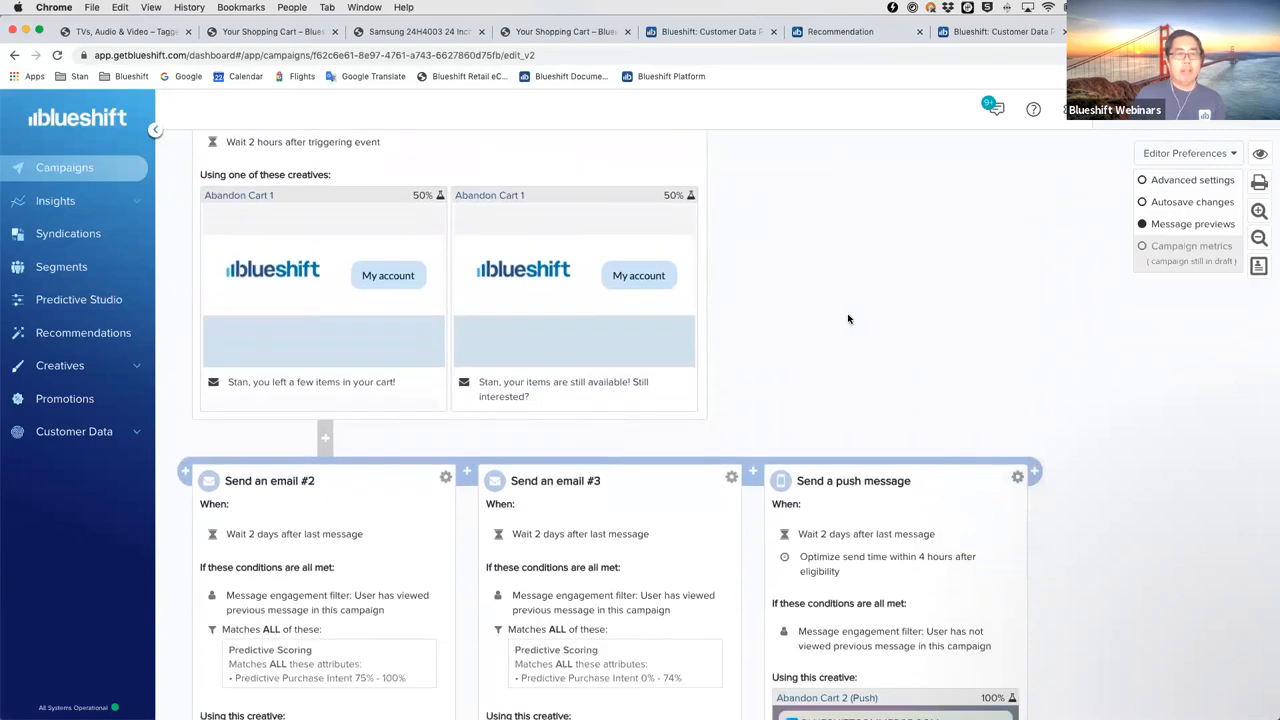
pyautogui.scroll(-3)
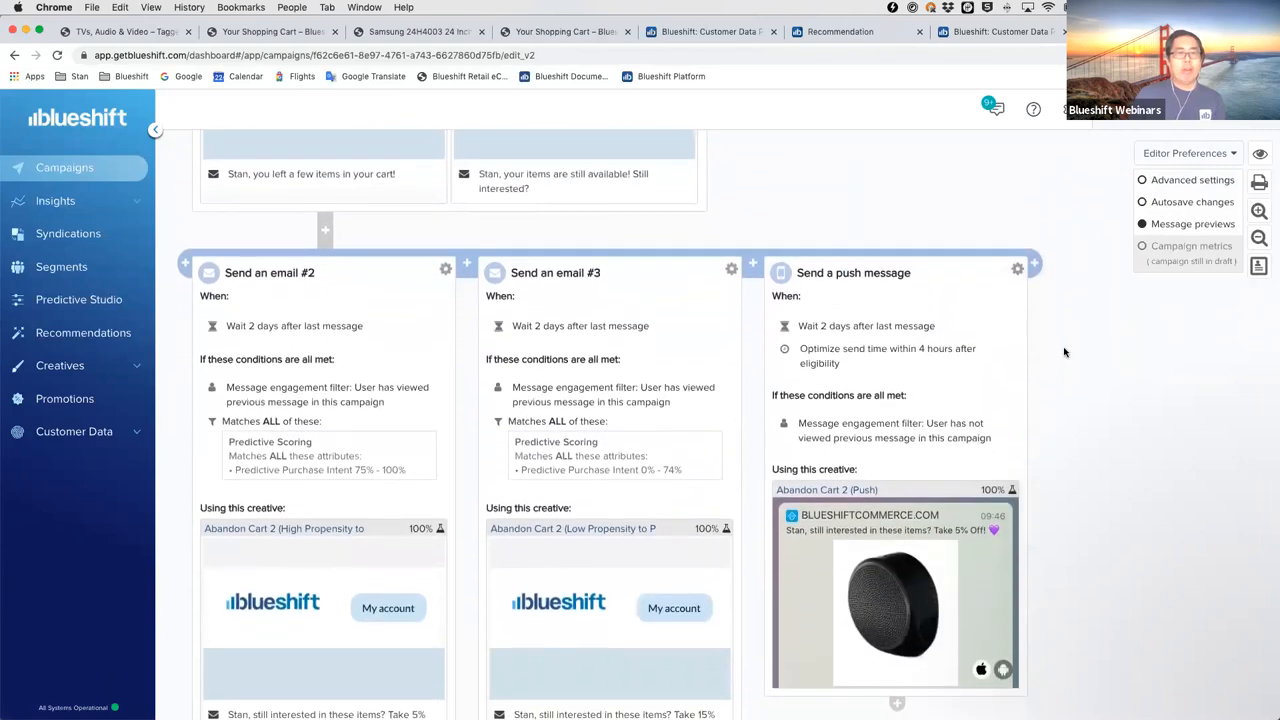
pyautogui.scroll(-3)
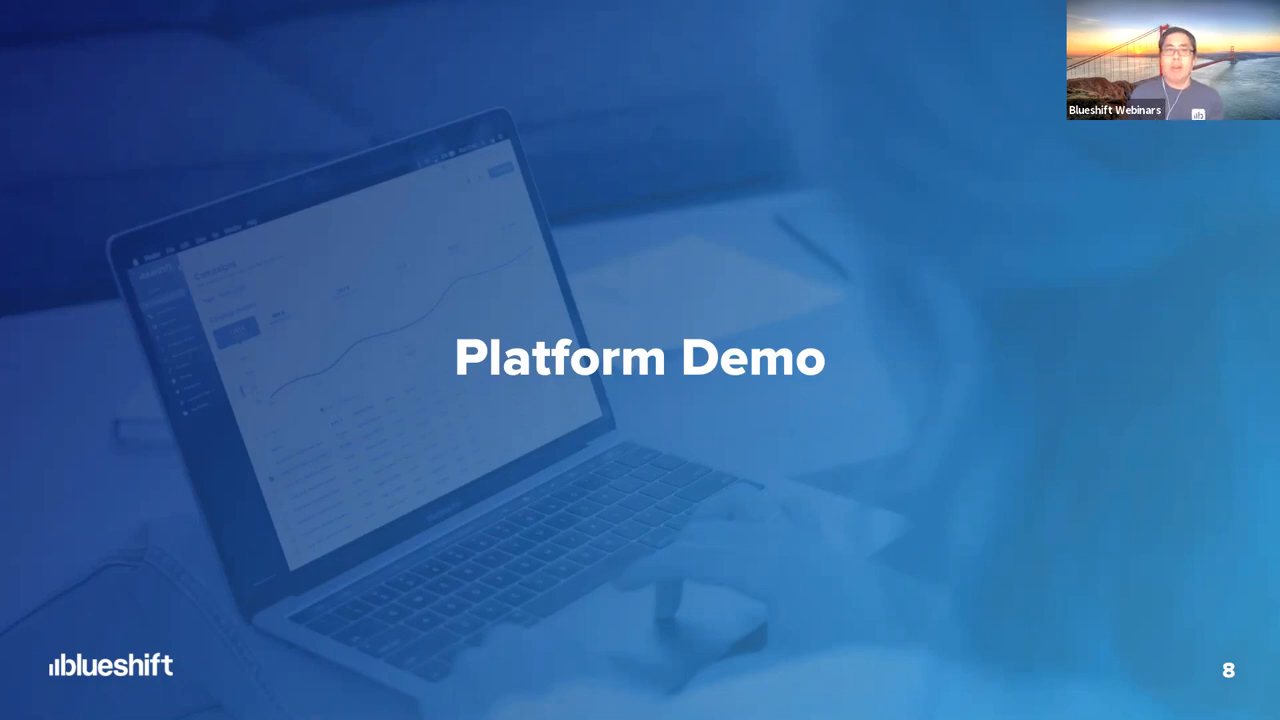
pyautogui.moveTo(647, 447)
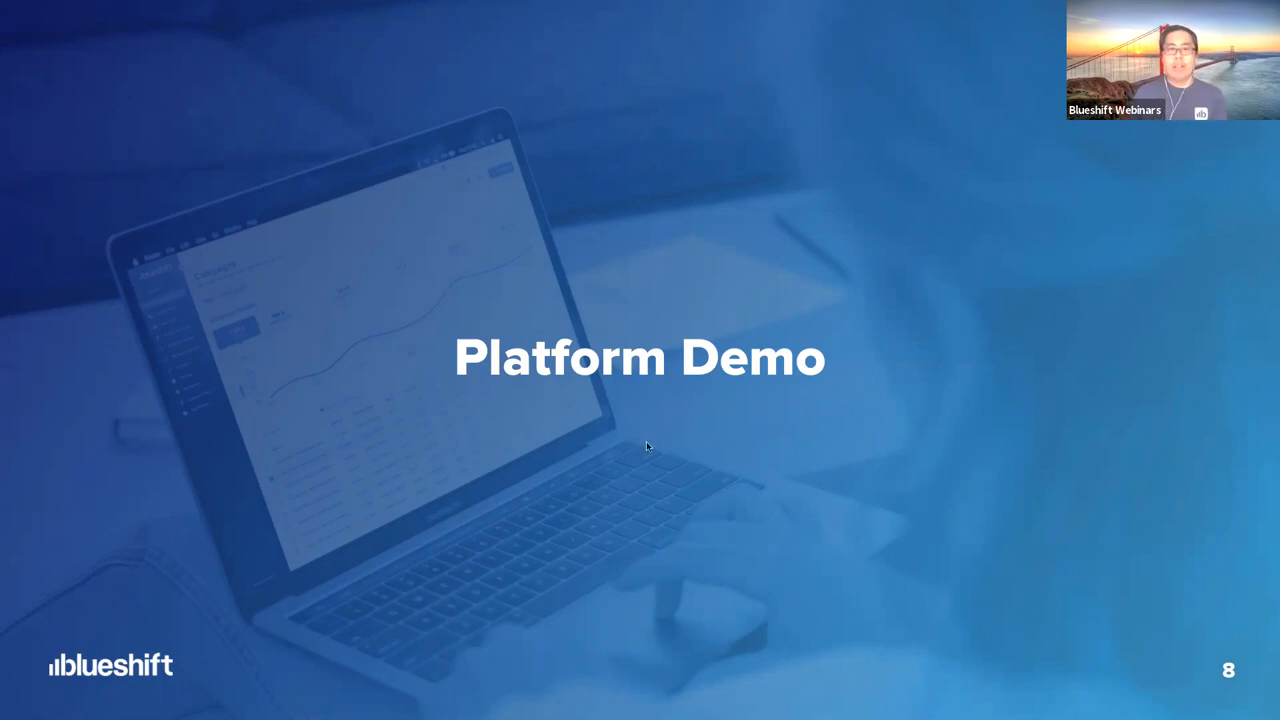
pyautogui.moveTo(610, 491)
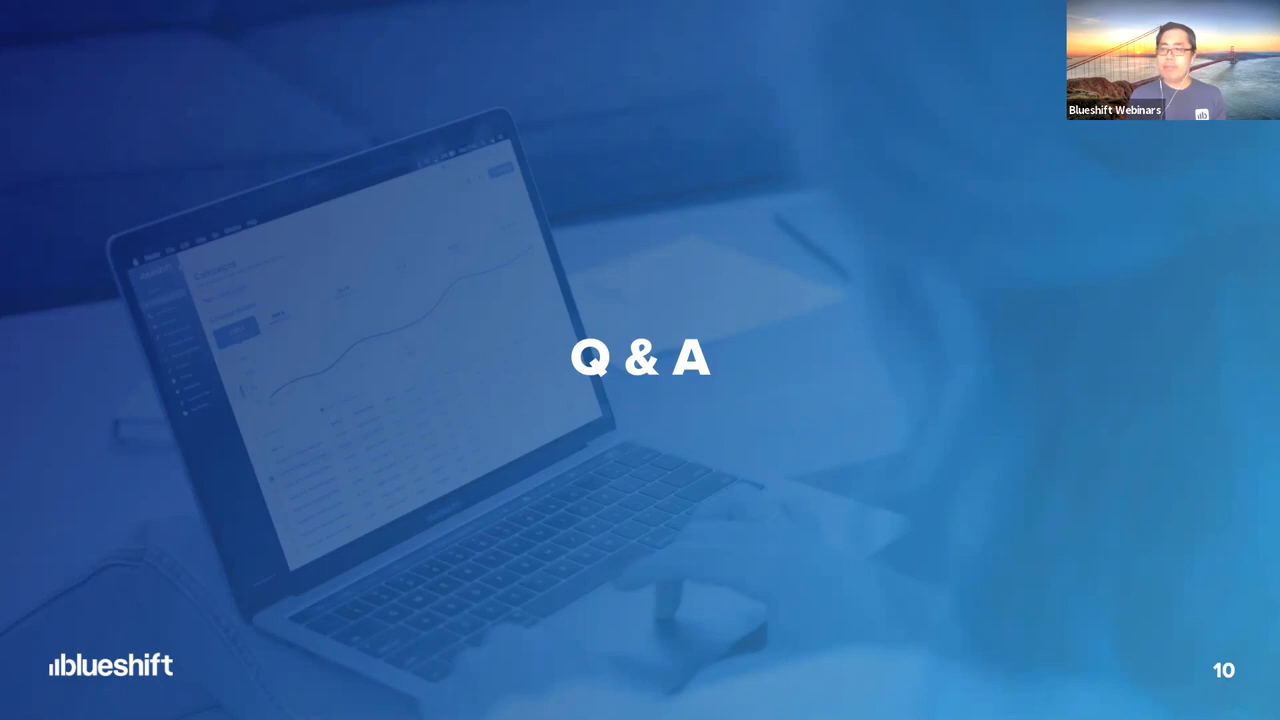
# Advance to slide 11, the Thank you slide with custom demo and benchmark report links.
pyautogui.press('right')
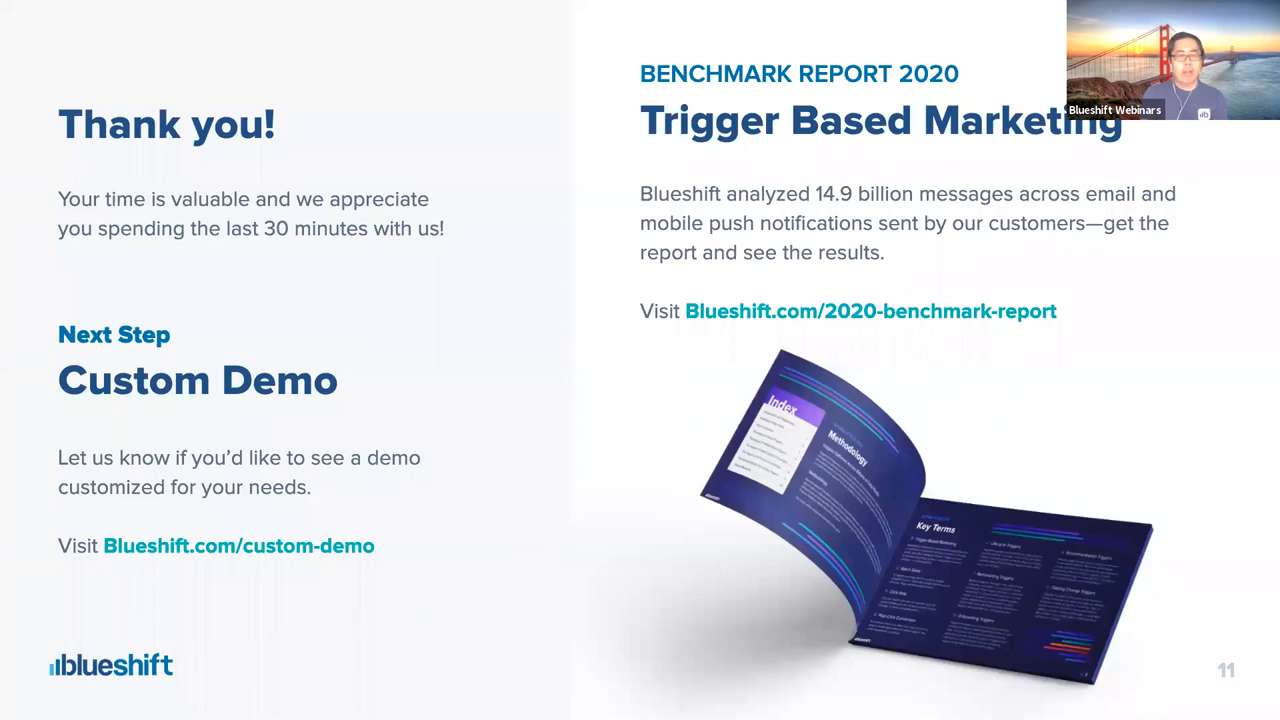